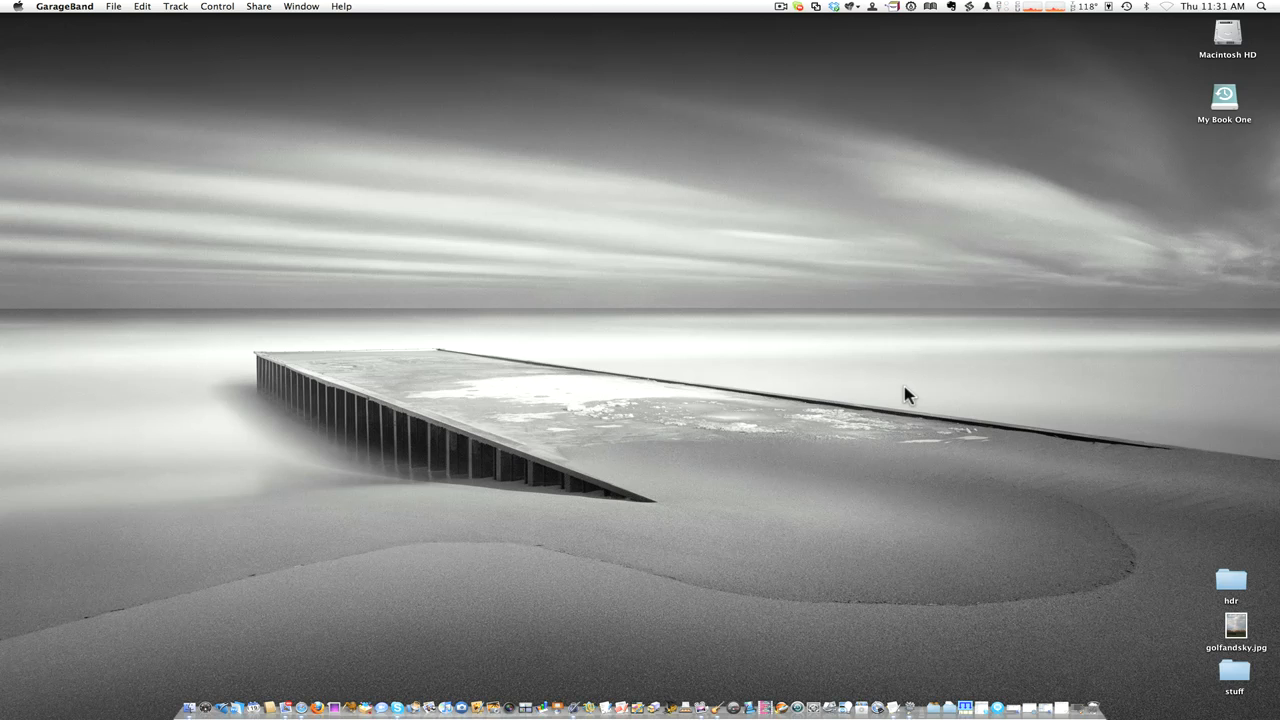
pyautogui.moveTo(612, 672)
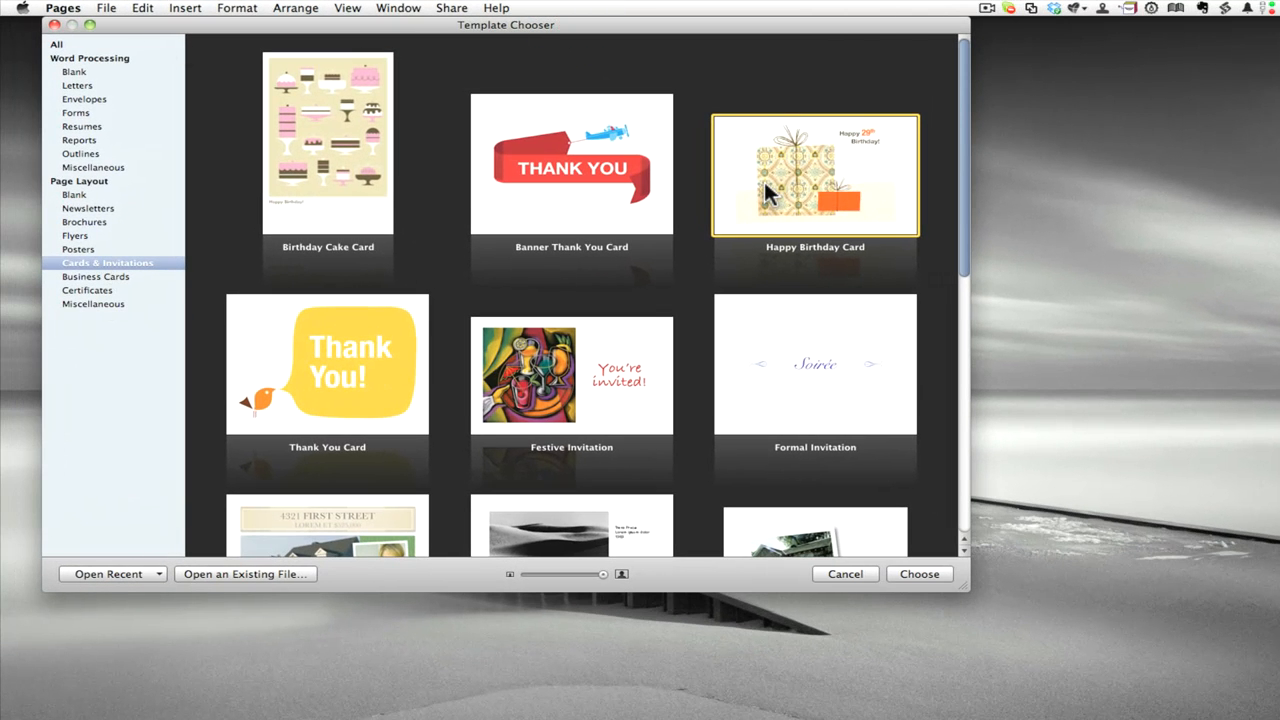
# Create a card from the Happy Birthday Card template and delete its birthday artwork.
pyautogui.click(918, 573)
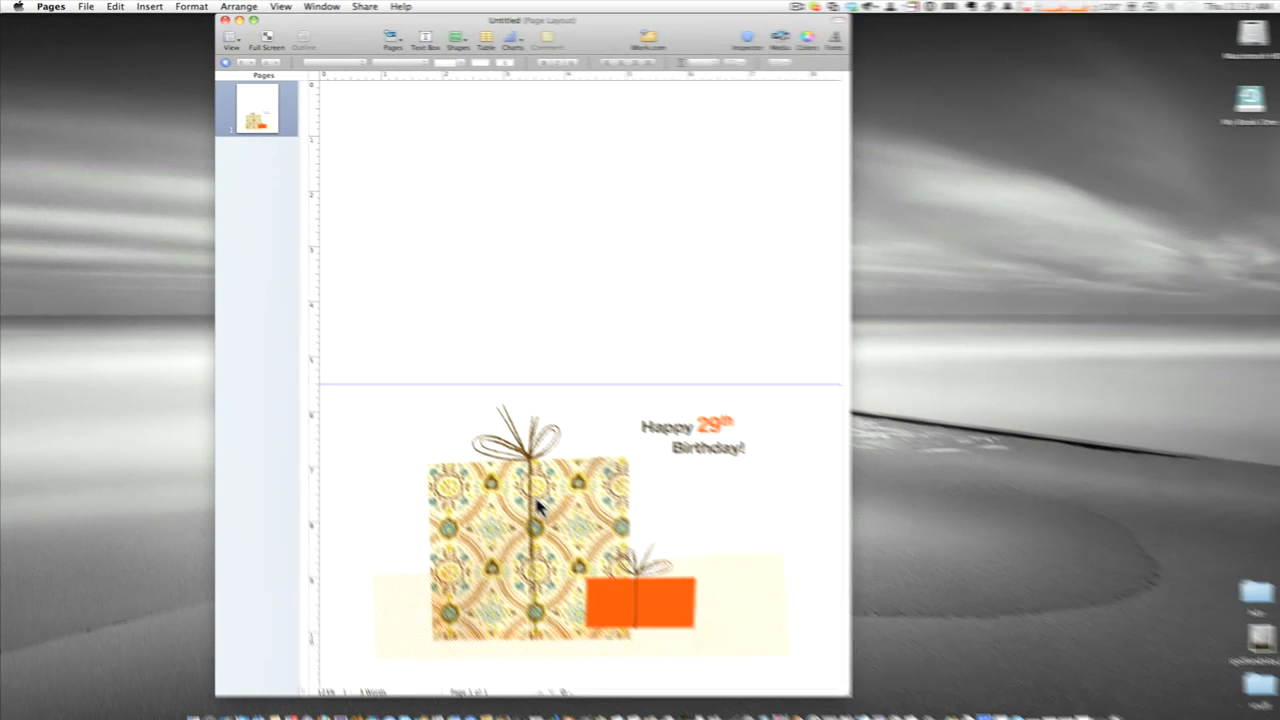
pyautogui.click(530, 505)
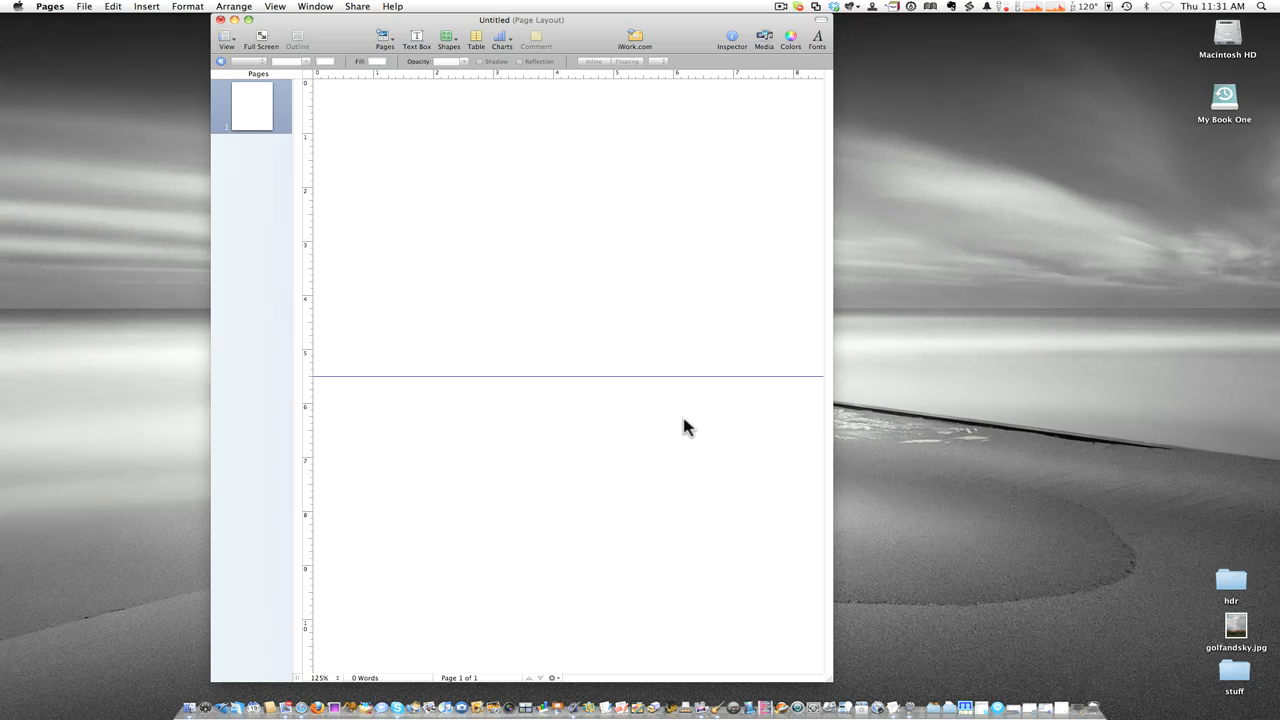
pyautogui.moveTo(663, 183)
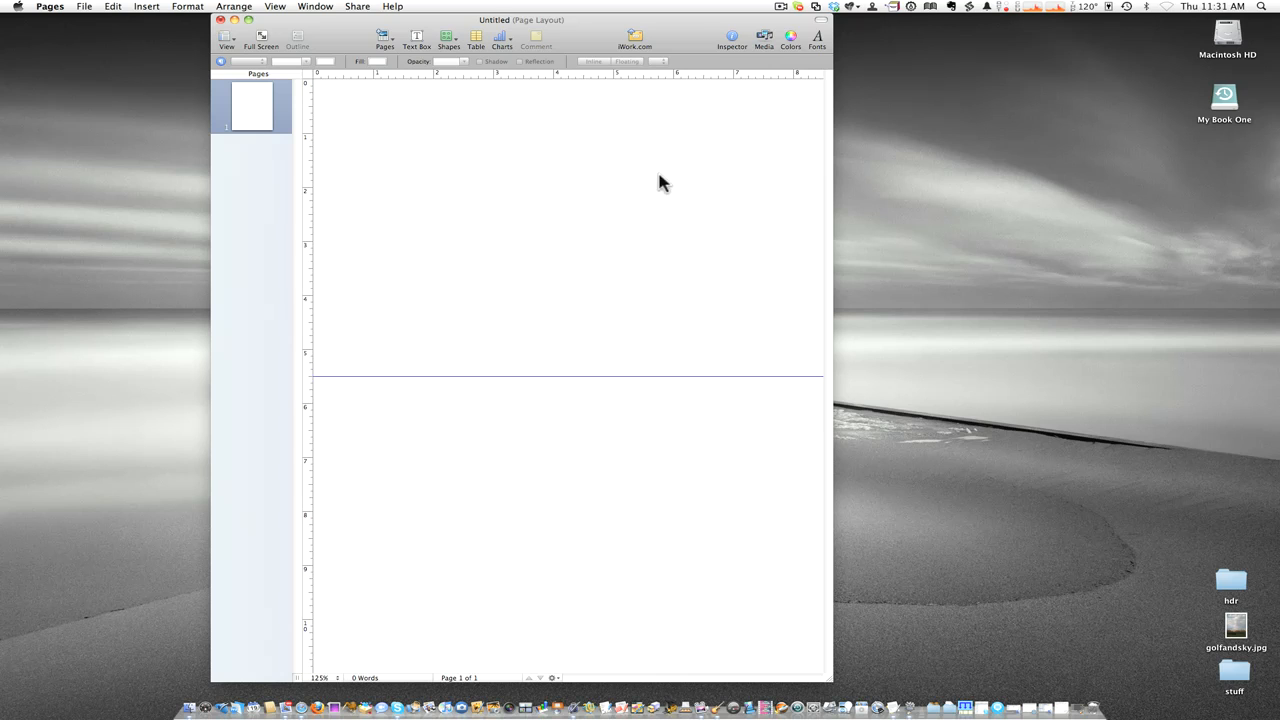
pyautogui.moveTo(687, 47)
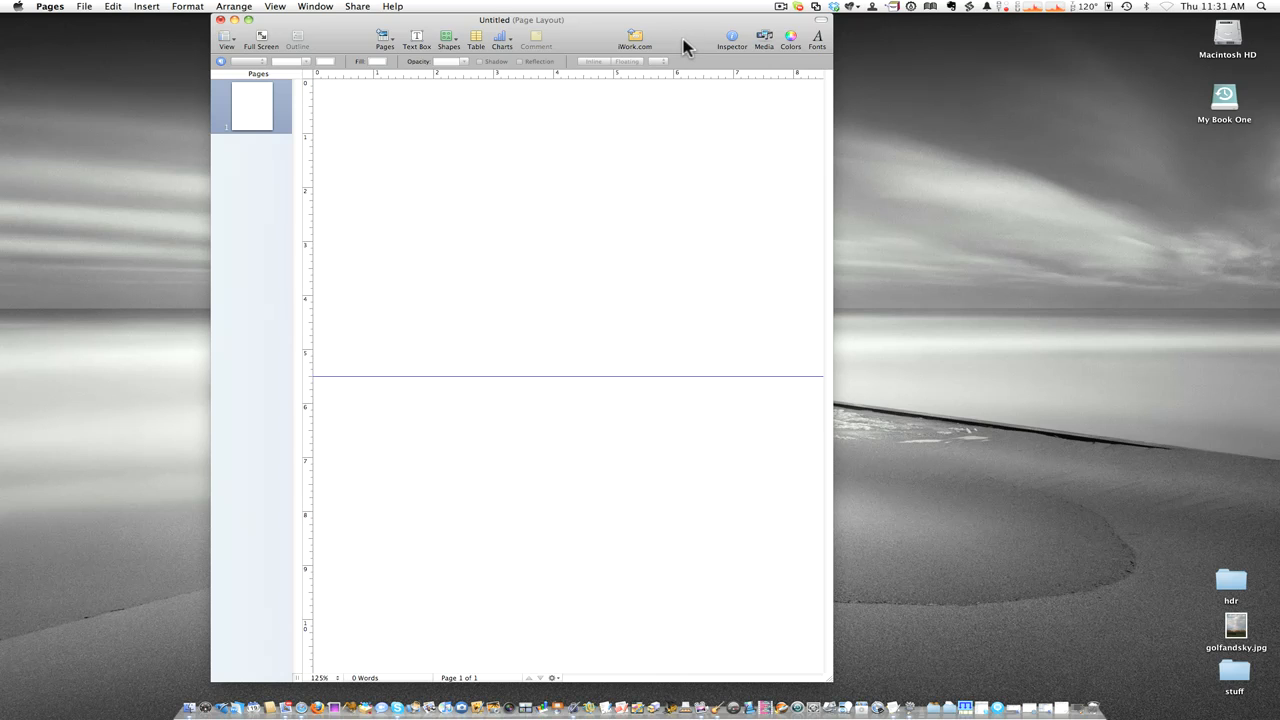
pyautogui.moveTo(683, 37)
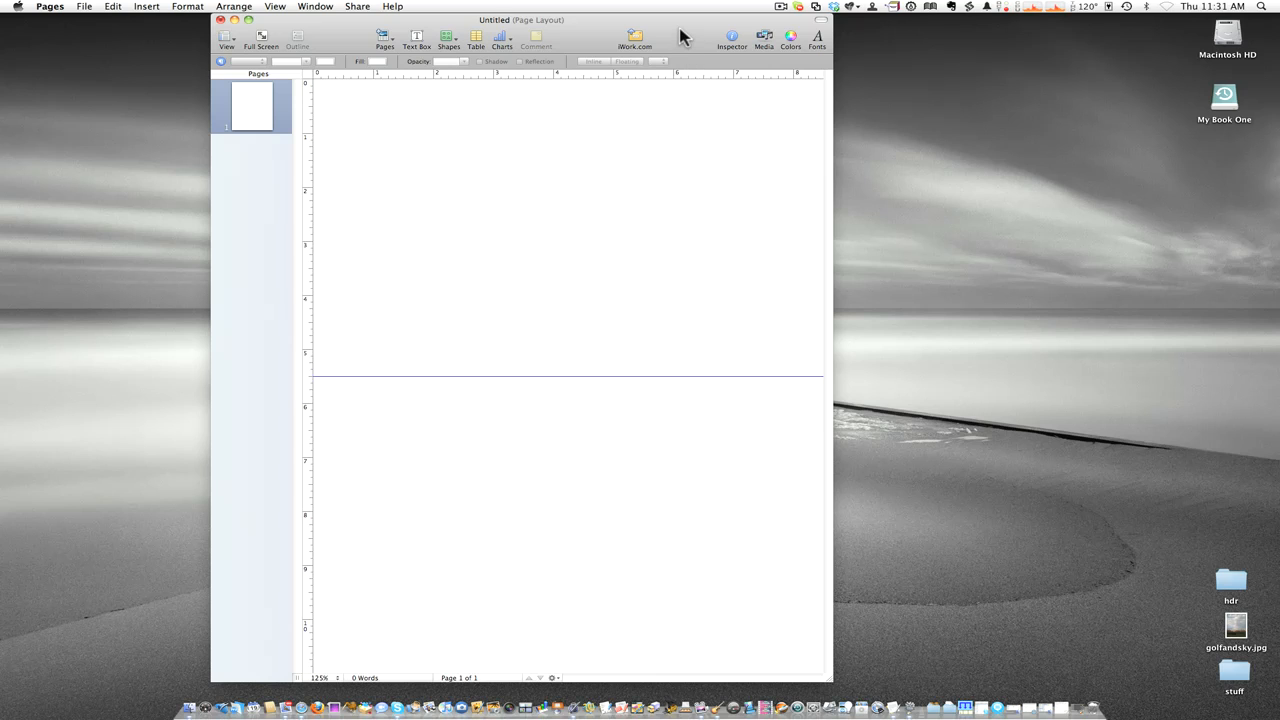
pyautogui.moveTo(680, 100)
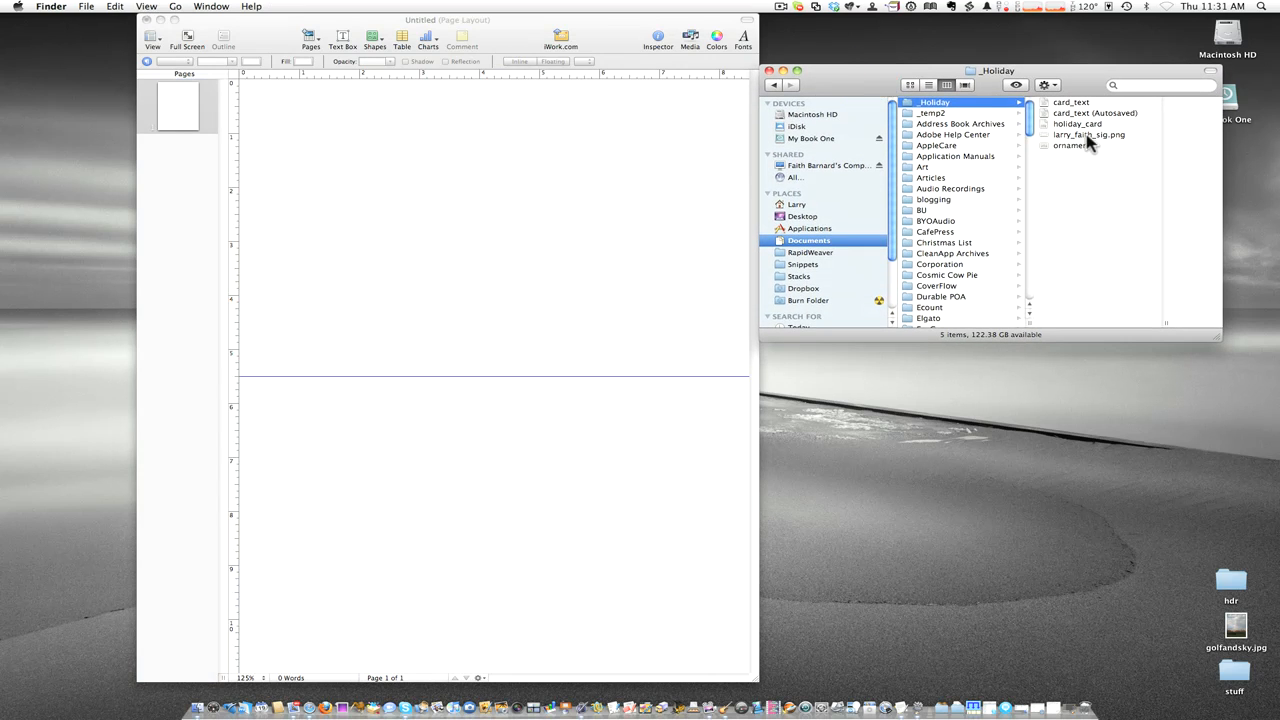
# Select the ornaments TIFF in the _Holiday folder to preview it.
pyautogui.click(1088, 135)
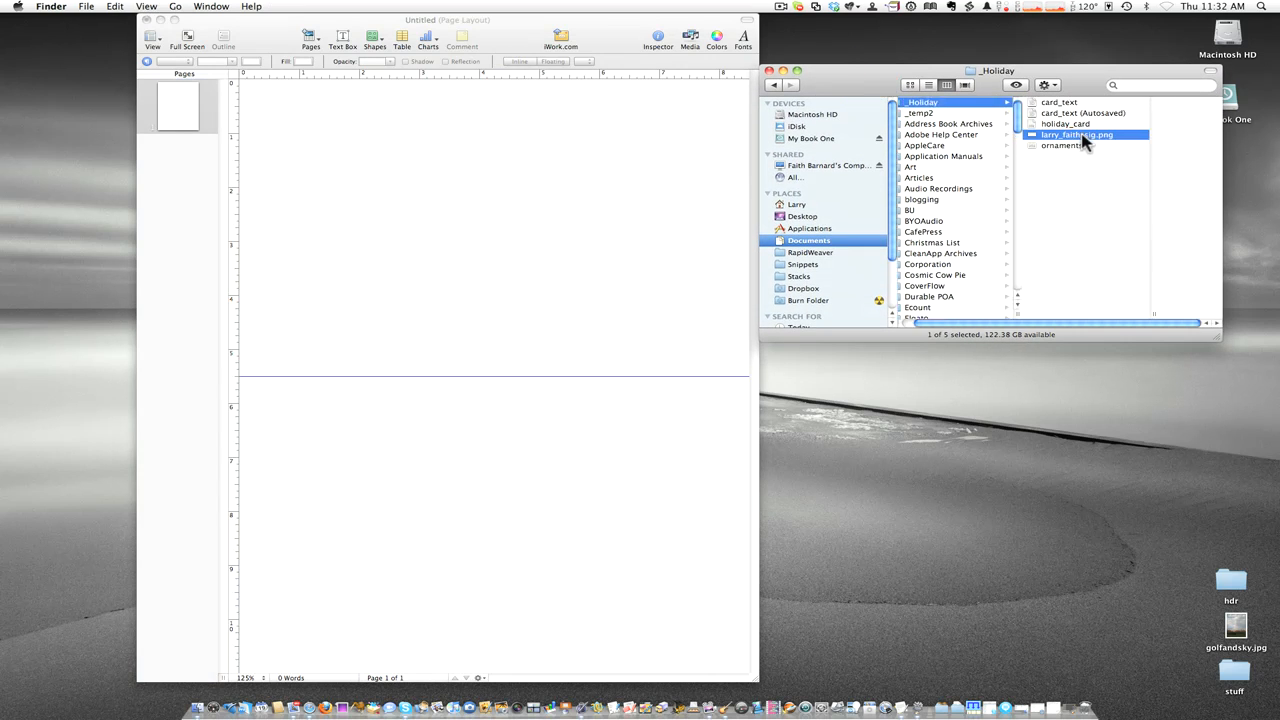
pyautogui.click(1060, 145)
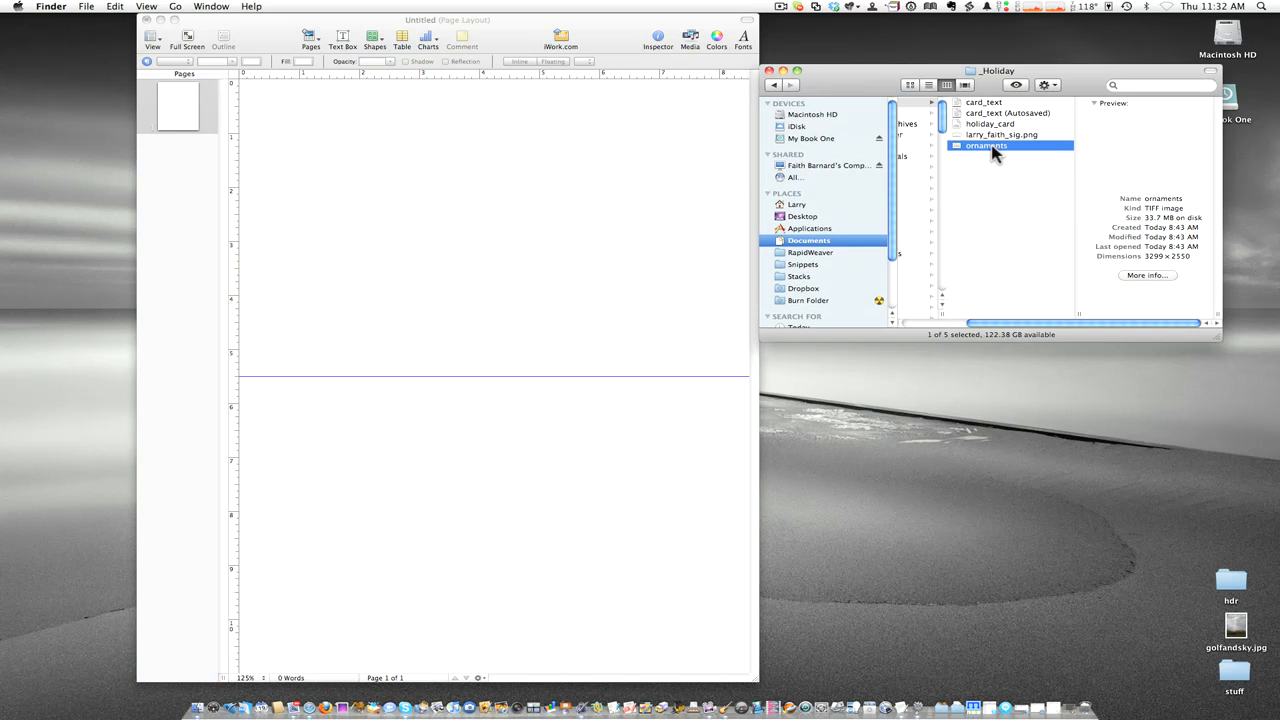
# Drag the ornaments image onto the card, enlarge it to page width and seat it in the lower half.
pyautogui.moveTo(986, 145); pyautogui.dragTo(549, 527)
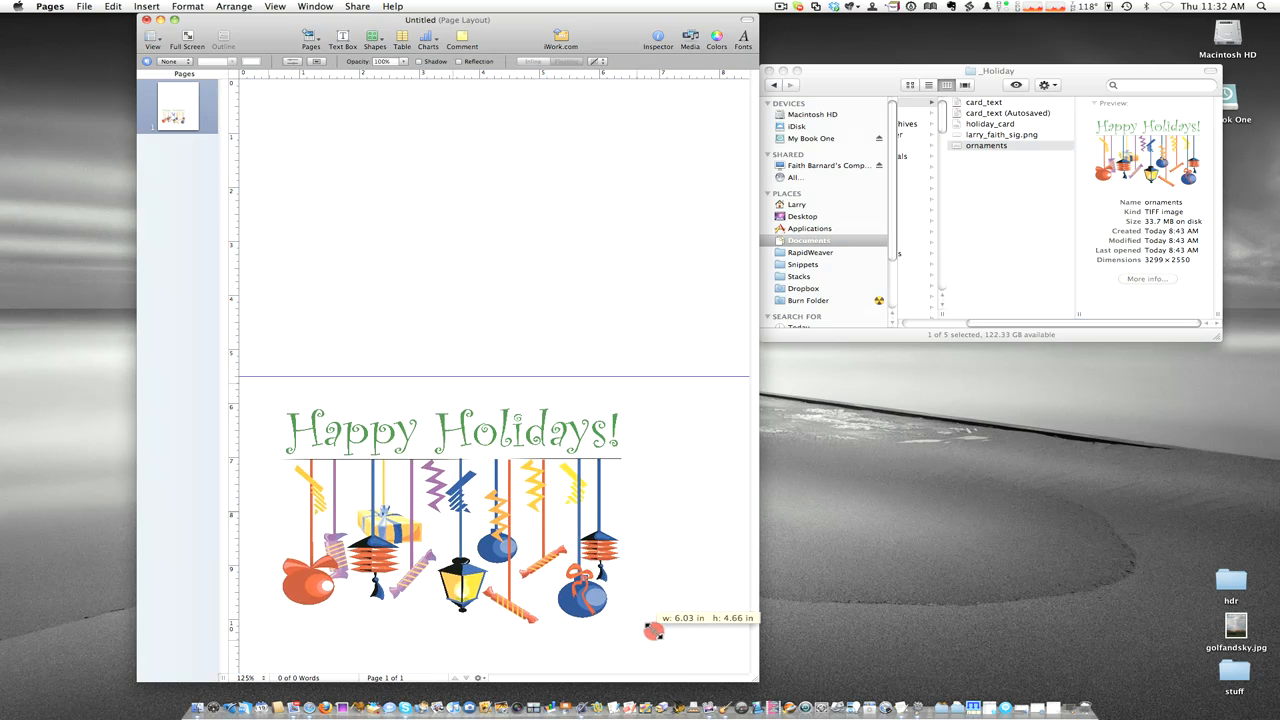
pyautogui.moveTo(653, 631); pyautogui.dragTo(688, 631)
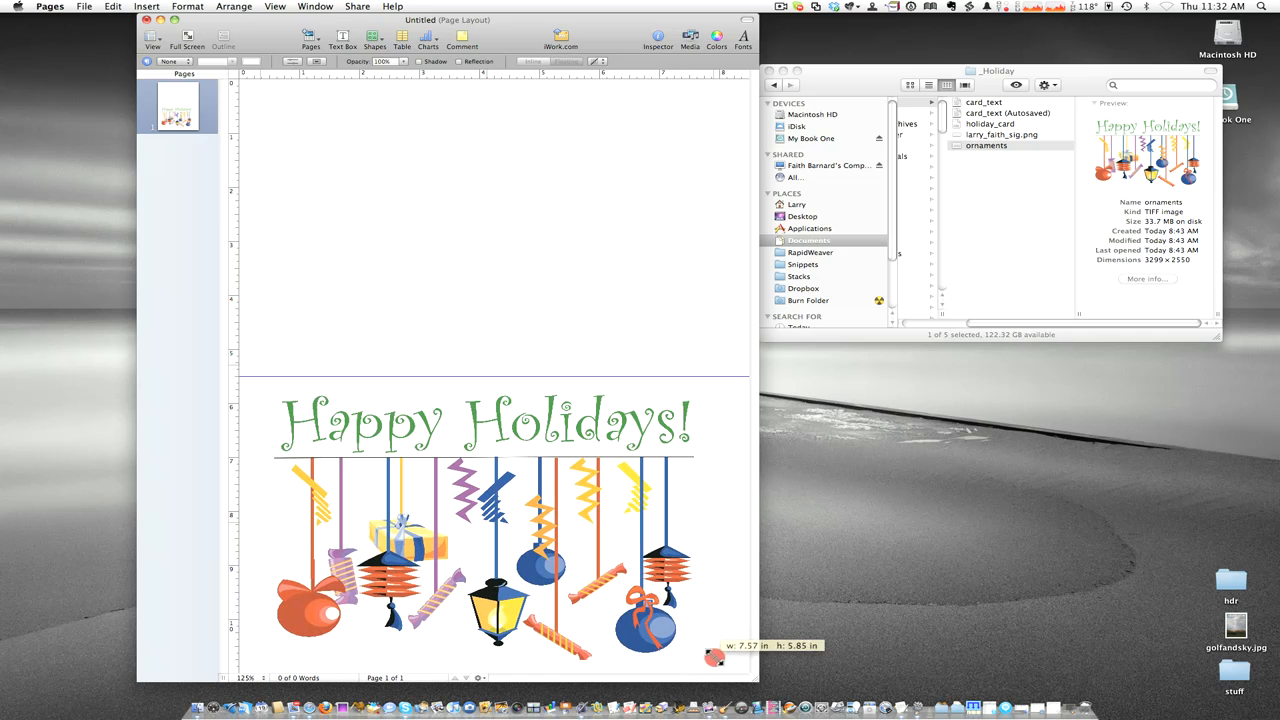
pyautogui.click(660, 575)
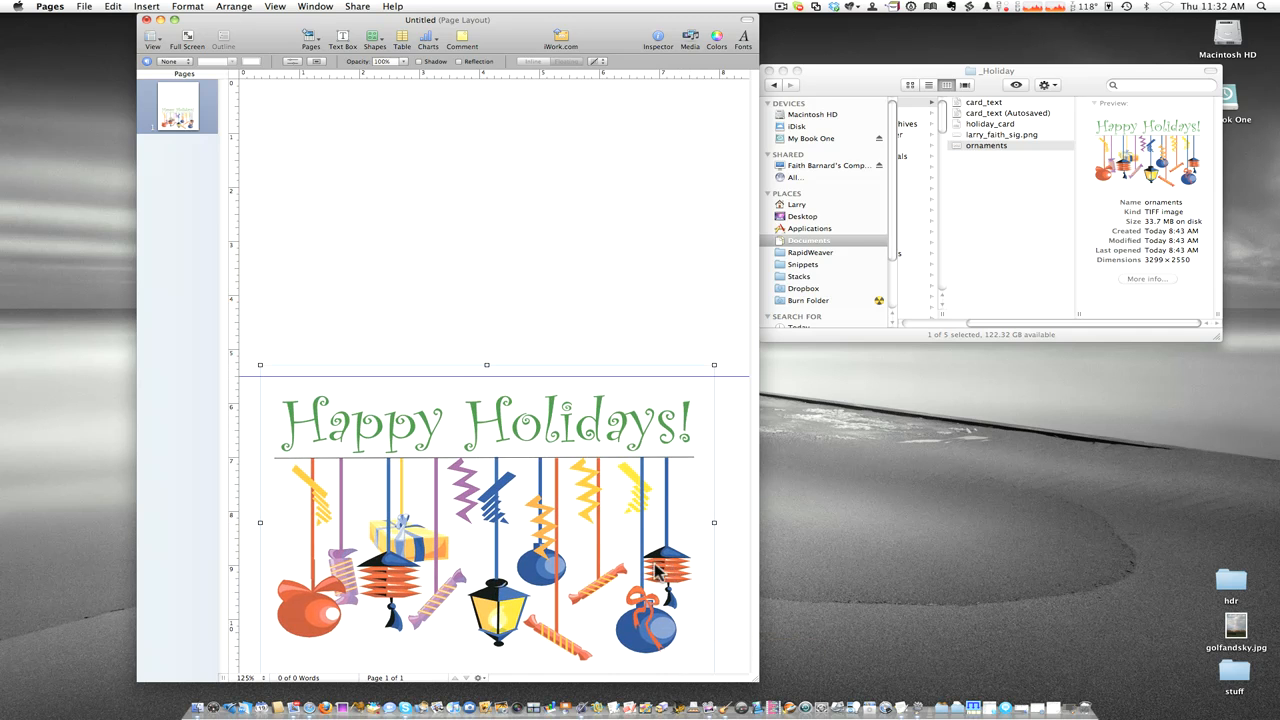
pyautogui.moveTo(580, 660)
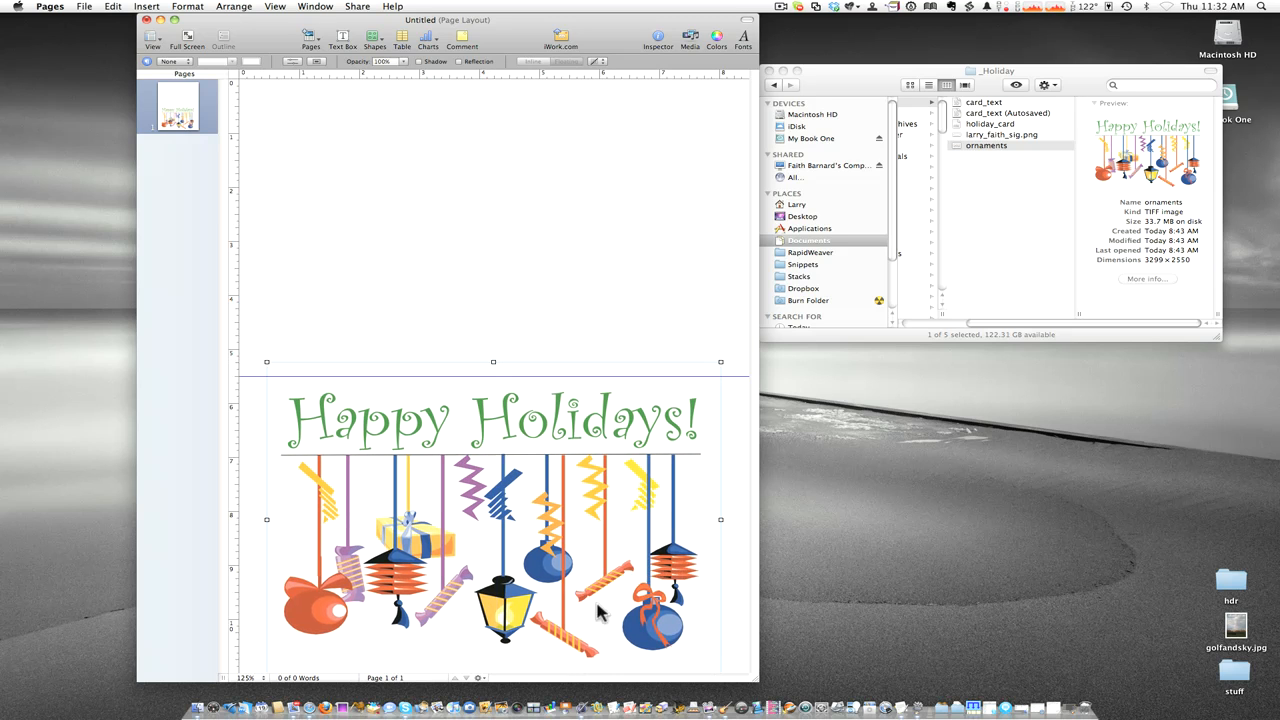
pyautogui.moveTo(408, 463)
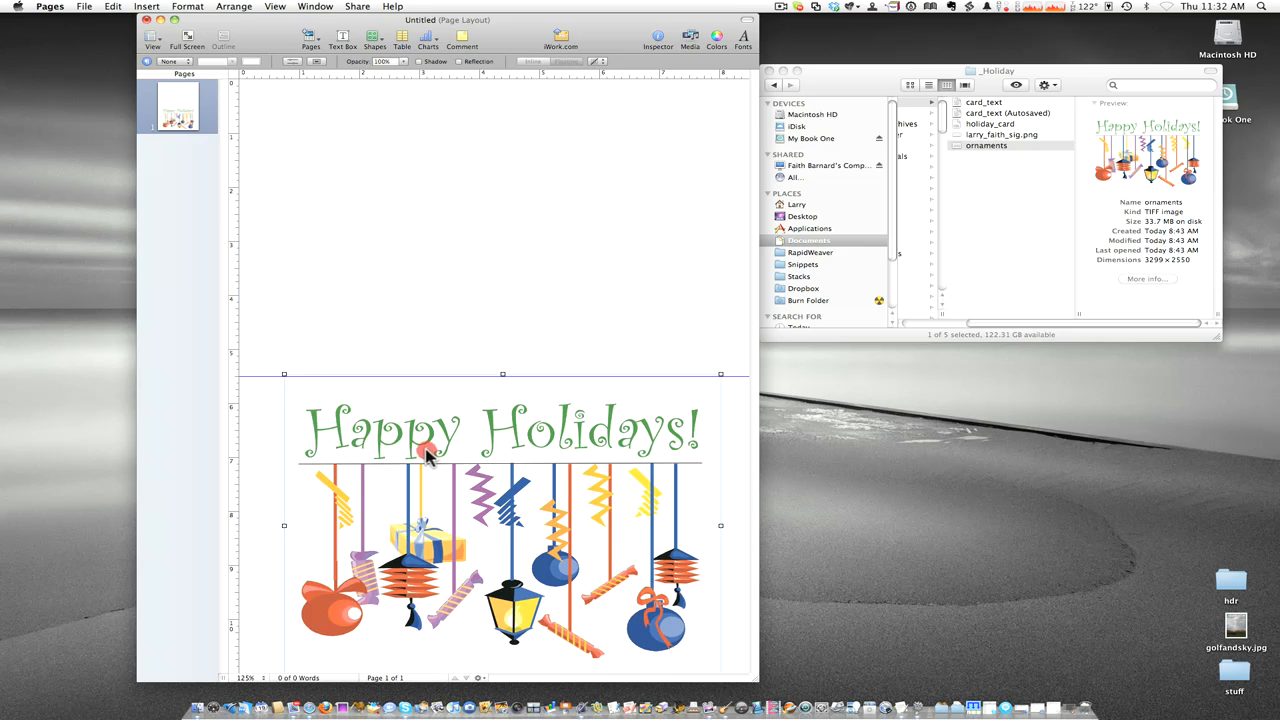
pyautogui.moveTo(425, 450); pyautogui.dragTo(418, 447)
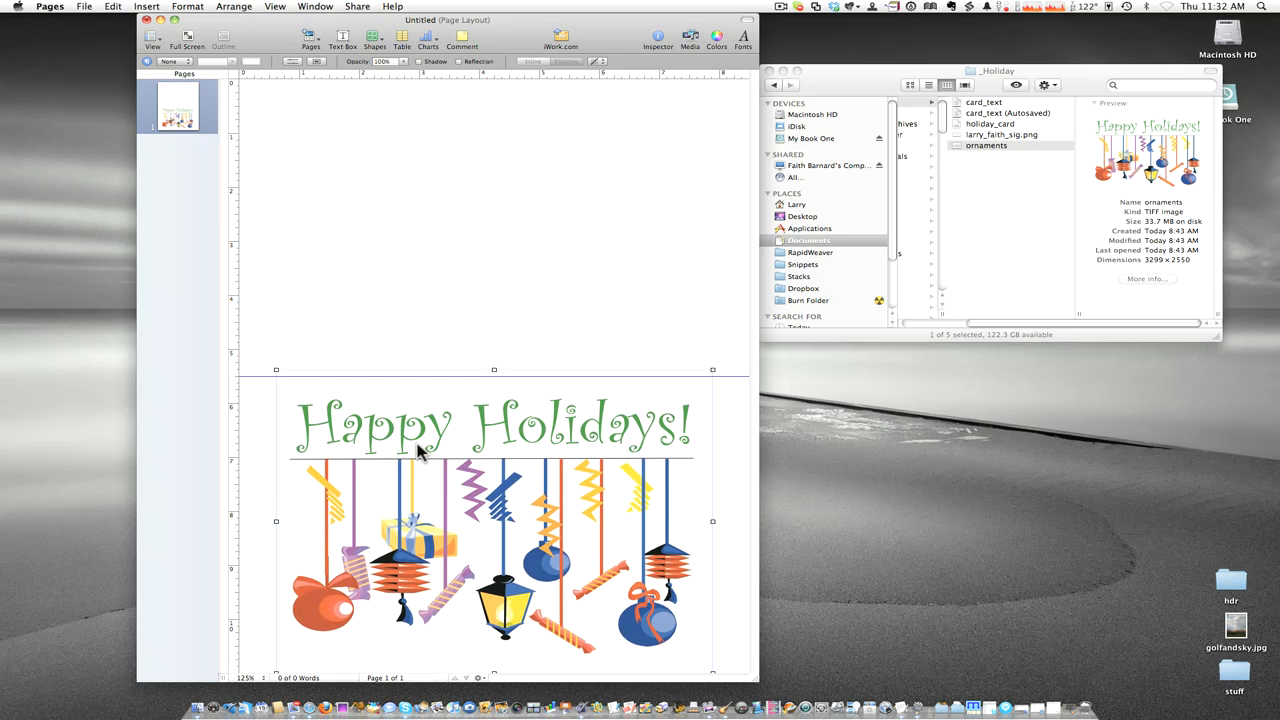
pyautogui.moveTo(640, 438)
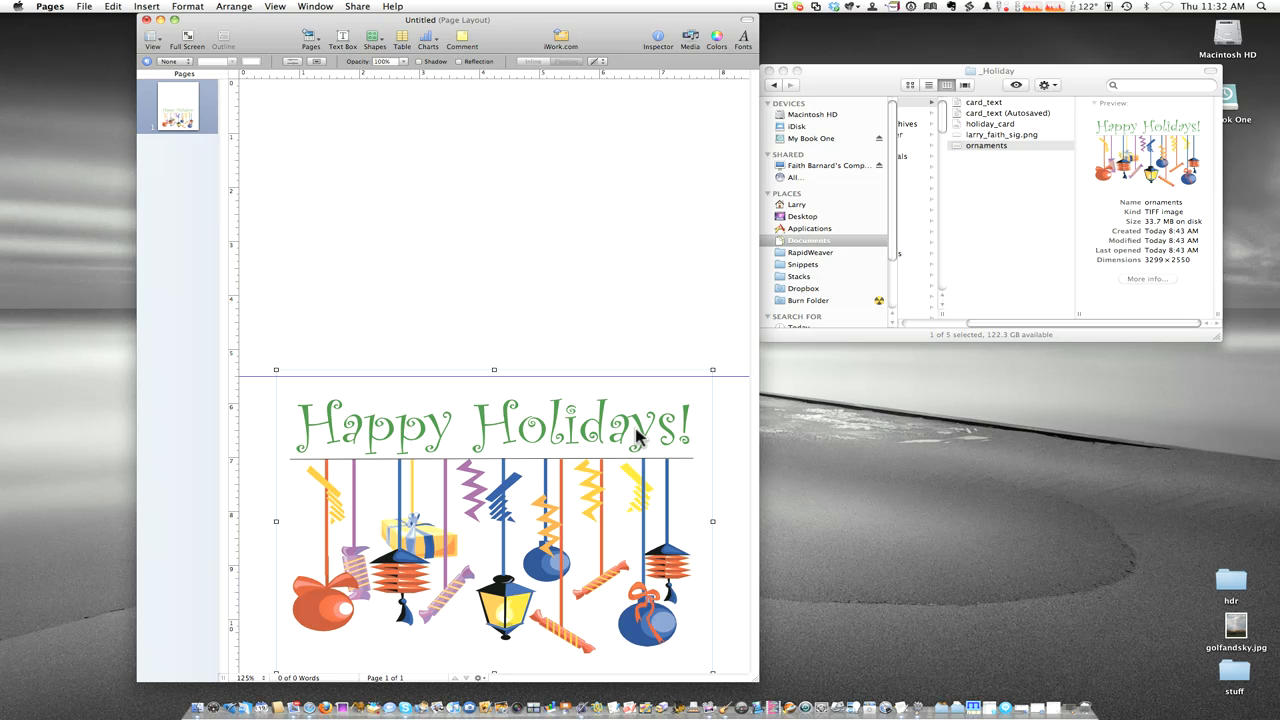
pyautogui.moveTo(383, 437)
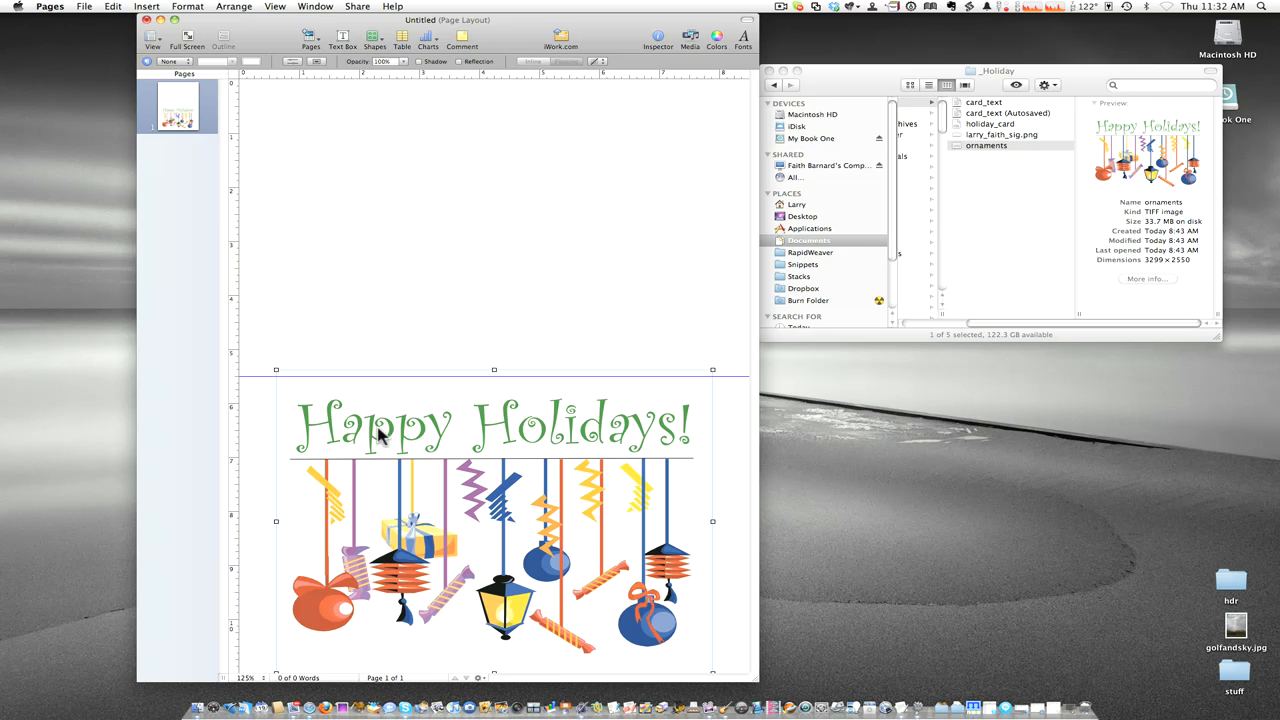
pyautogui.moveTo(628, 306)
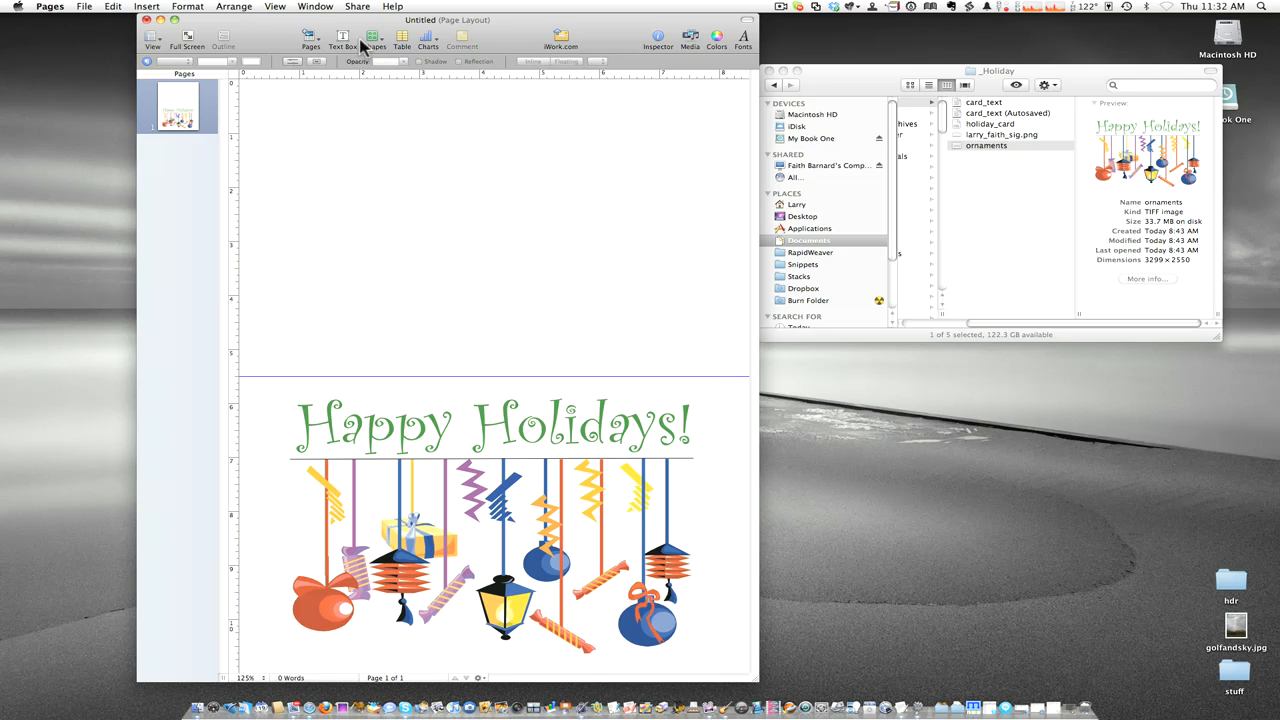
# Insert a new text box and move it onto the blank upper panel.
pyautogui.click(343, 37)
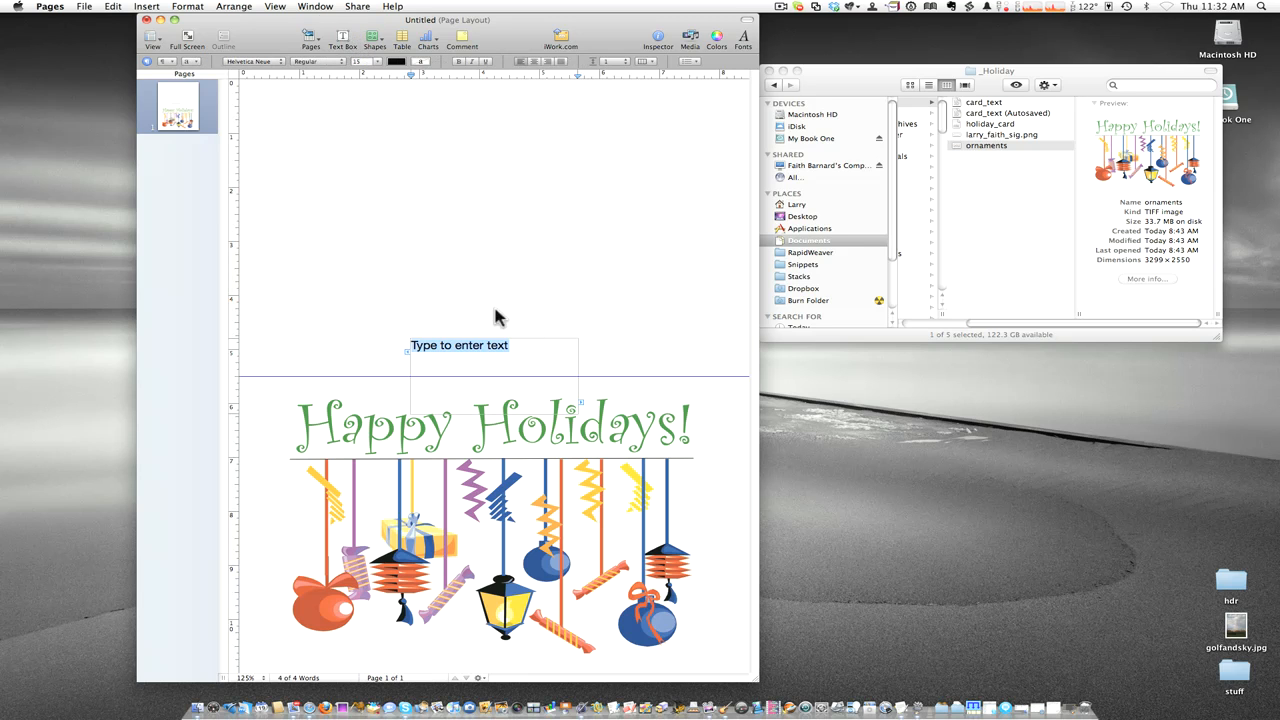
pyautogui.click(459, 345)
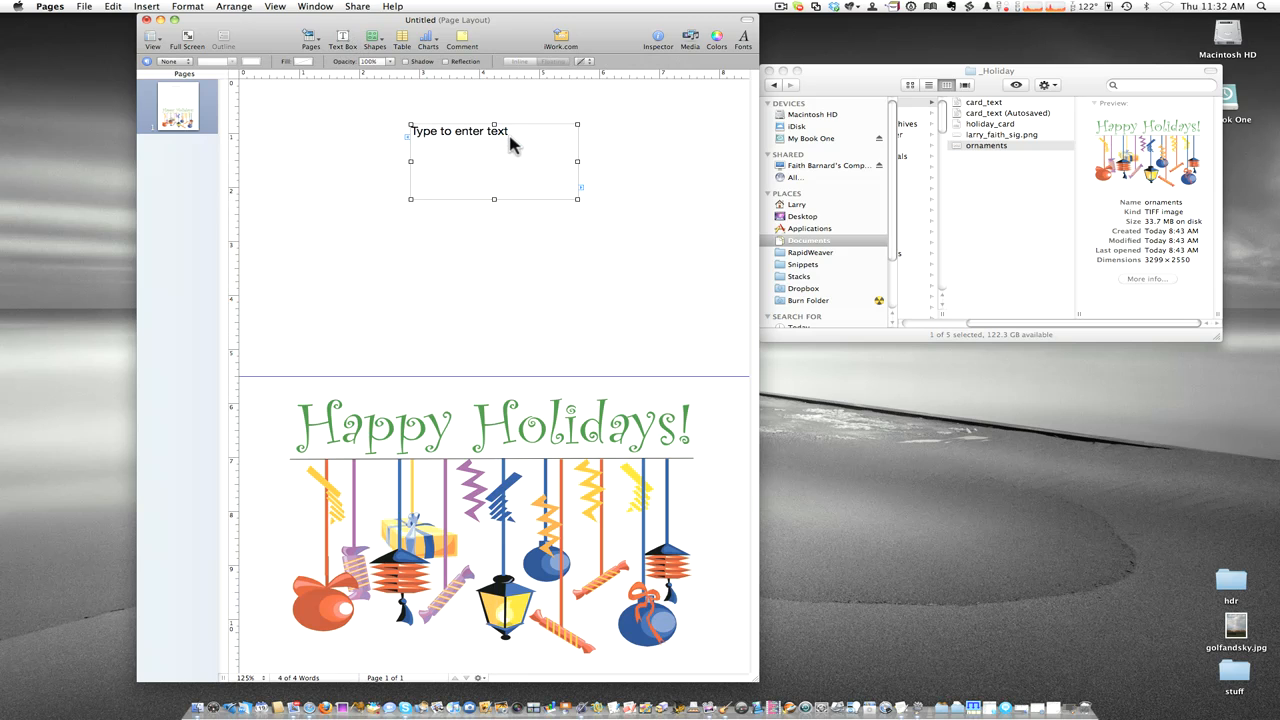
pyautogui.moveTo(1070, 665)
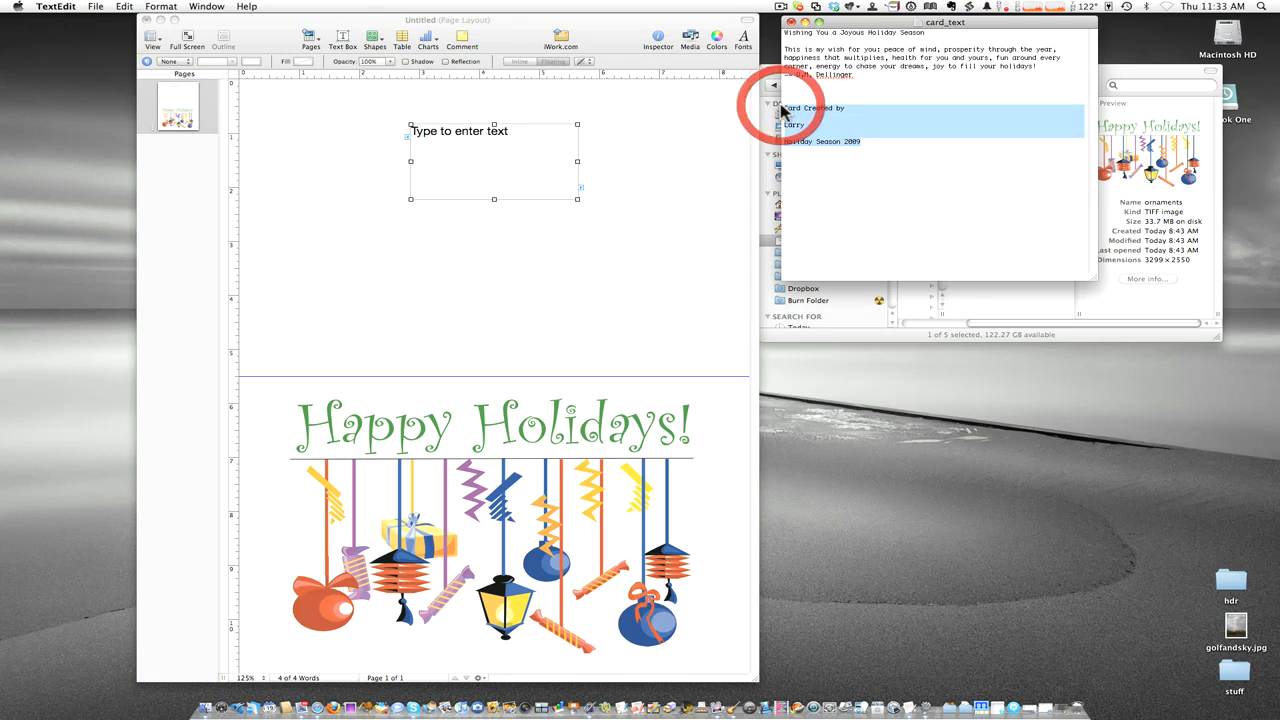
# Select the text box placeholder for the credit lines and bring up text formatting.
pyautogui.click(493, 160)
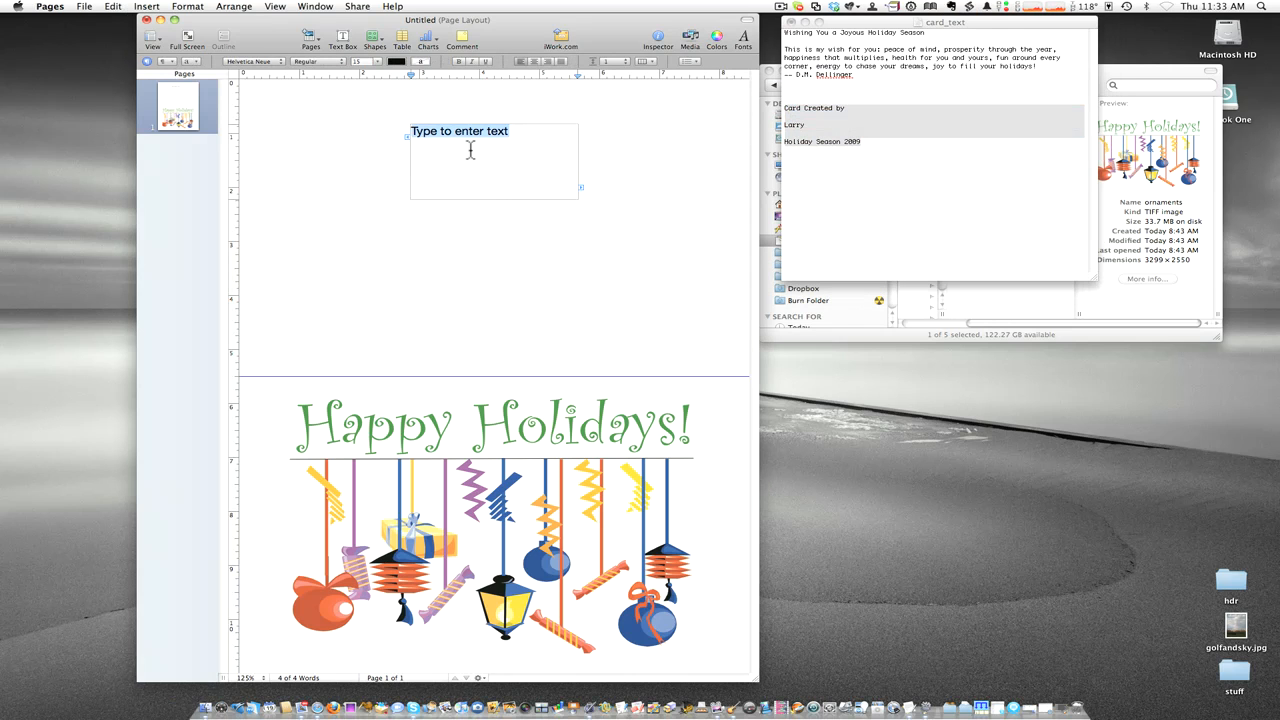
pyautogui.moveTo(432, 138)
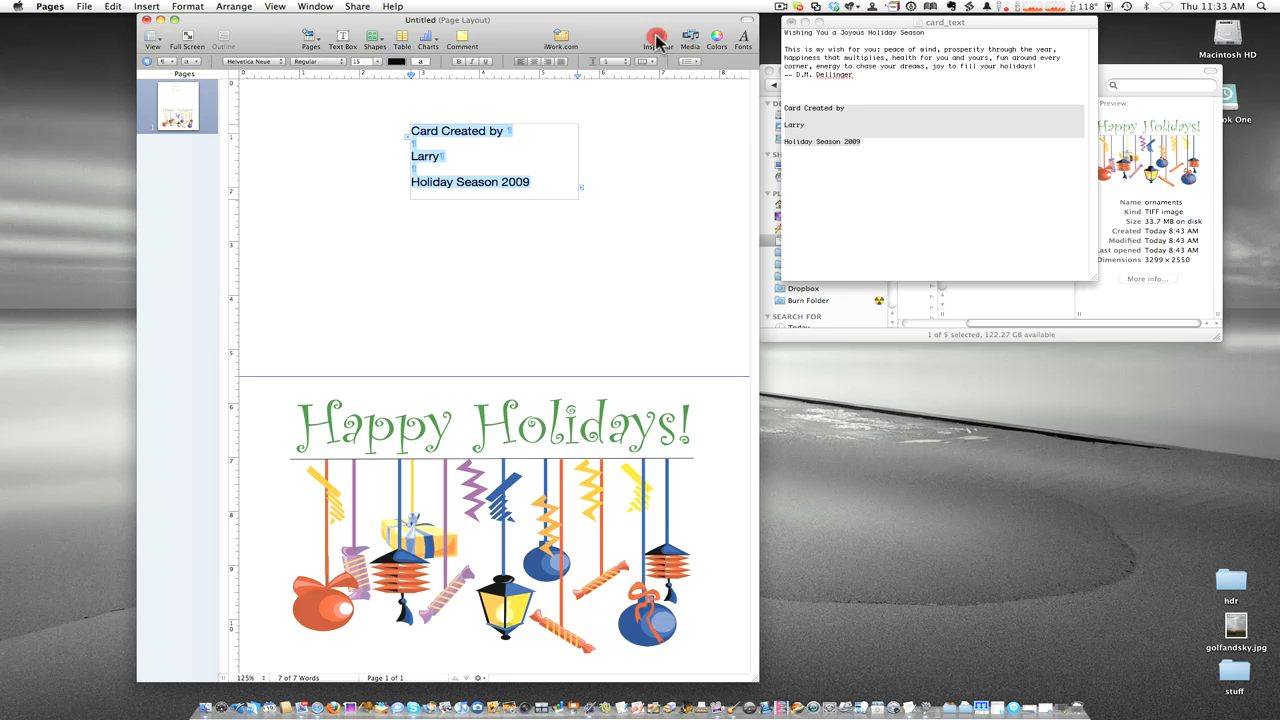
pyautogui.click(658, 38)
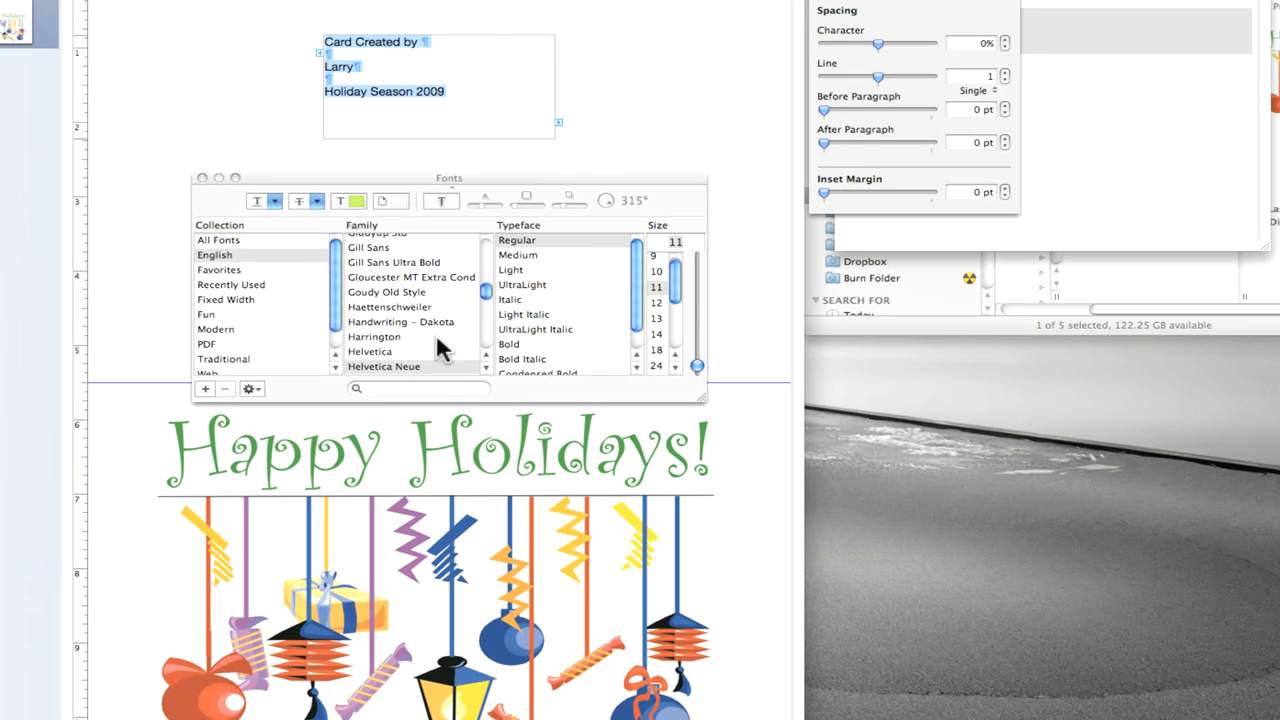
# Give the credit lines a smaller green centered font and select their text box.
pyautogui.click(203, 178)
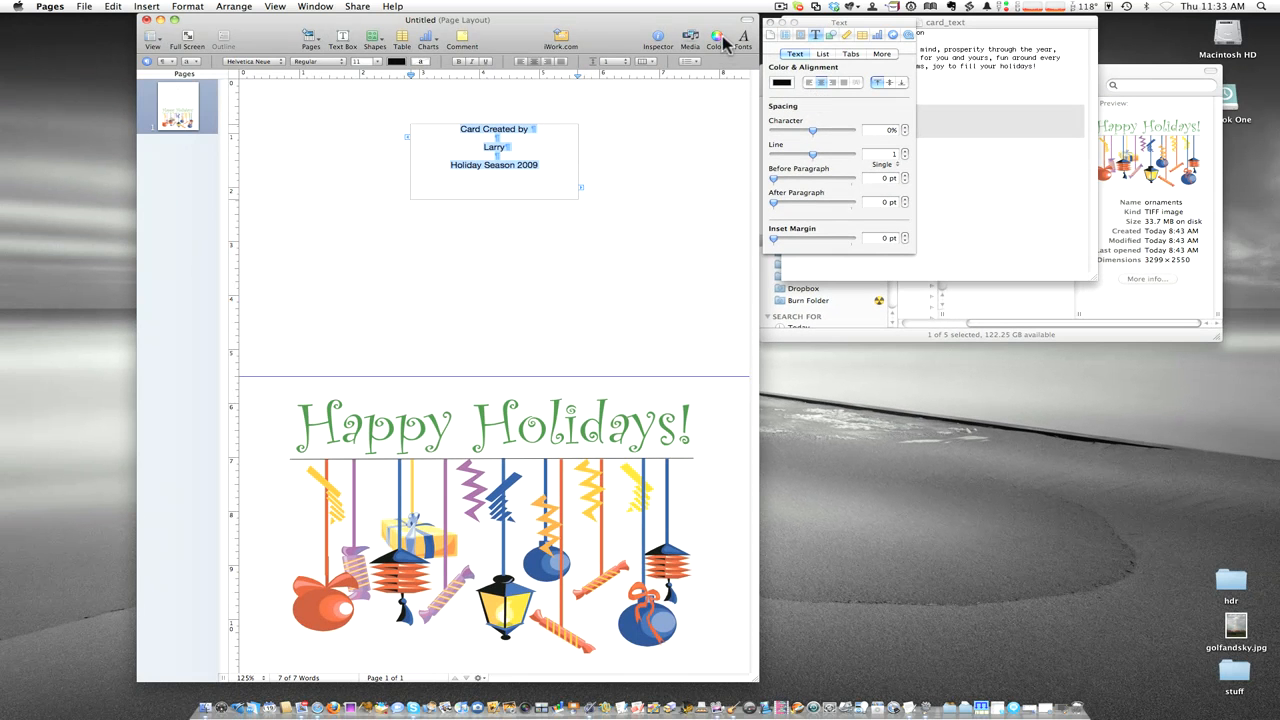
pyautogui.click(781, 82)
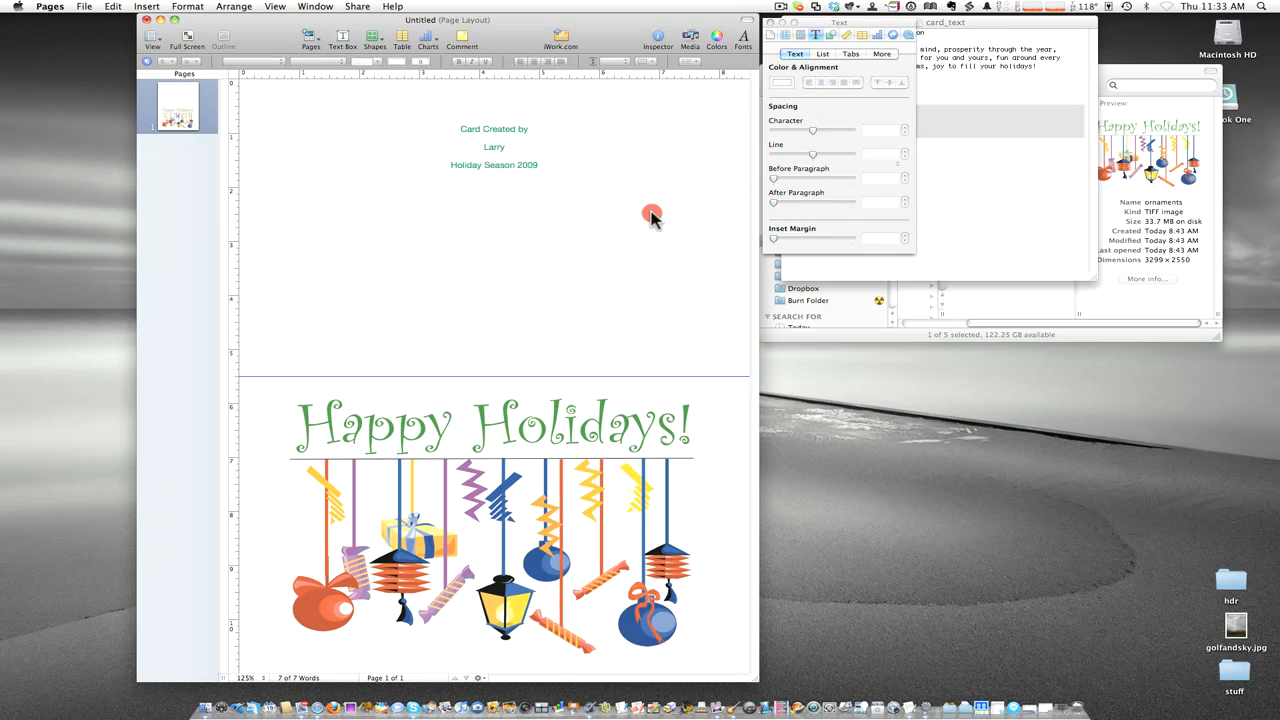
pyautogui.click(493, 147)
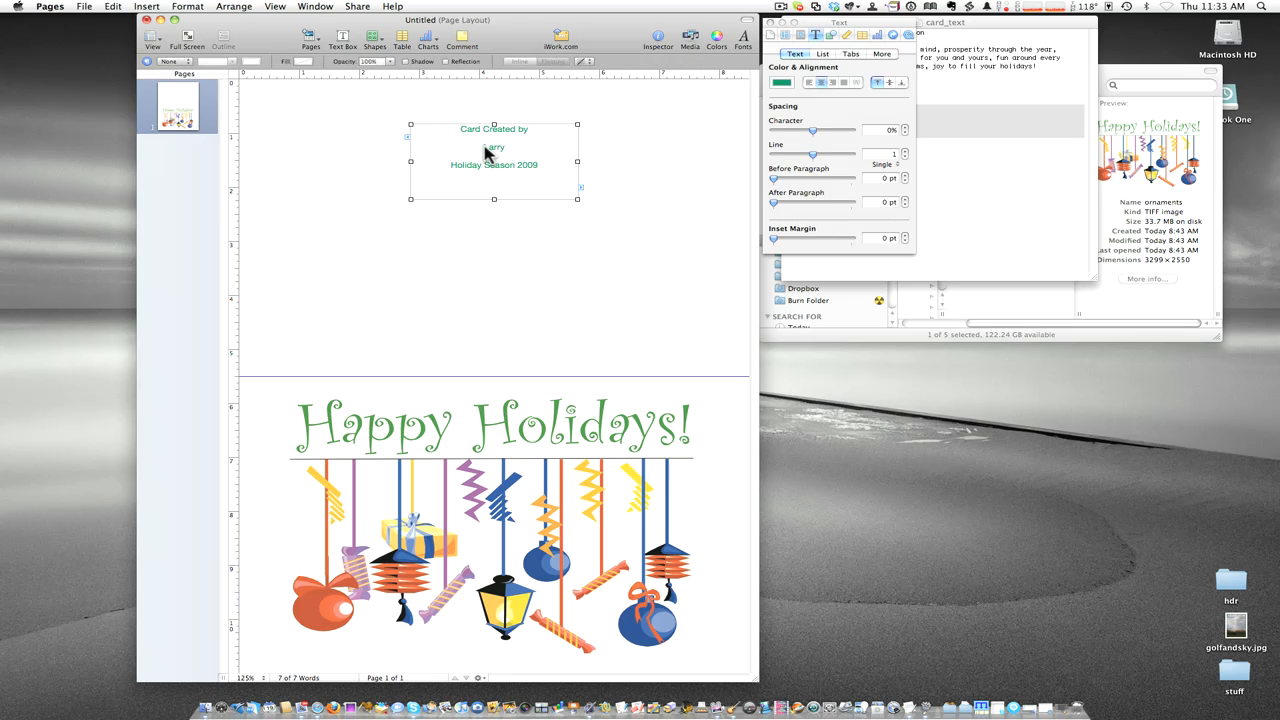
pyautogui.moveTo(307, 395)
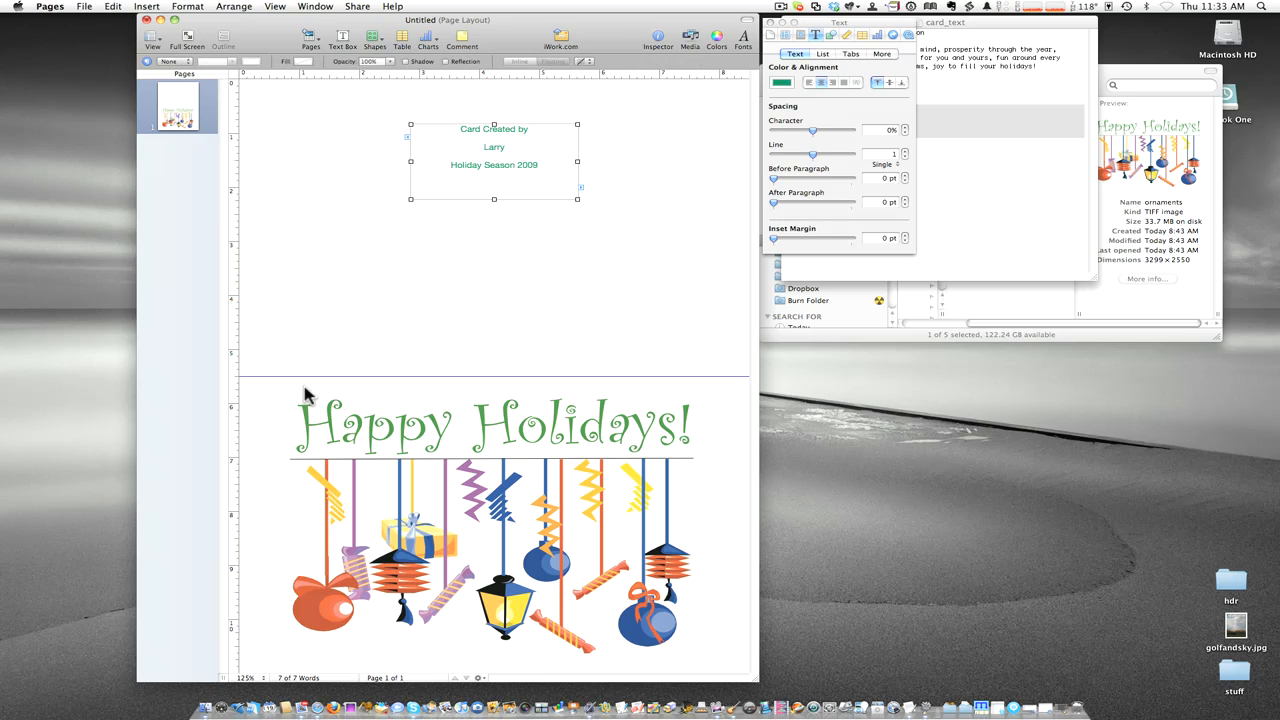
pyautogui.moveTo(670, 387)
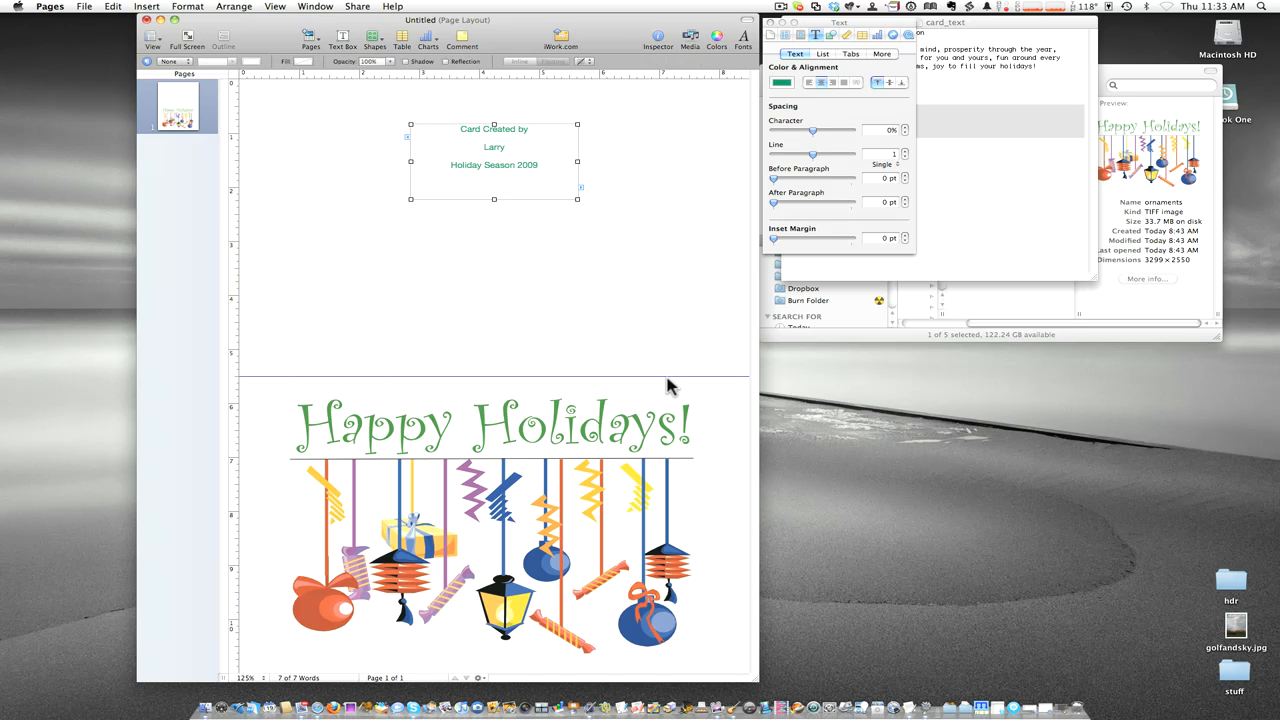
pyautogui.moveTo(500, 198)
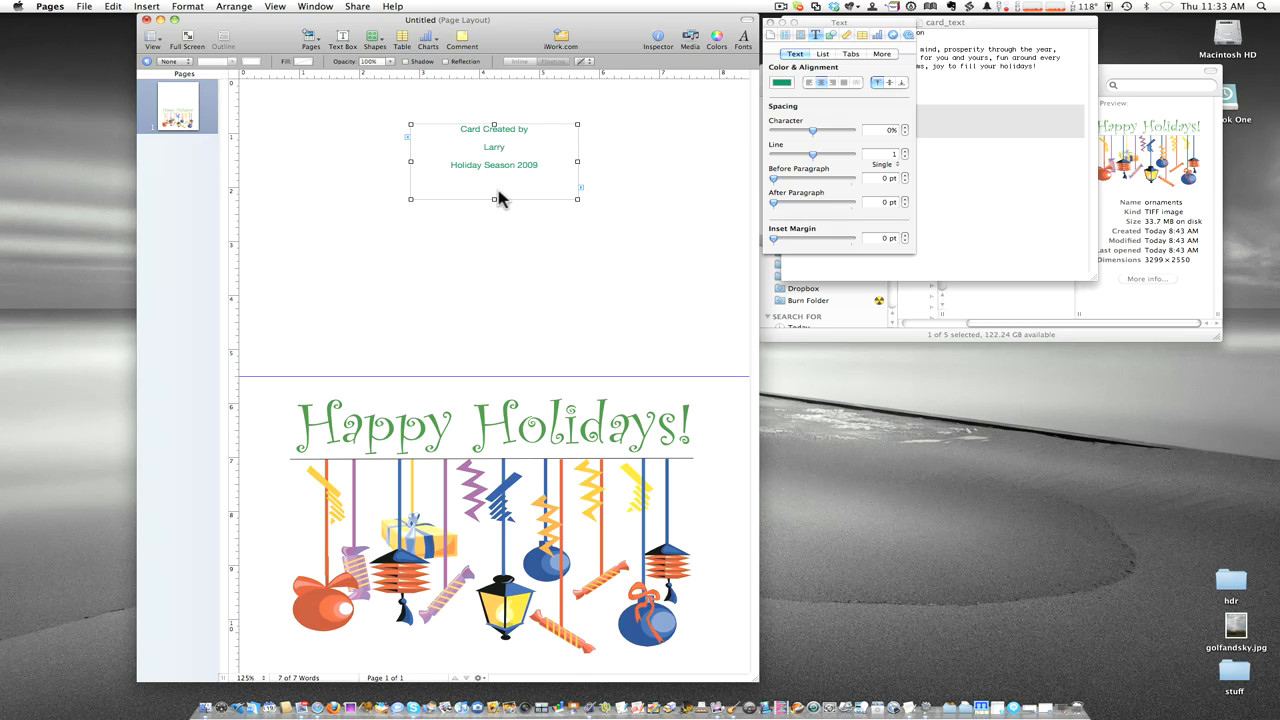
# Rotate the credits box 180° in the Metrics inspector so it reads upside down.
pyautogui.click(831, 35)
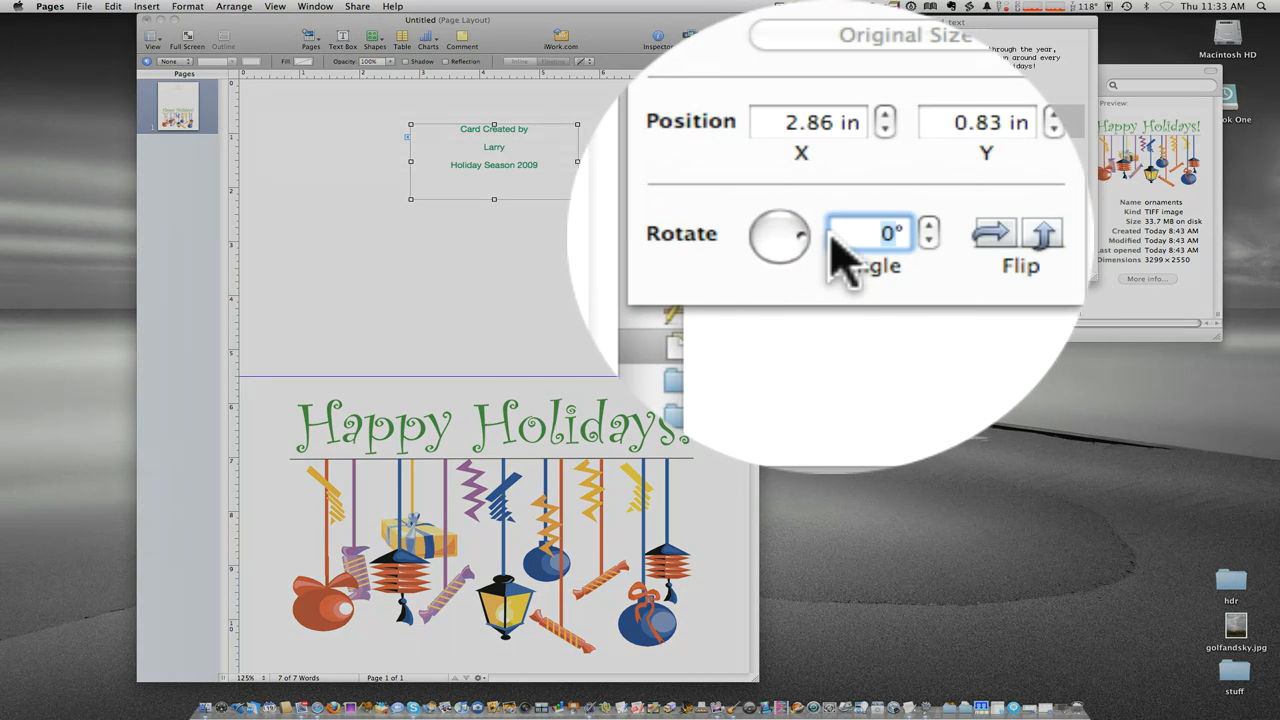
pyautogui.write('180')
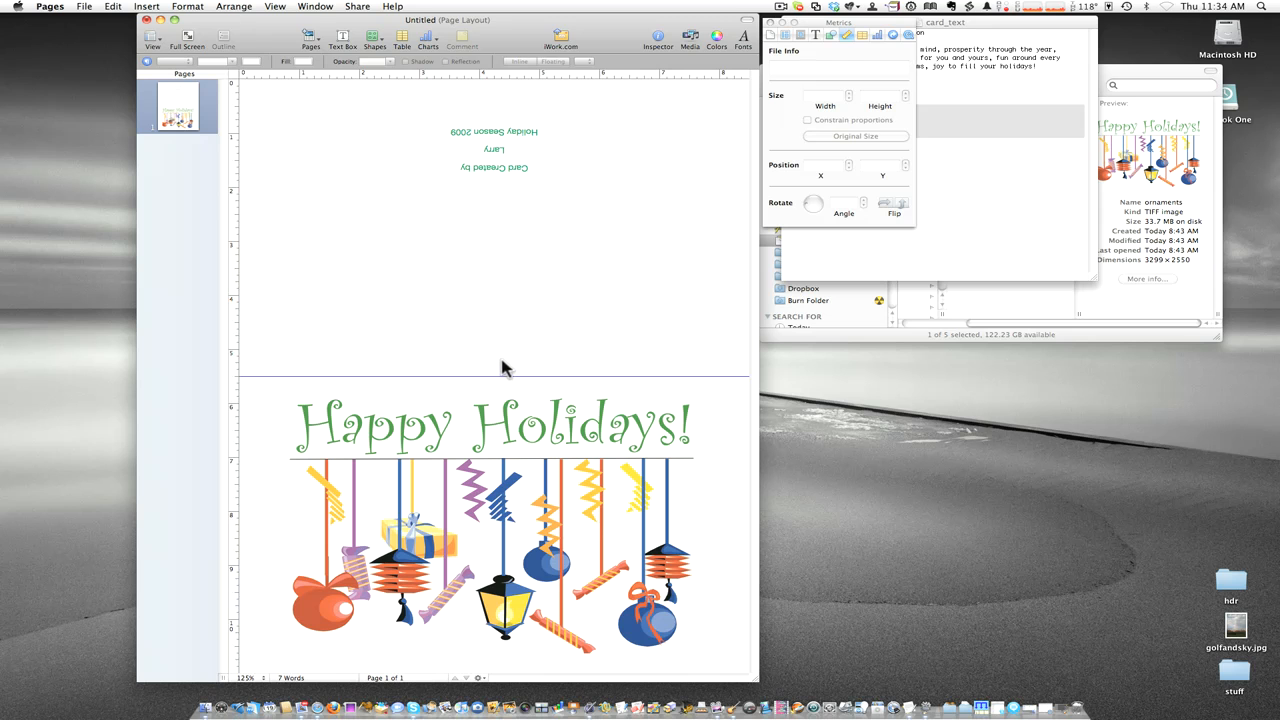
pyautogui.moveTo(433, 295)
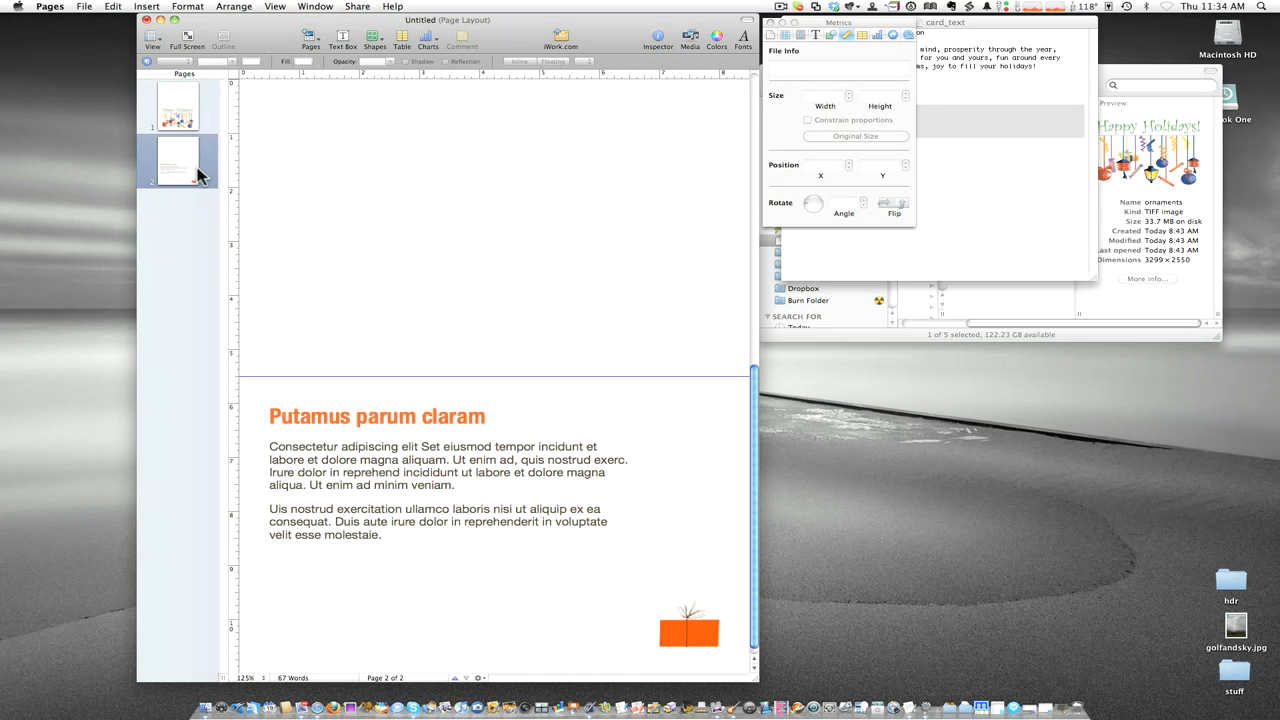
pyautogui.moveTo(470, 440)
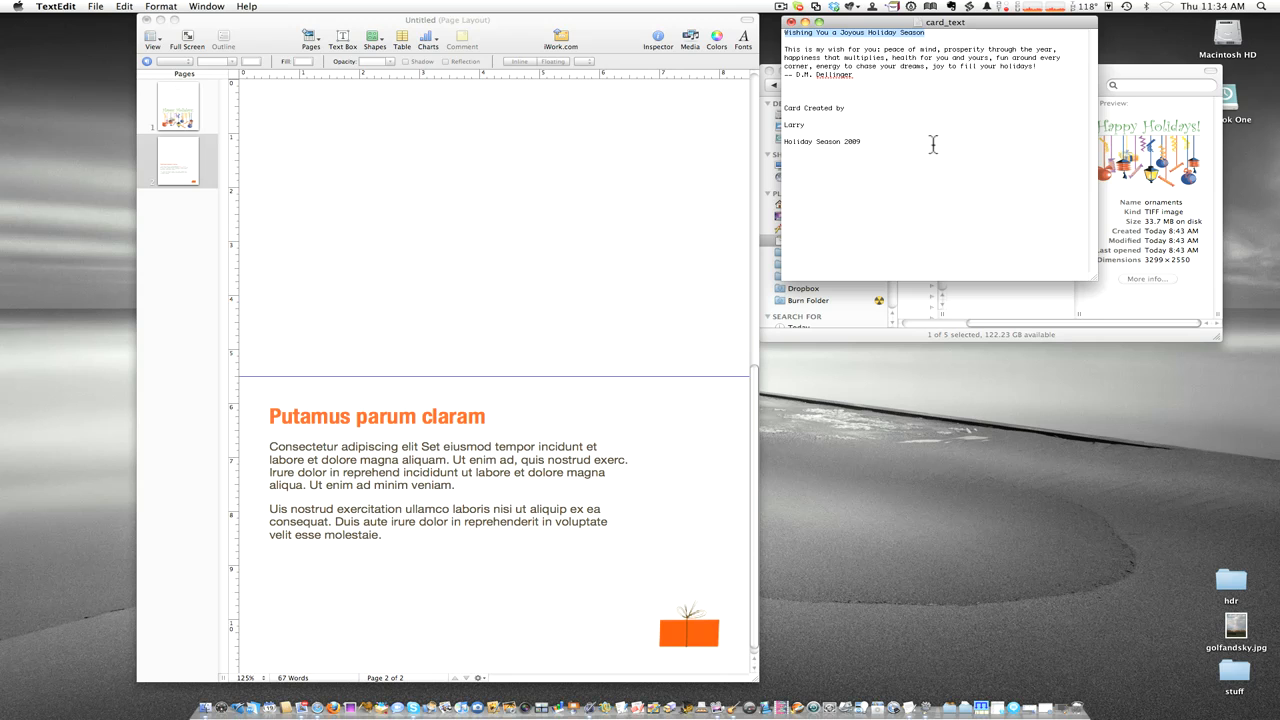
pyautogui.moveTo(372, 417)
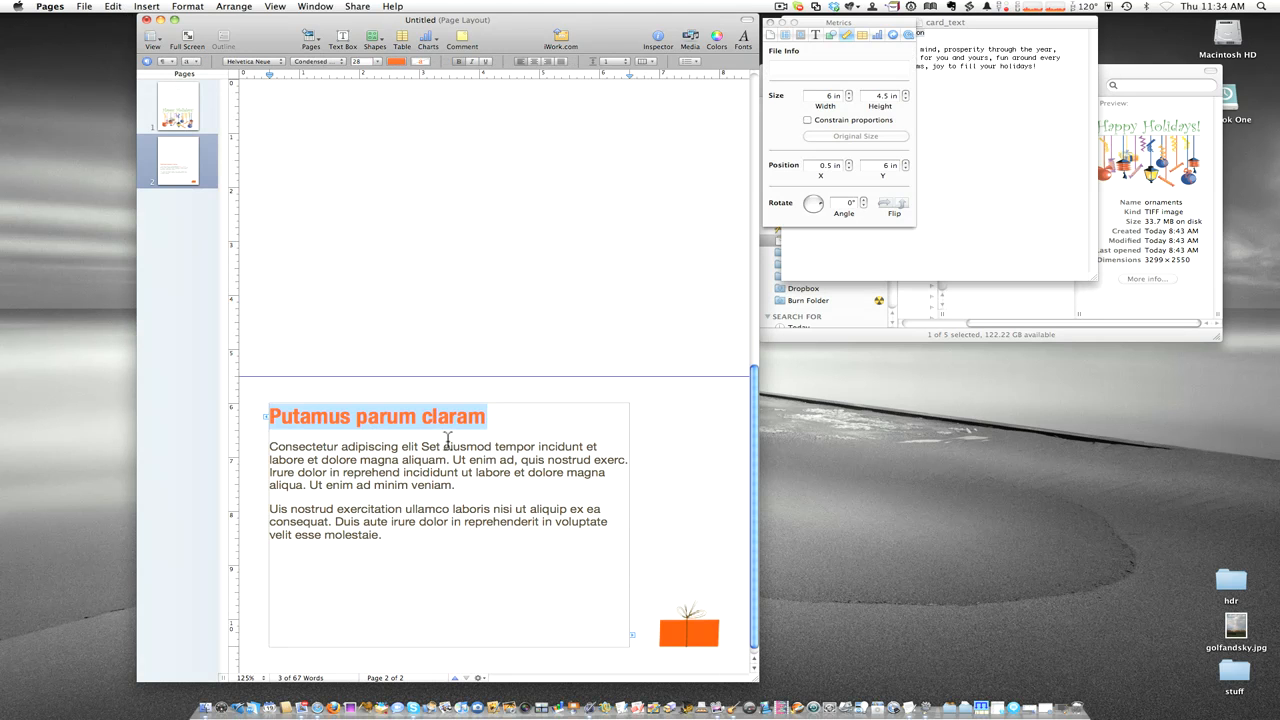
pyautogui.moveTo(448, 432)
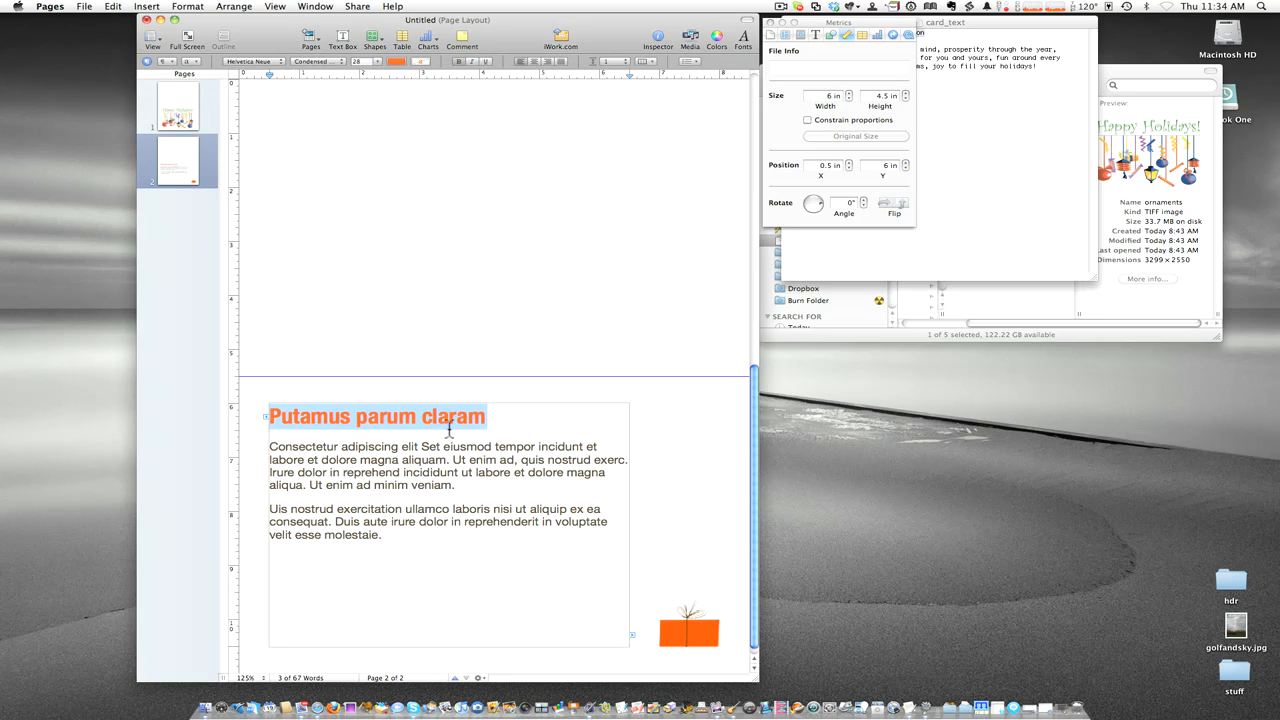
# Paste and Match Style the copied heading and holiday wish message into the page 2 placeholders.
pyautogui.click(147, 6)
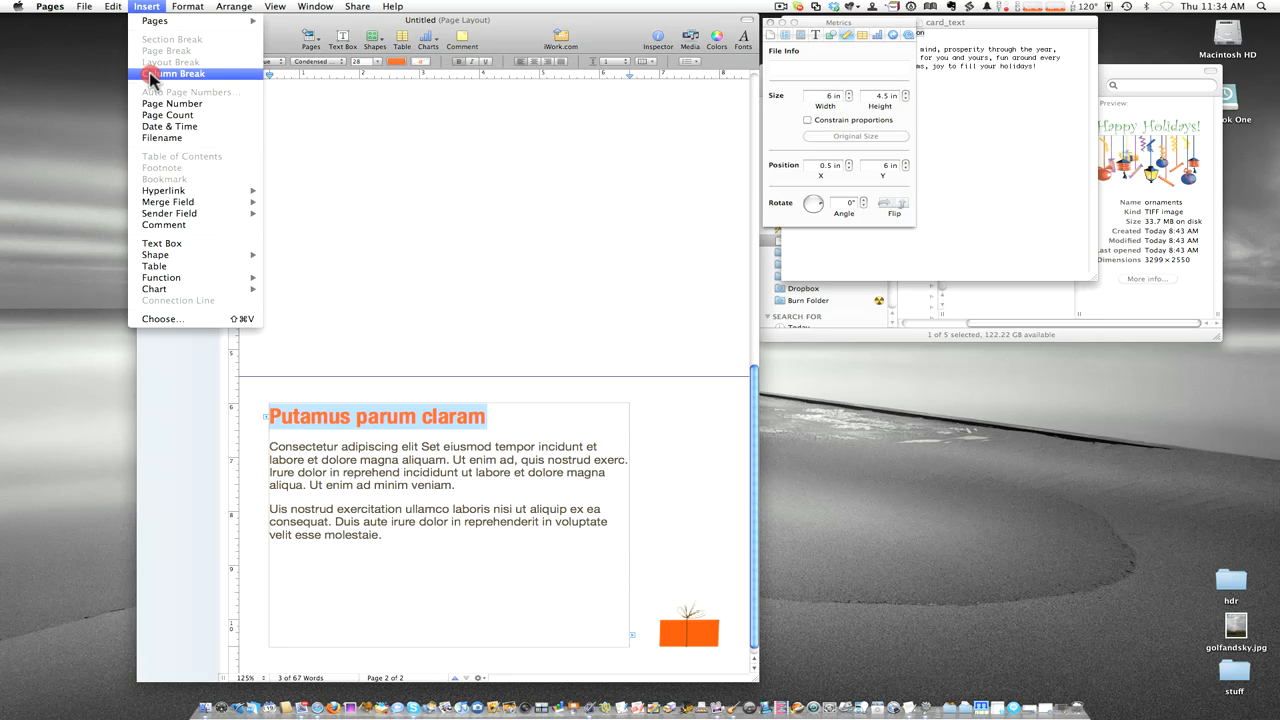
pyautogui.click(113, 6)
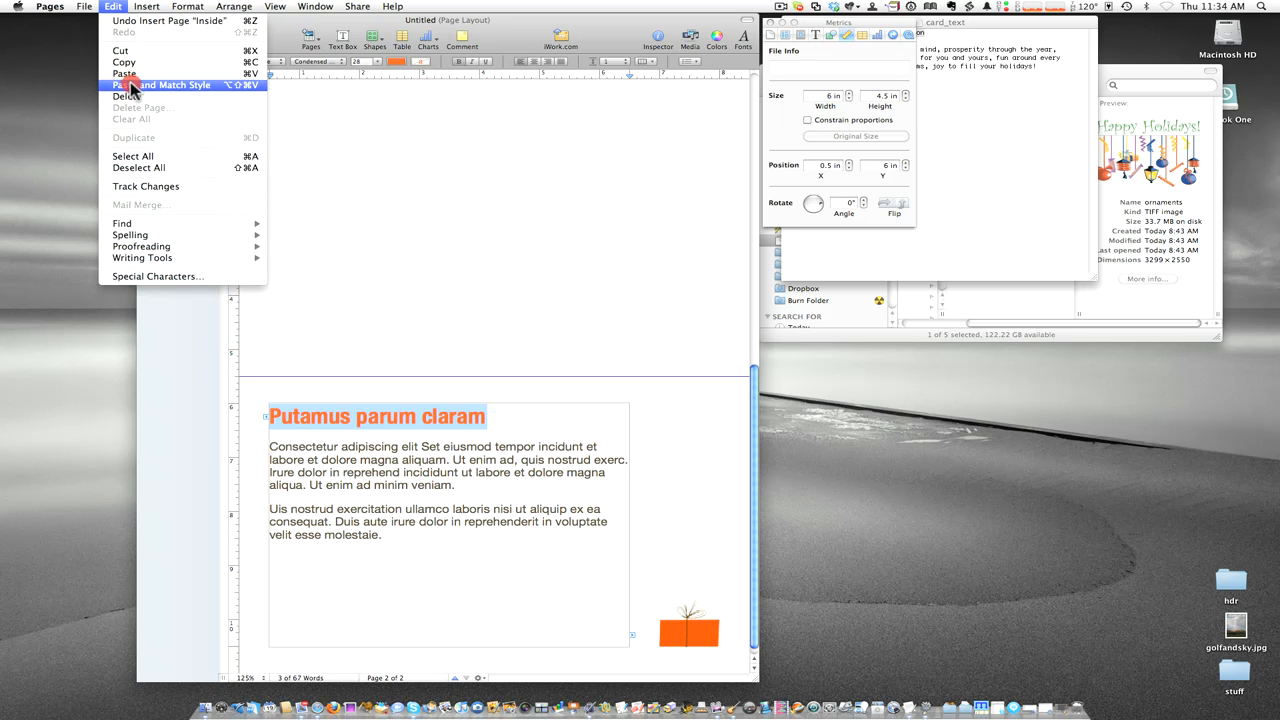
pyautogui.click(168, 84)
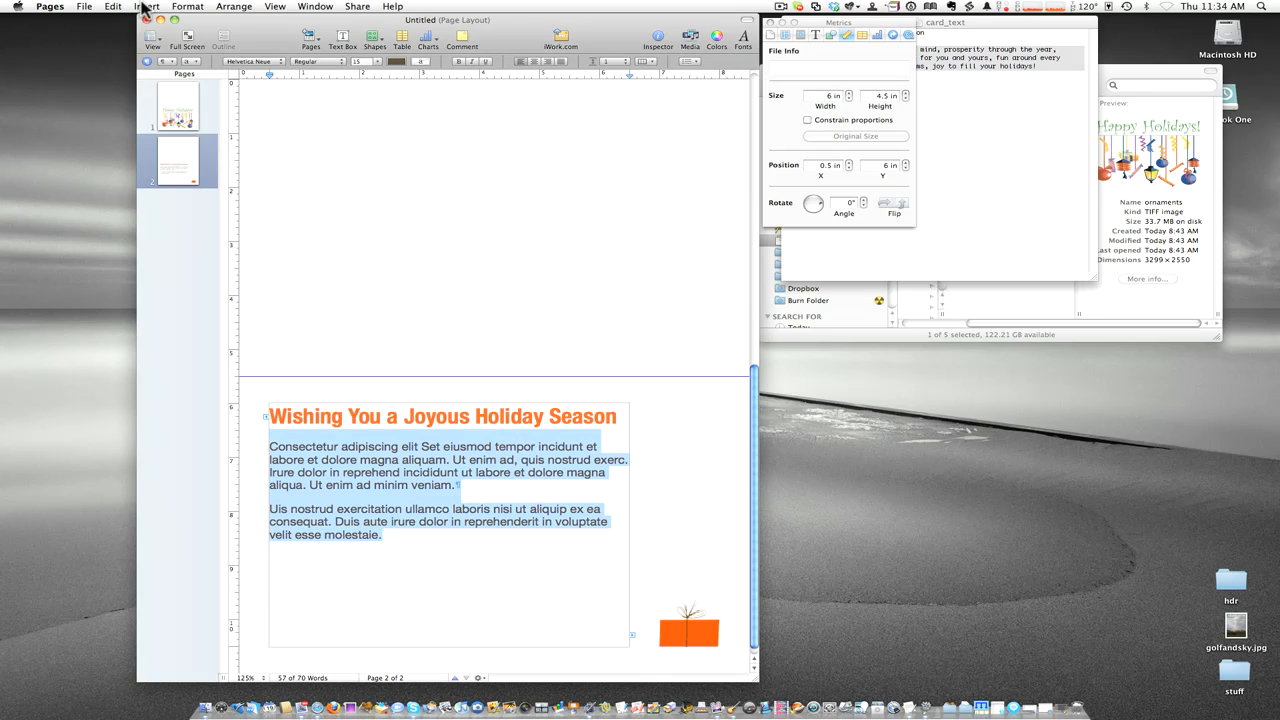
pyautogui.click(112, 6)
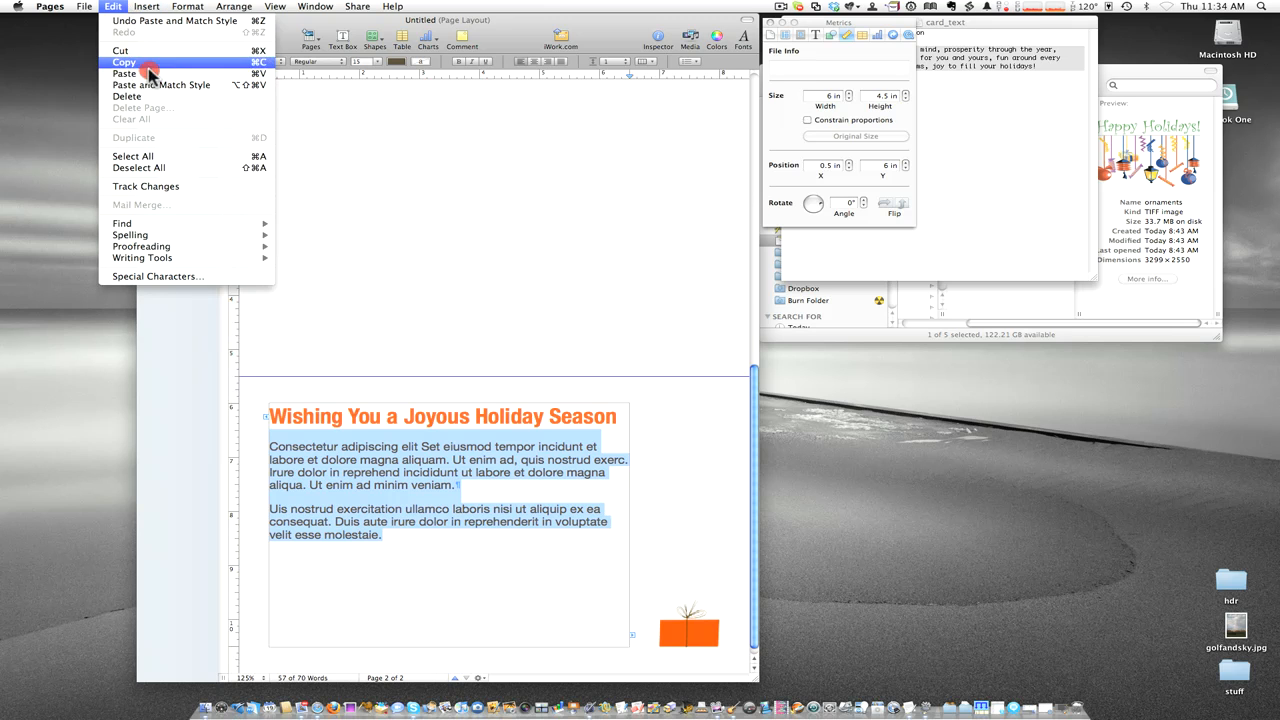
pyautogui.click(160, 84)
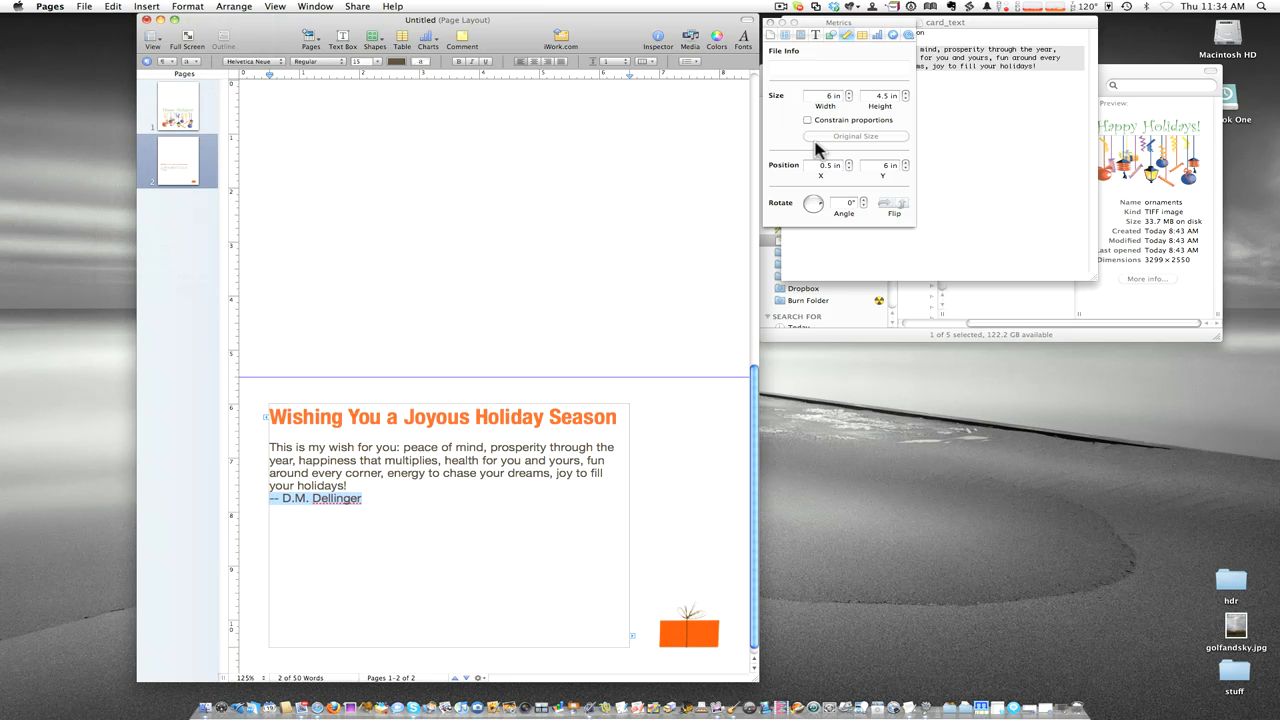
pyautogui.moveTo(715, 97)
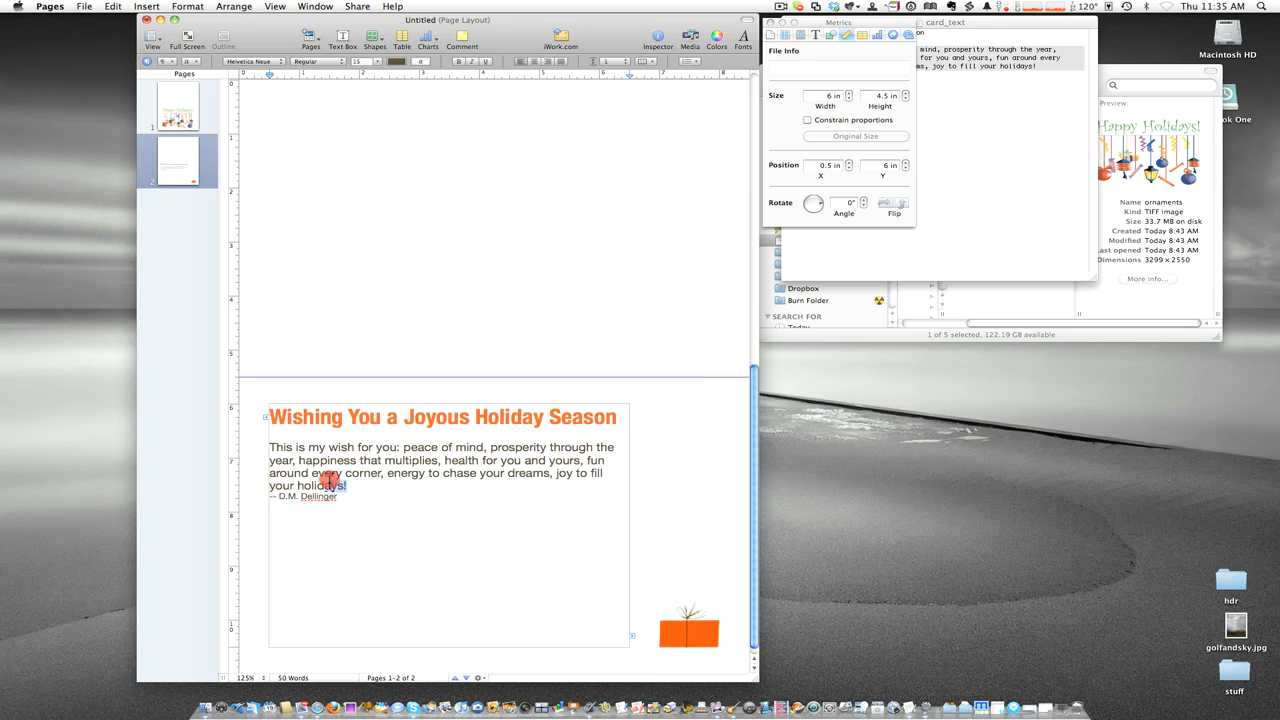
# Select the message, increase its indent, set Double line spacing and lower Before Paragraph spacing.
pyautogui.moveTo(348, 485); pyautogui.dragTo(269, 447)
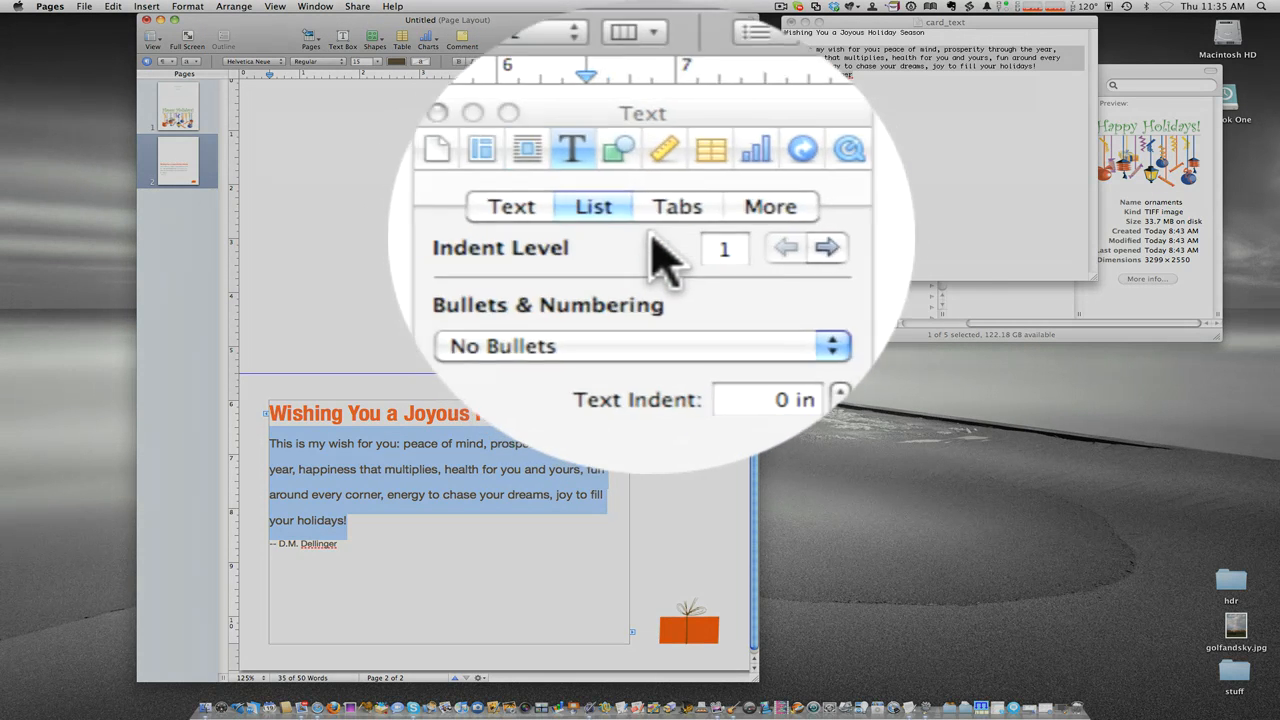
pyautogui.click(826, 247)
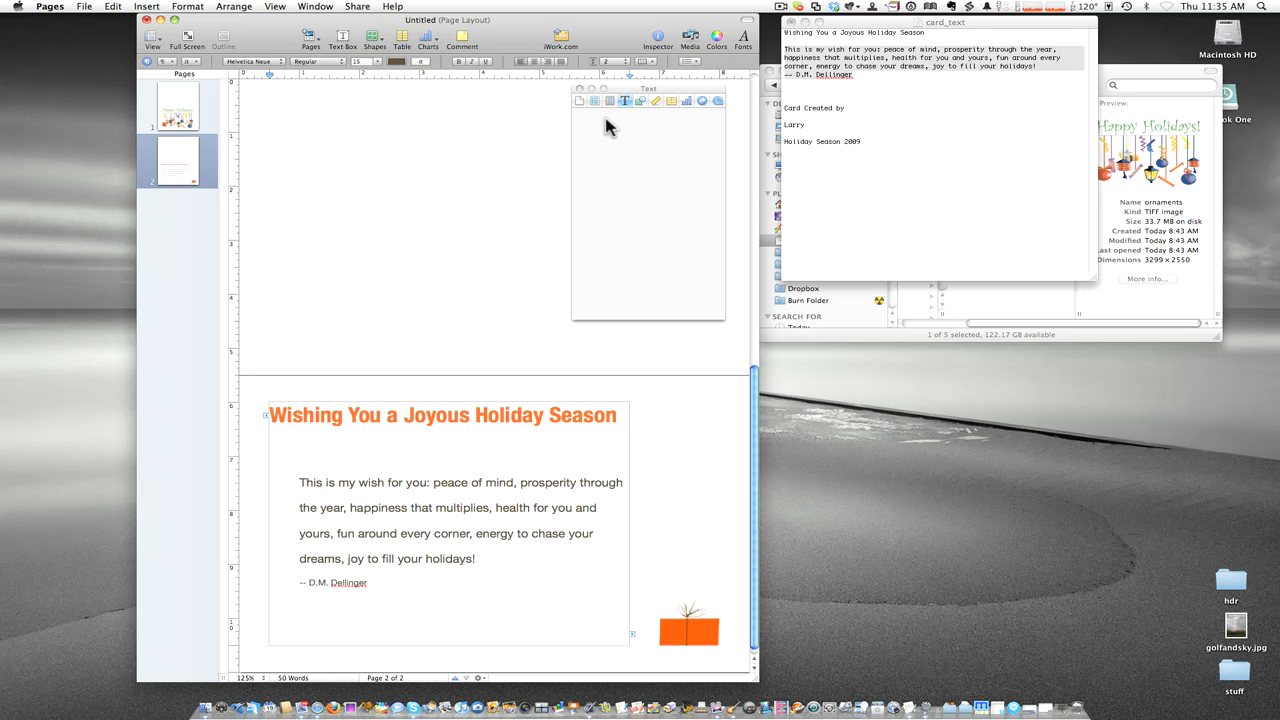
pyautogui.click(604, 119)
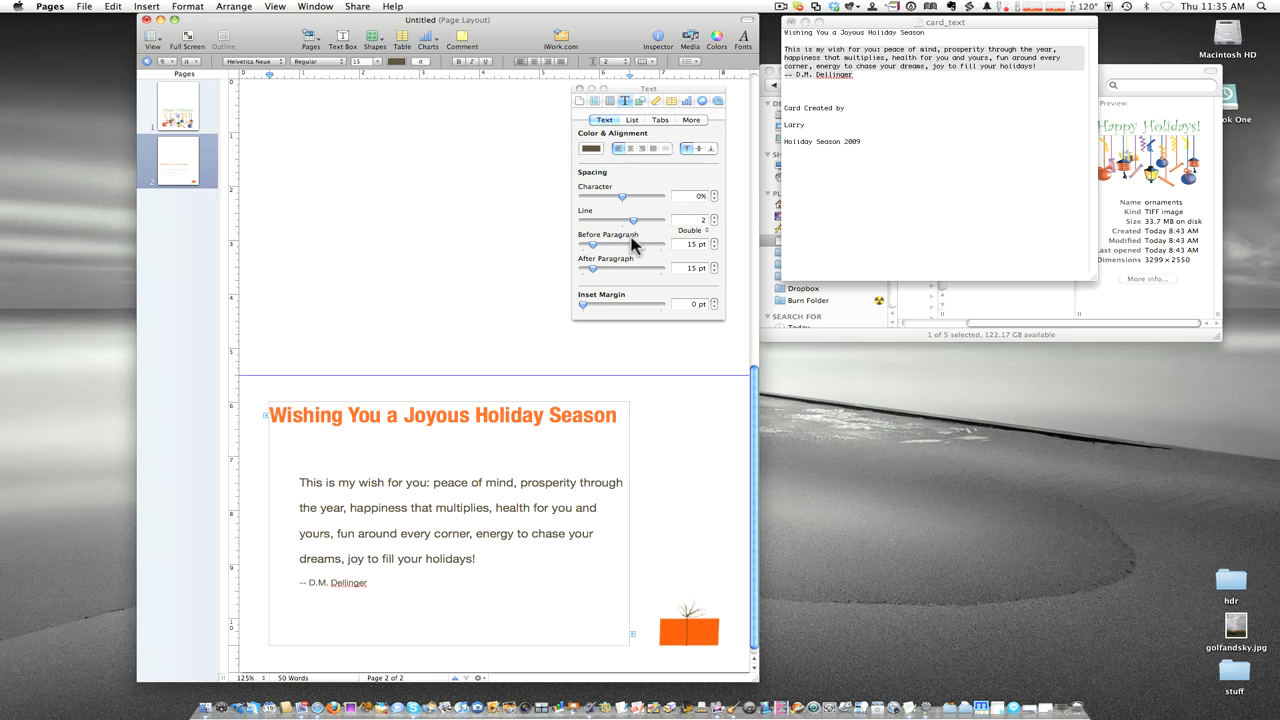
pyautogui.click(714, 247)
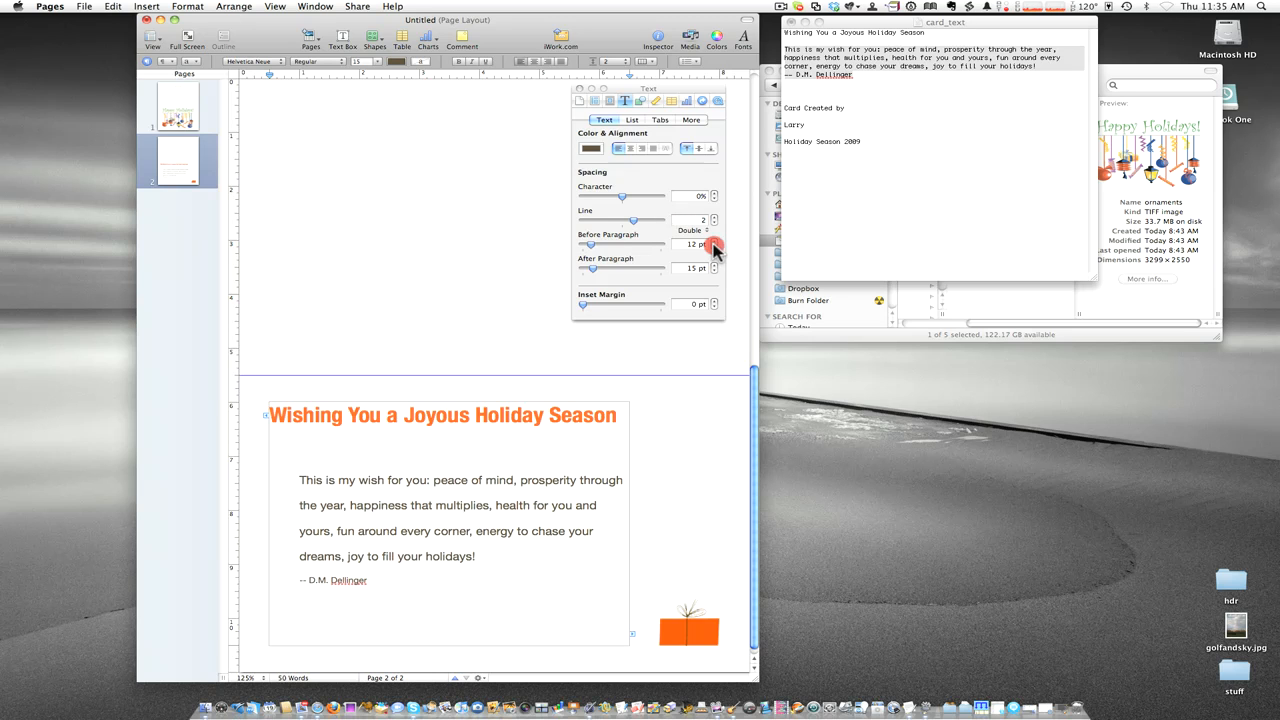
pyautogui.click(714, 248)
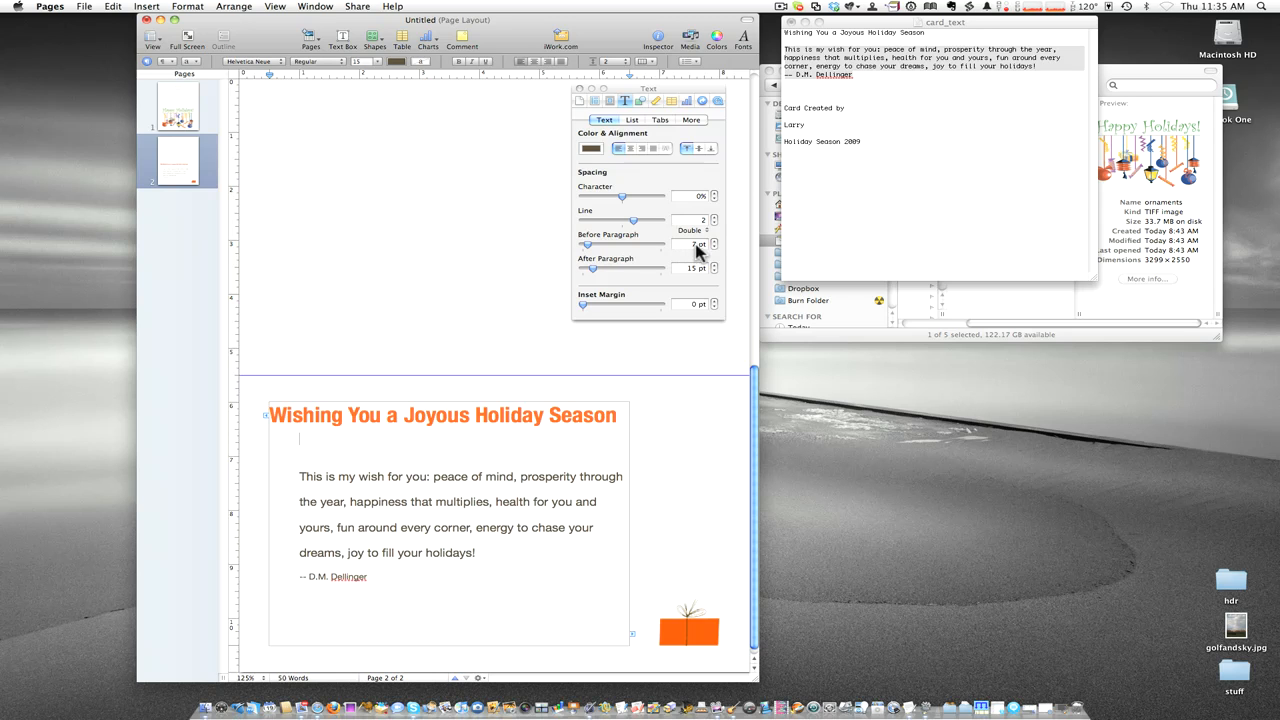
pyautogui.click(714, 247)
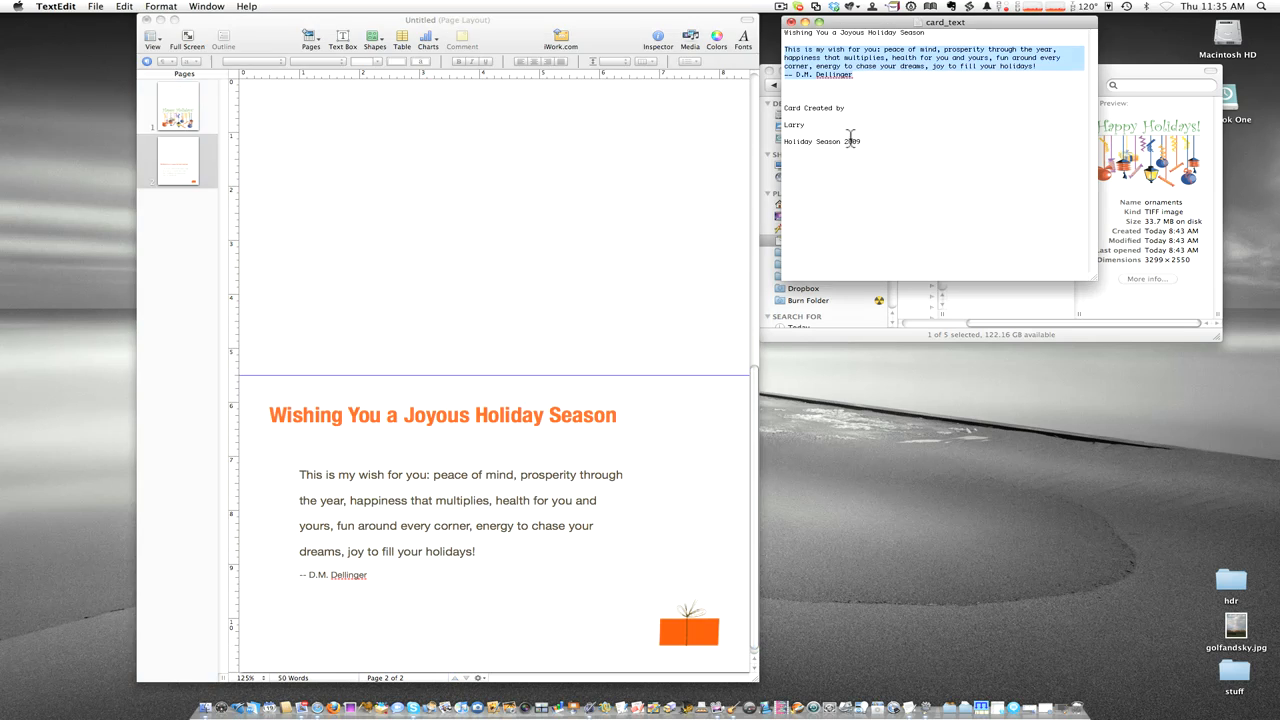
pyautogui.moveTo(1135, 77)
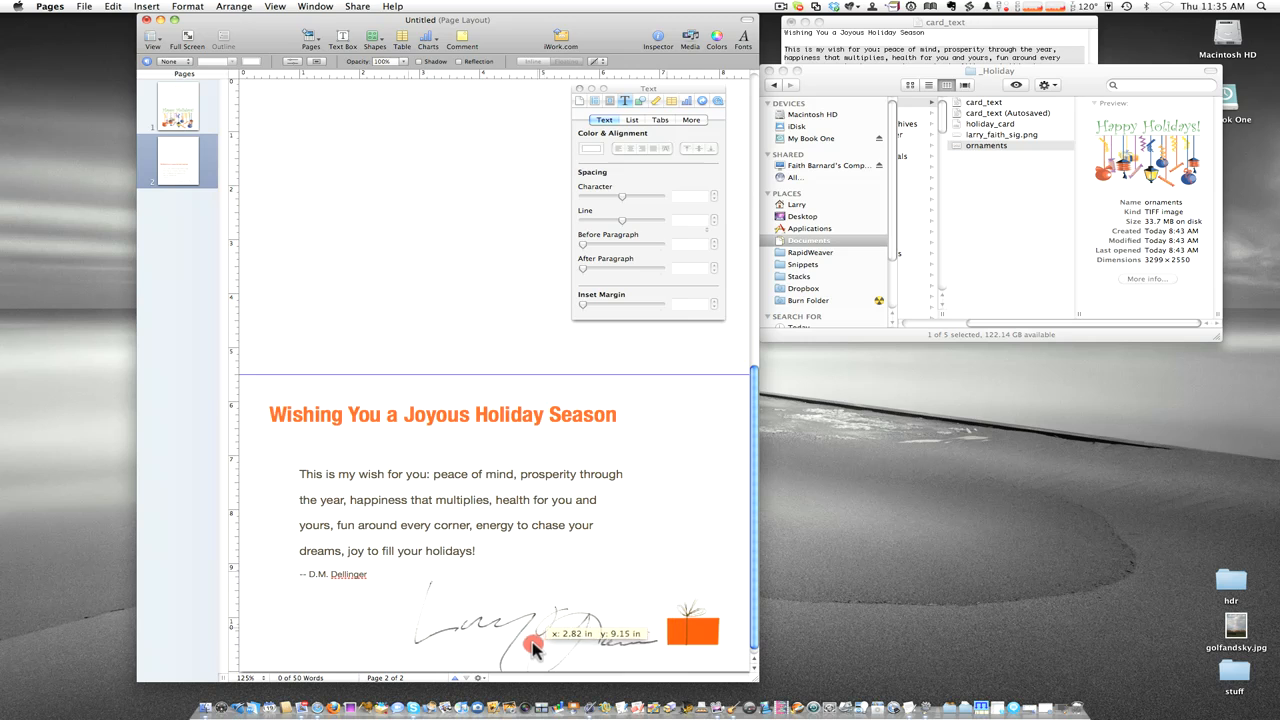
# Drag the signature image under the message and finish the wish text with 'your holidays!'.
pyautogui.moveTo(535, 645); pyautogui.dragTo(520, 645)
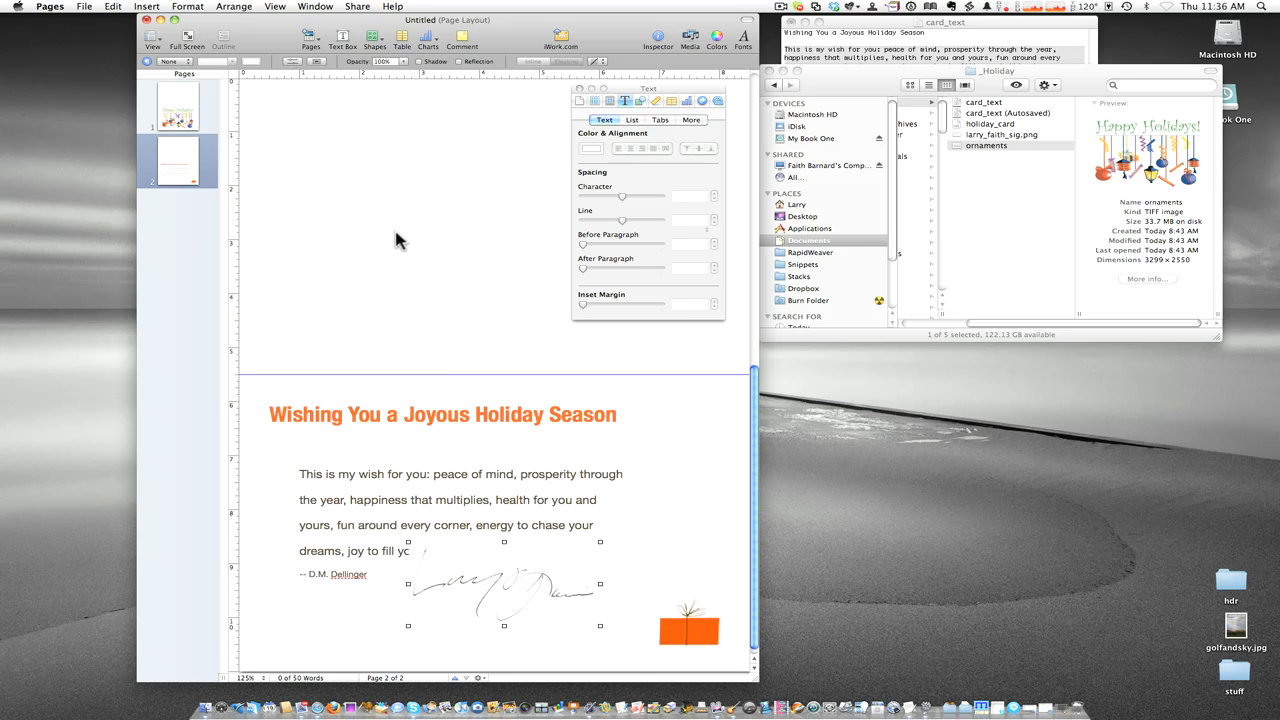
pyautogui.click(233, 6)
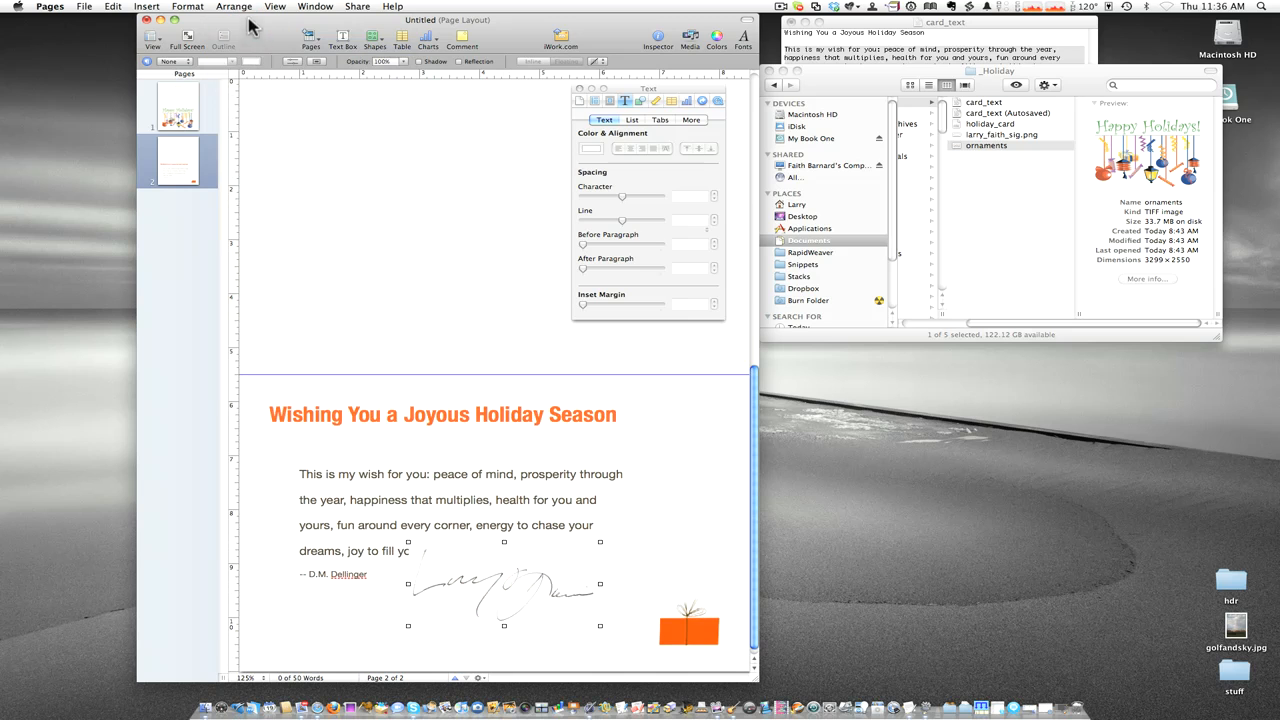
pyautogui.write('your holidays!')
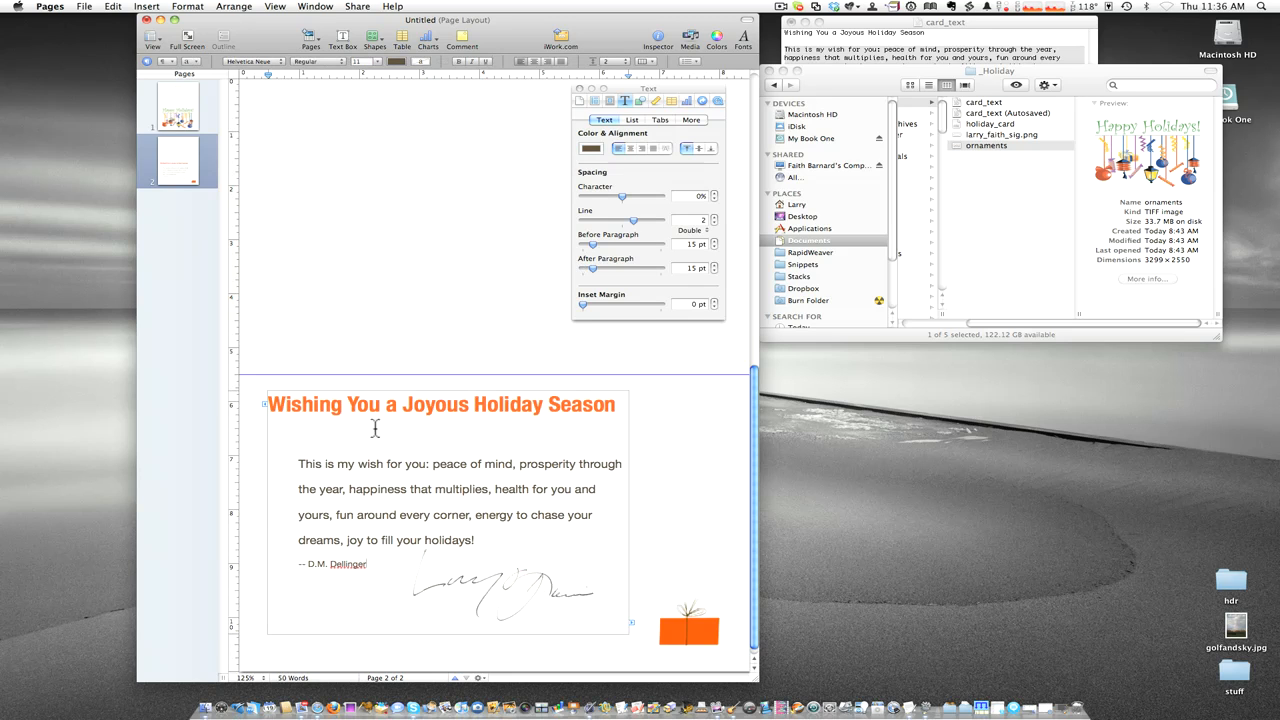
pyautogui.click(233, 6)
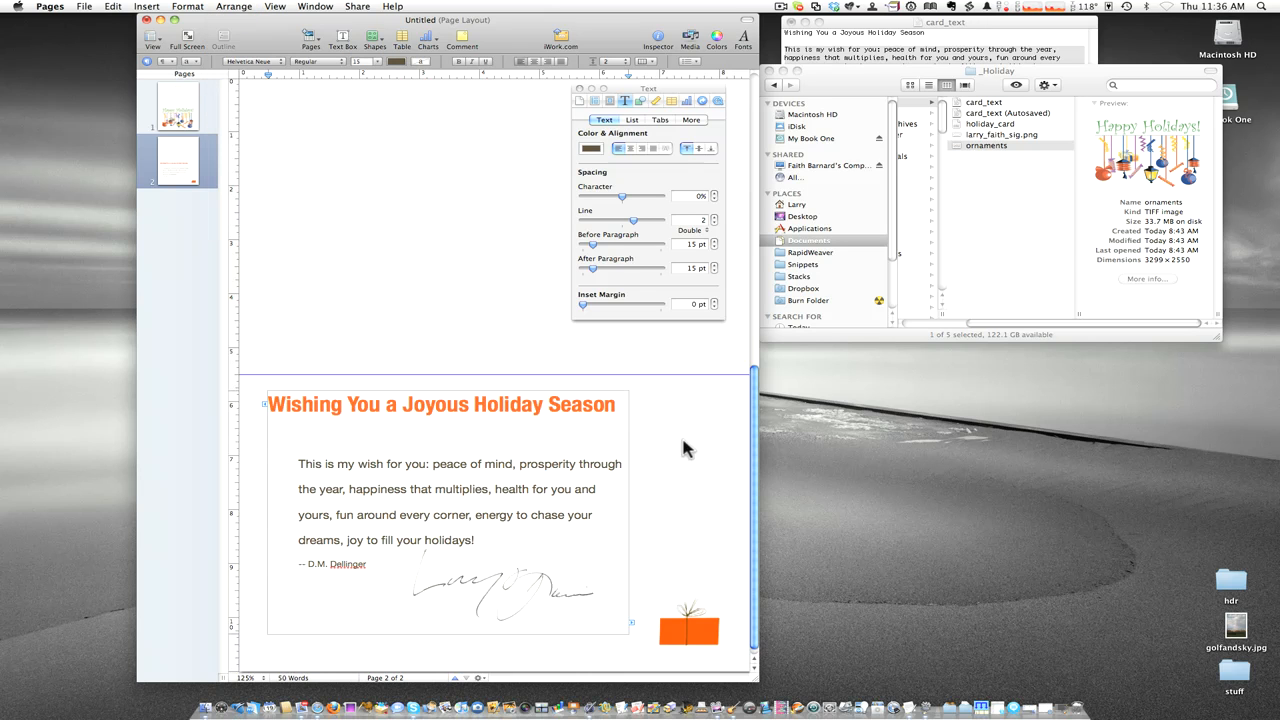
pyautogui.click(233, 6)
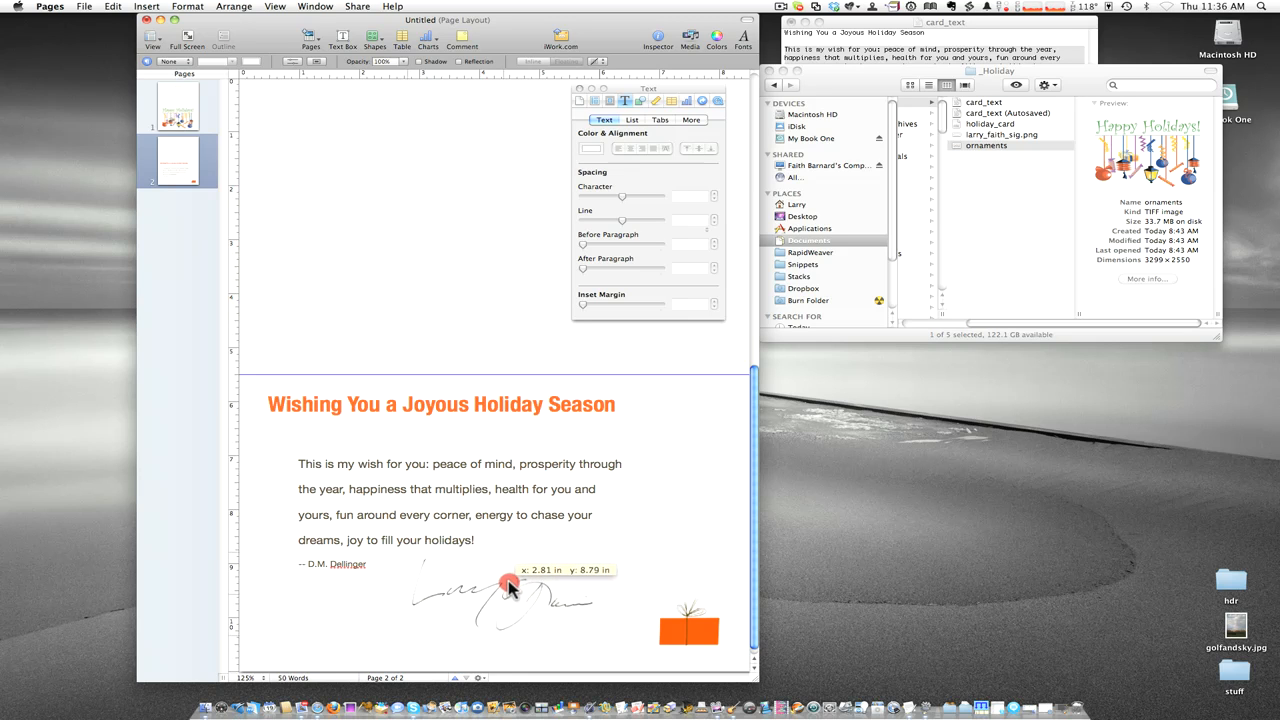
# Reposition the signature to sit just below the D.M. Dellinger attribution line.
pyautogui.click(510, 585)
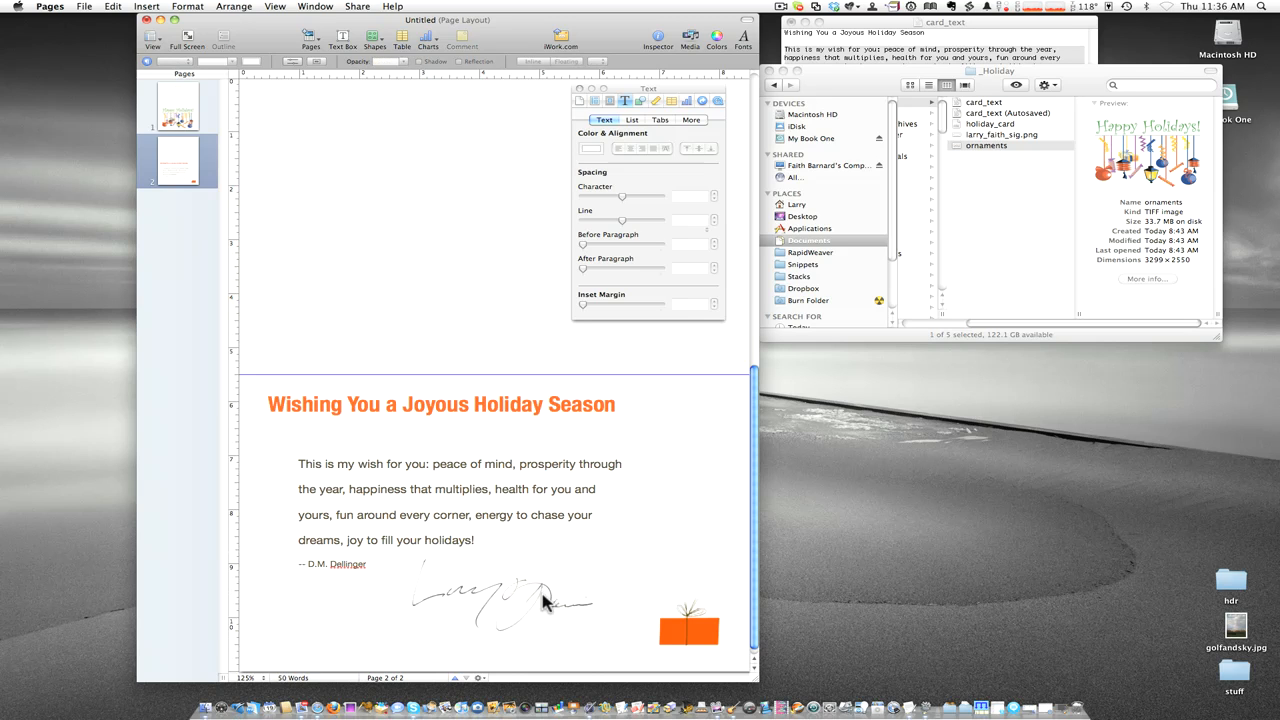
pyautogui.click(514, 595)
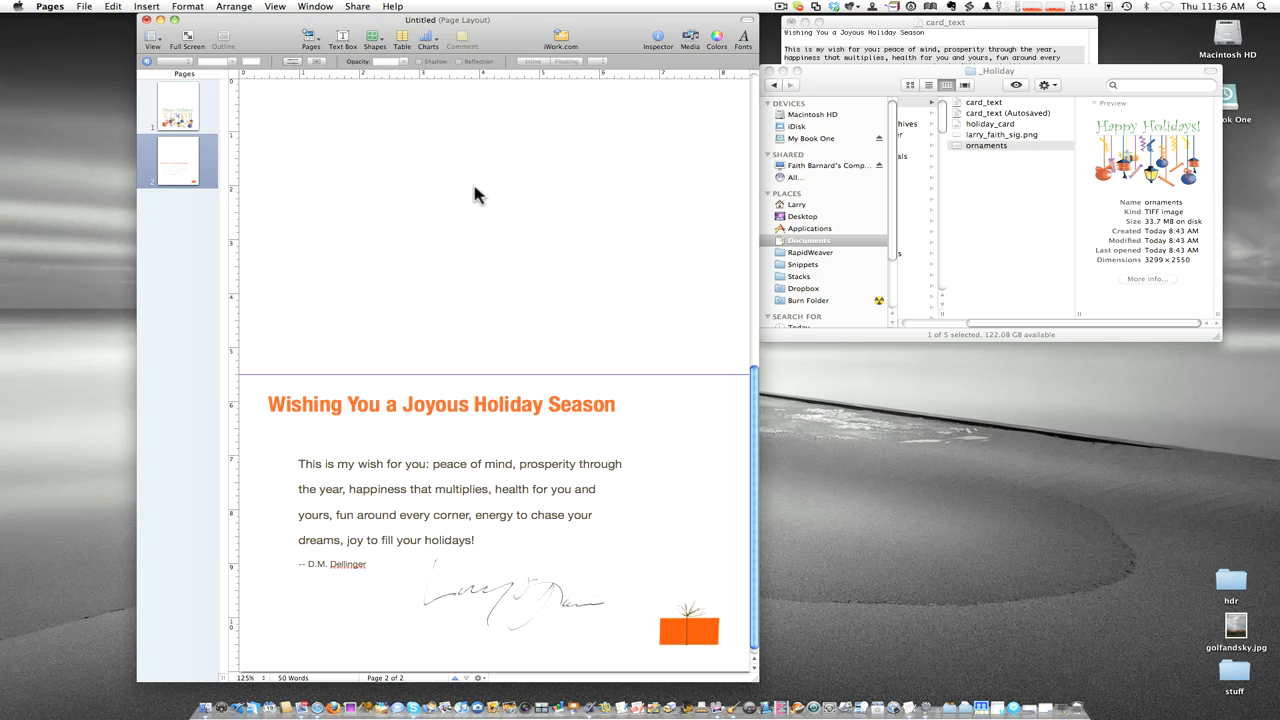
pyautogui.moveTo(368, 190)
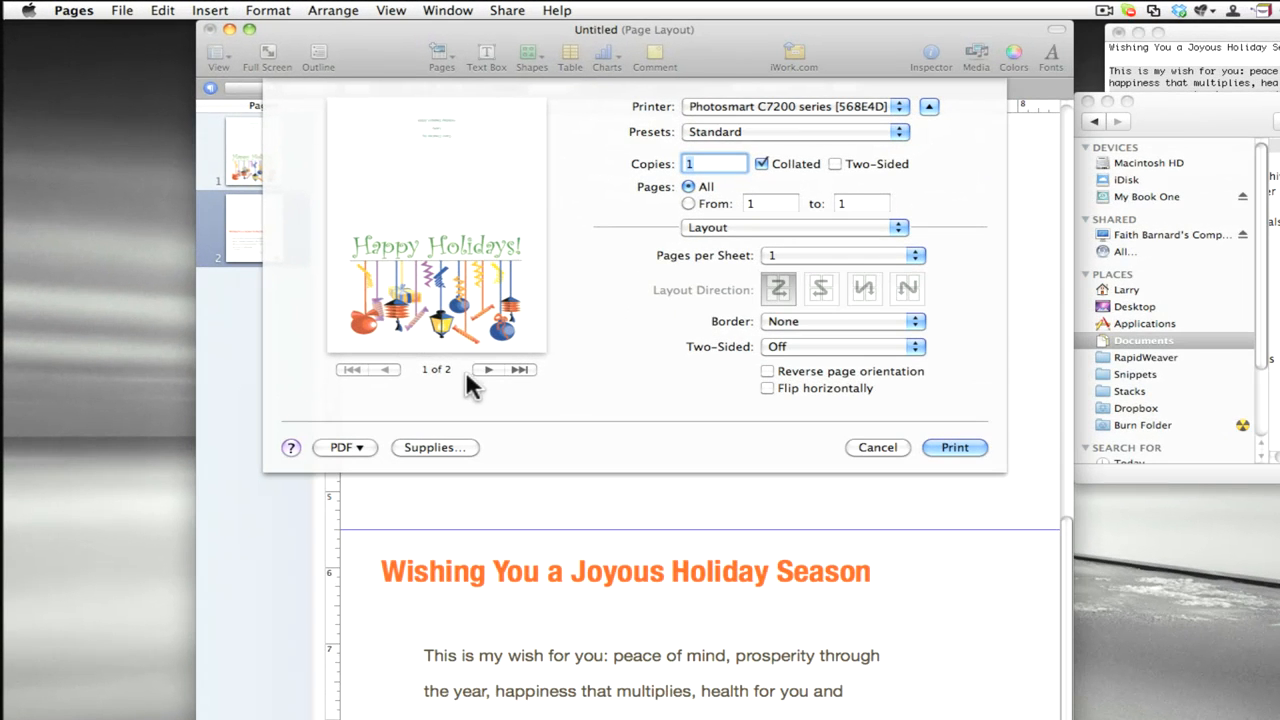
pyautogui.moveTo(388, 380)
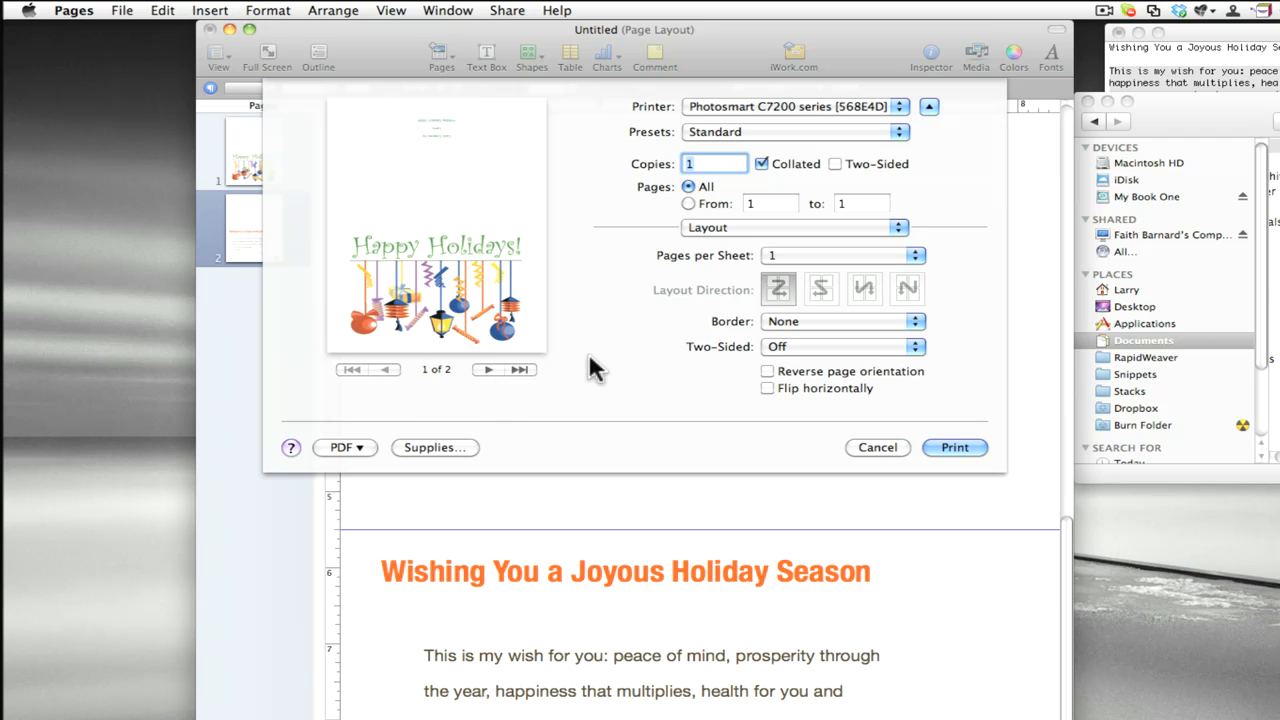
# View the save-as-PDF output choices in the Print dialog.
pyautogui.click(344, 447)
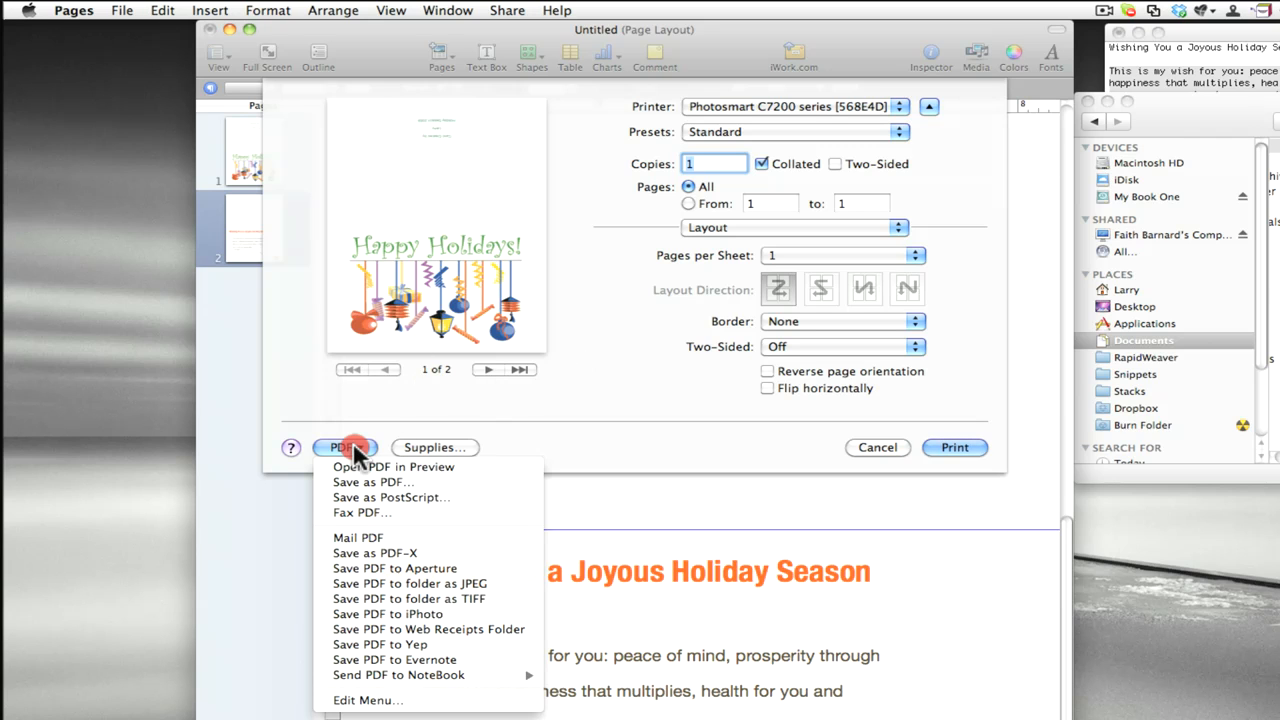
pyautogui.moveTo(373, 482)
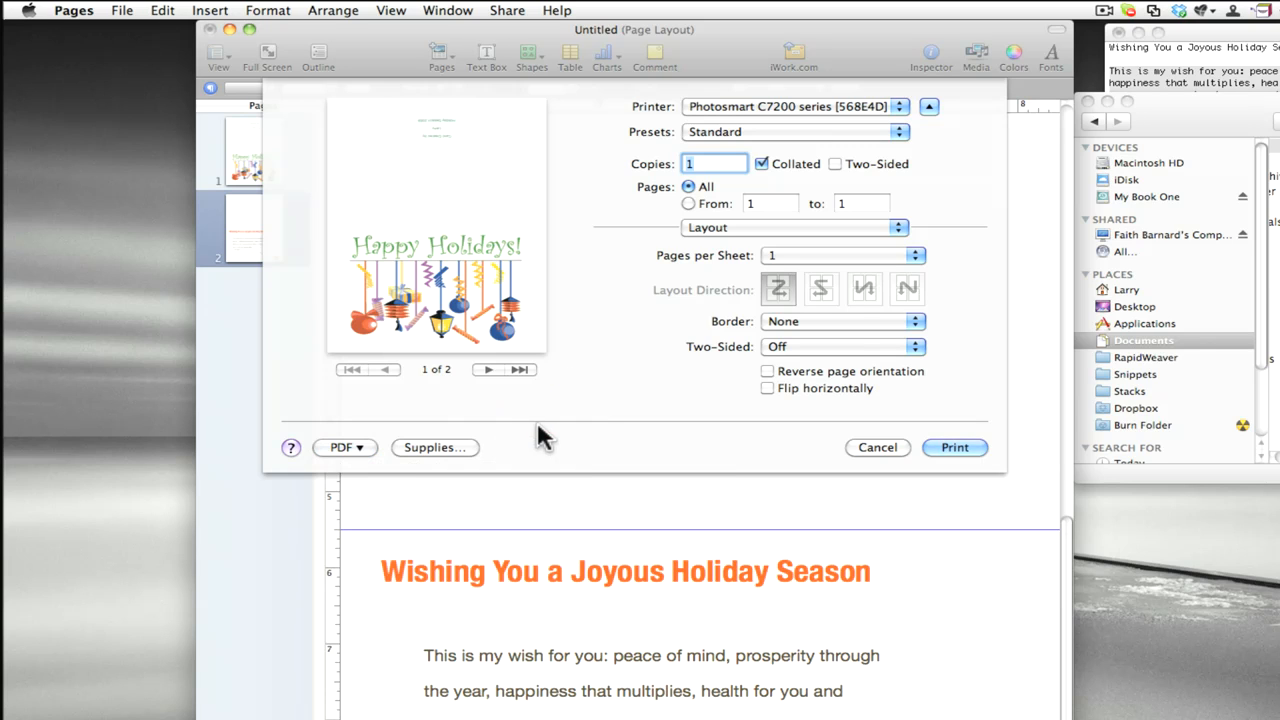
pyautogui.moveTo(583, 418)
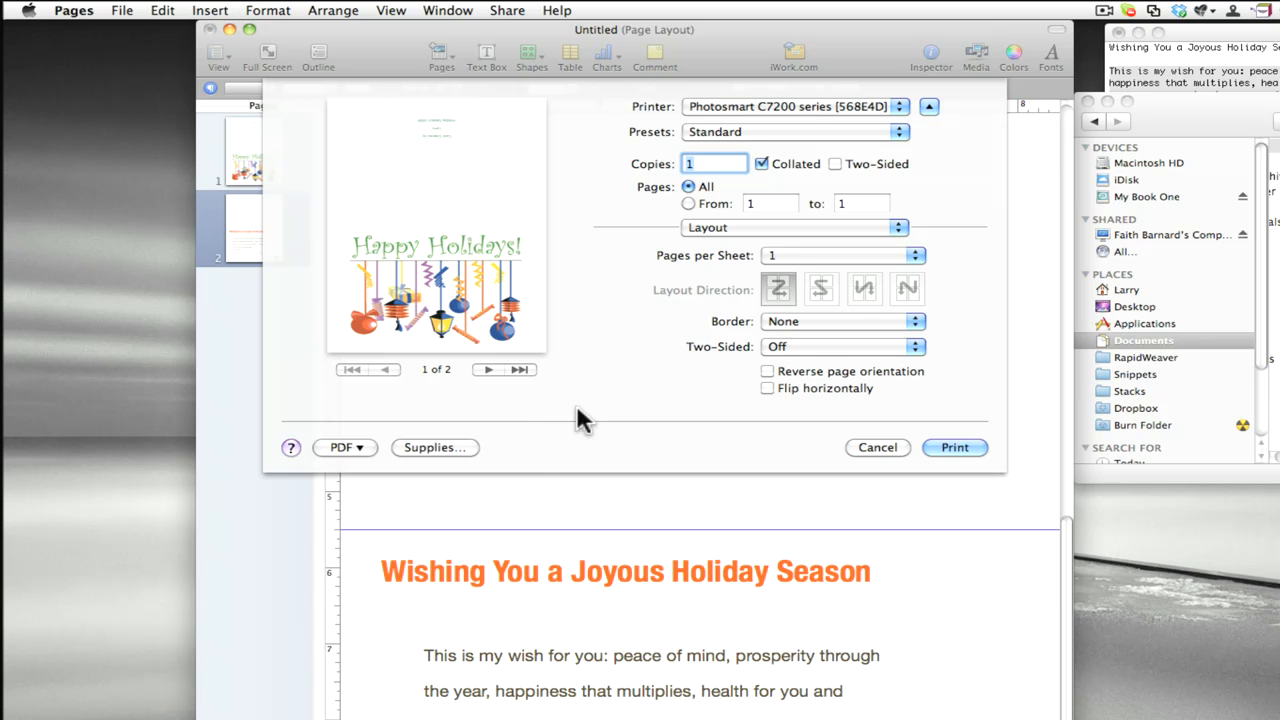
pyautogui.moveTo(775, 240)
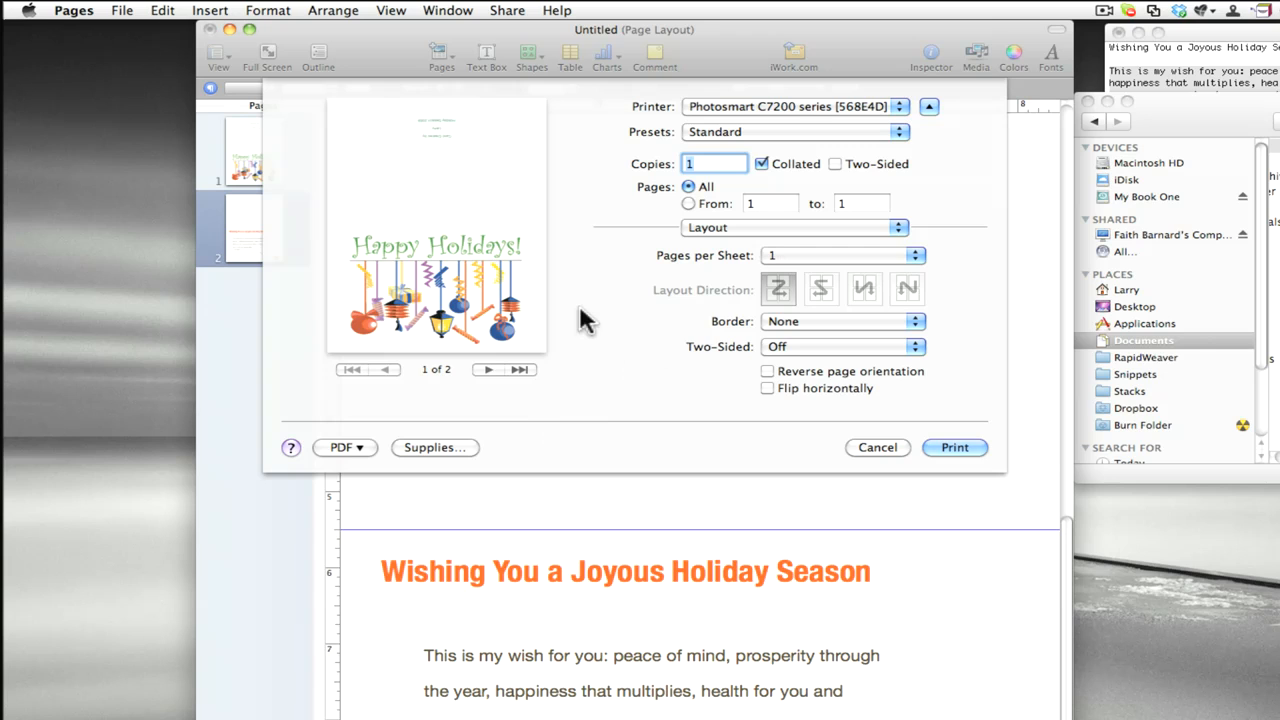
# Set Two-Sided printing to Short-Edge binding and move to the Paper Handling settings.
pyautogui.click(843, 346)
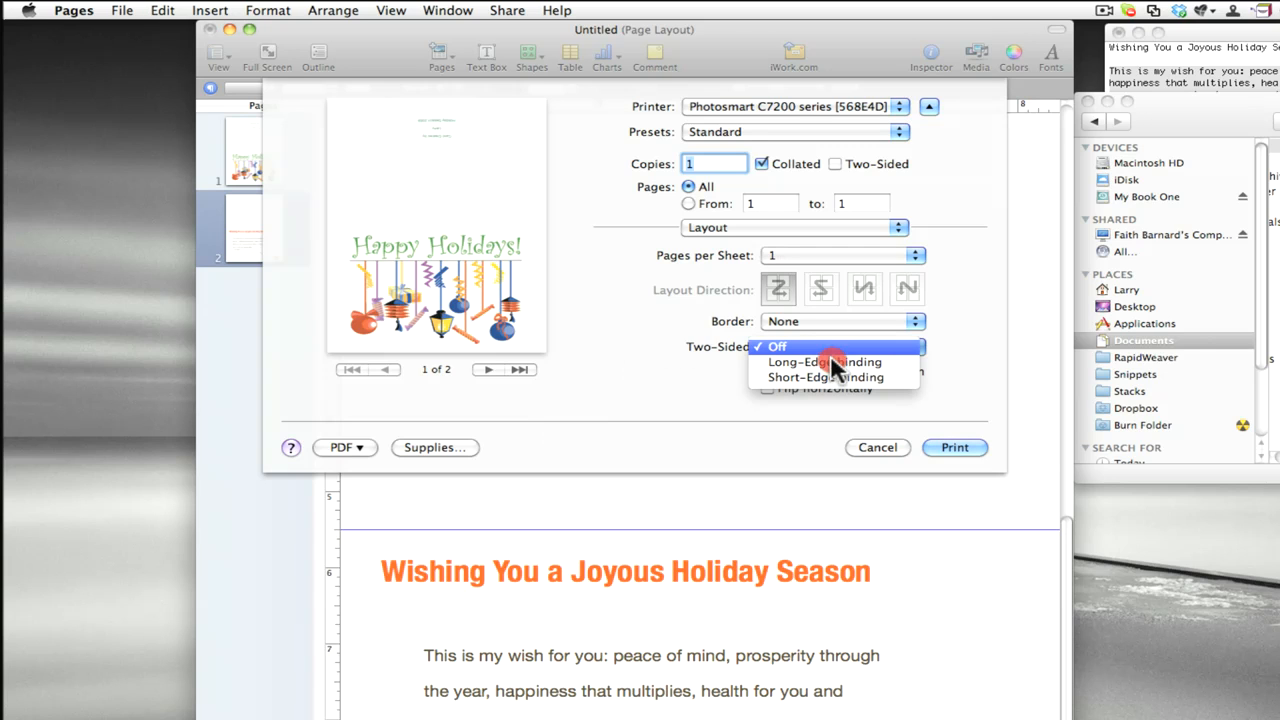
pyautogui.click(825, 377)
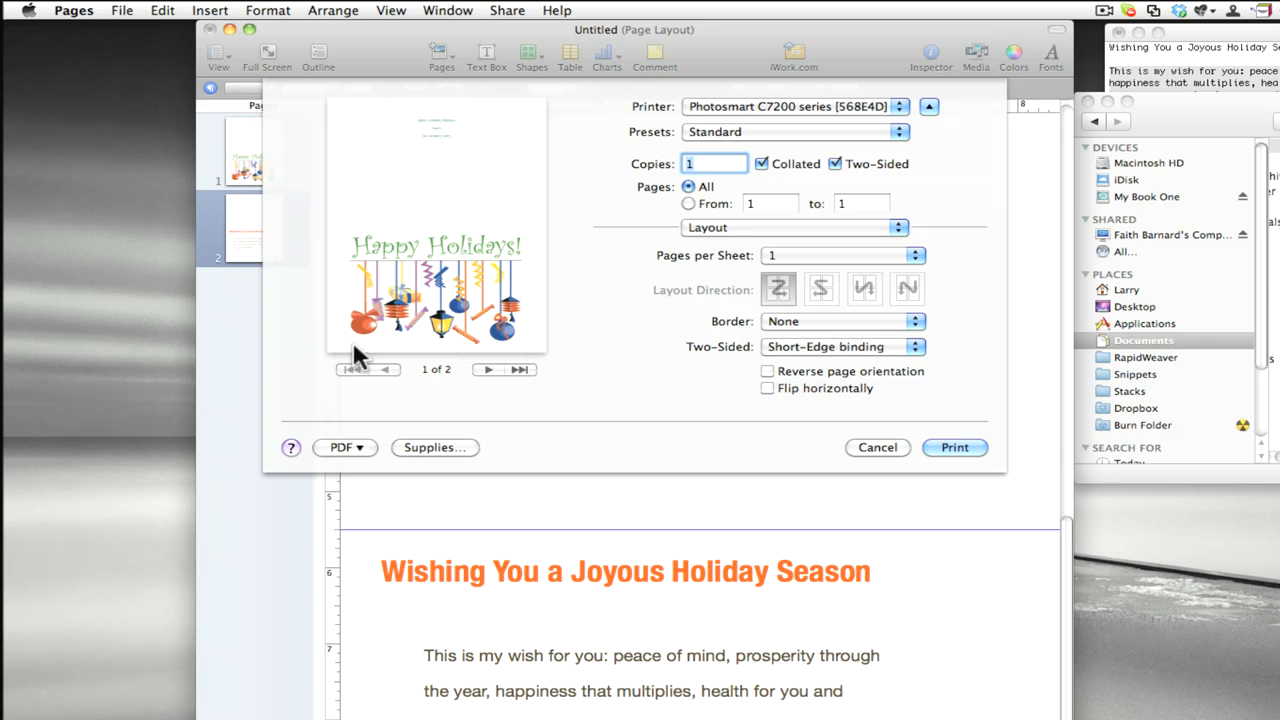
pyautogui.click(793, 227)
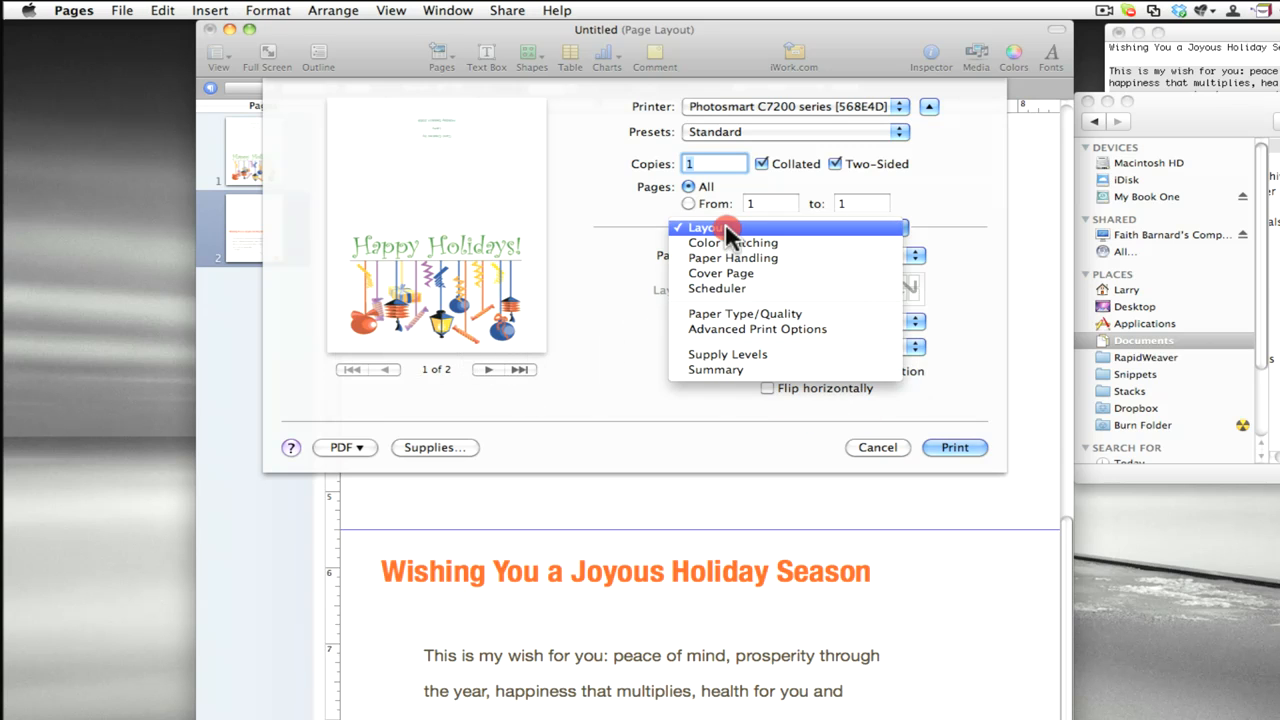
pyautogui.moveTo(731, 258)
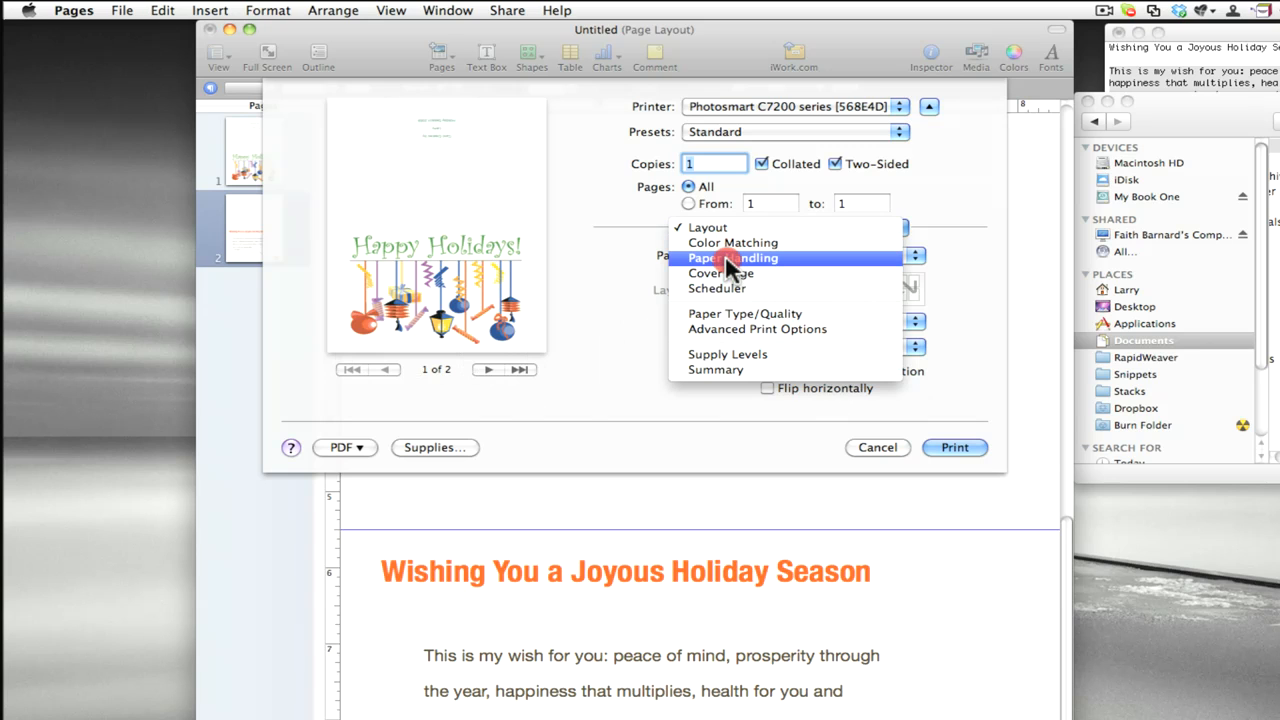
pyautogui.click(732, 258)
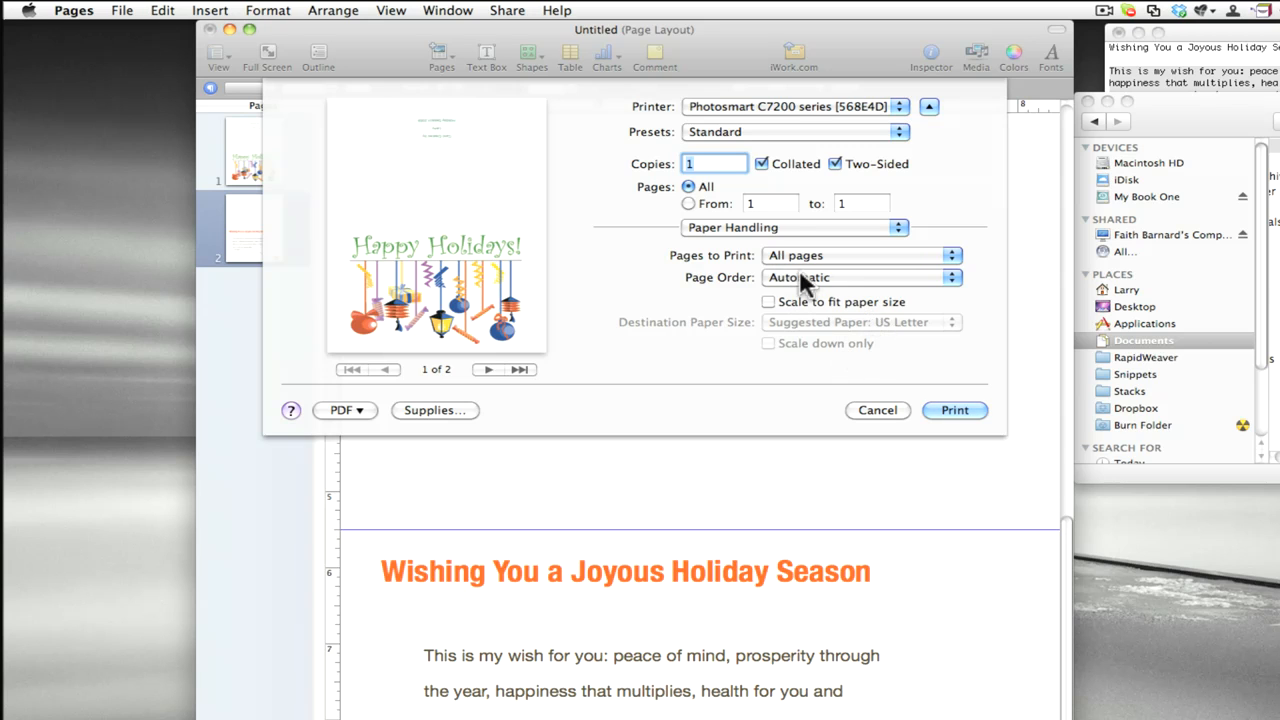
pyautogui.click(793, 227)
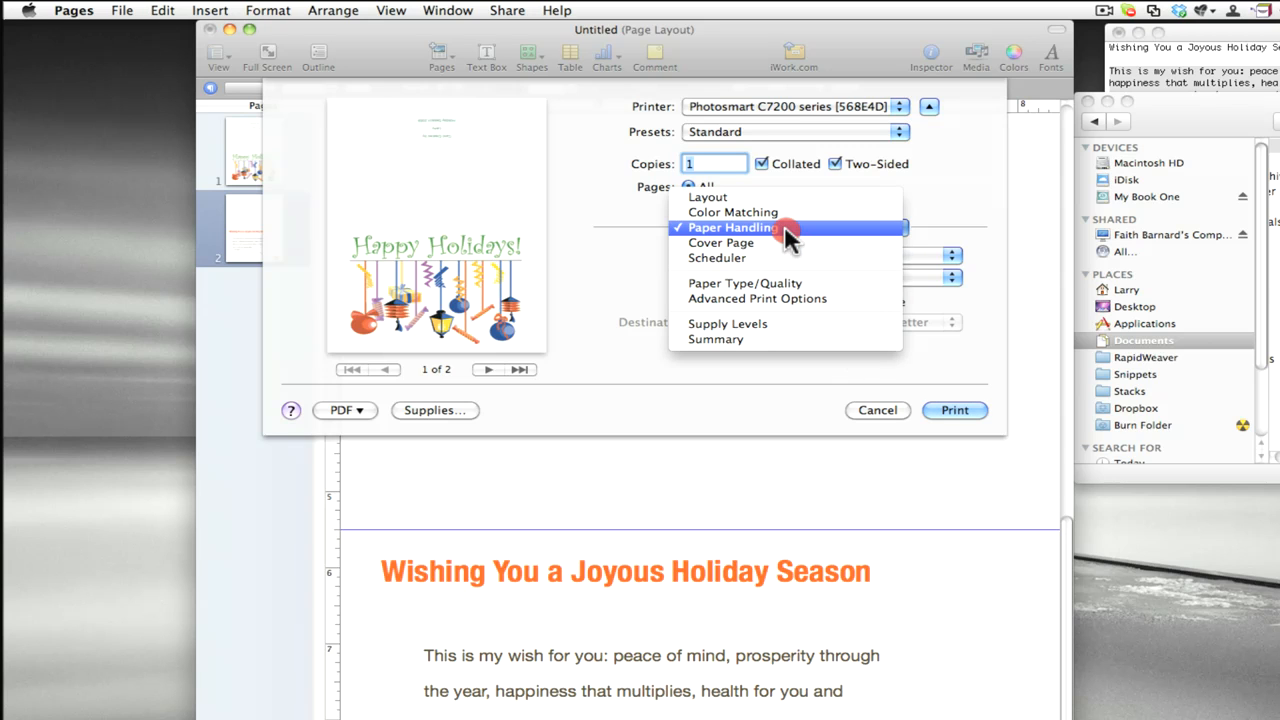
# Check the Paper Type/Quality choices, leave them Automatic, and go back to Layout.
pyautogui.click(745, 283)
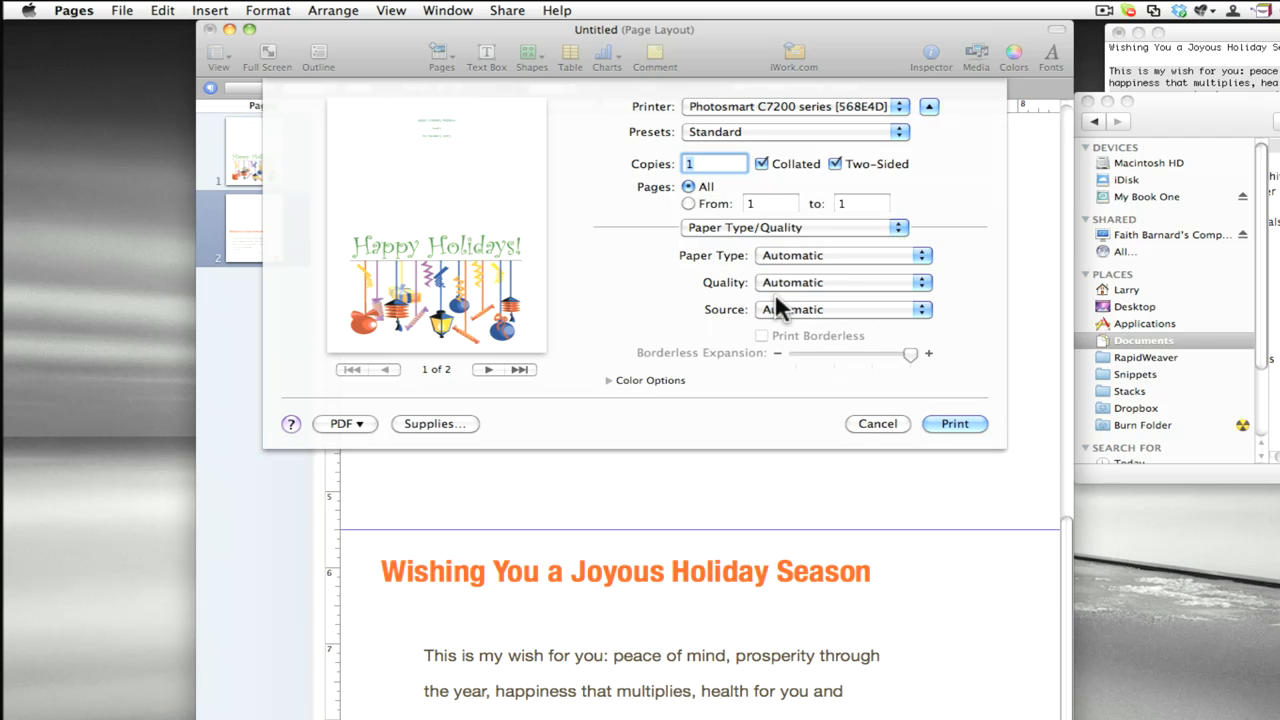
pyautogui.moveTo(595, 305)
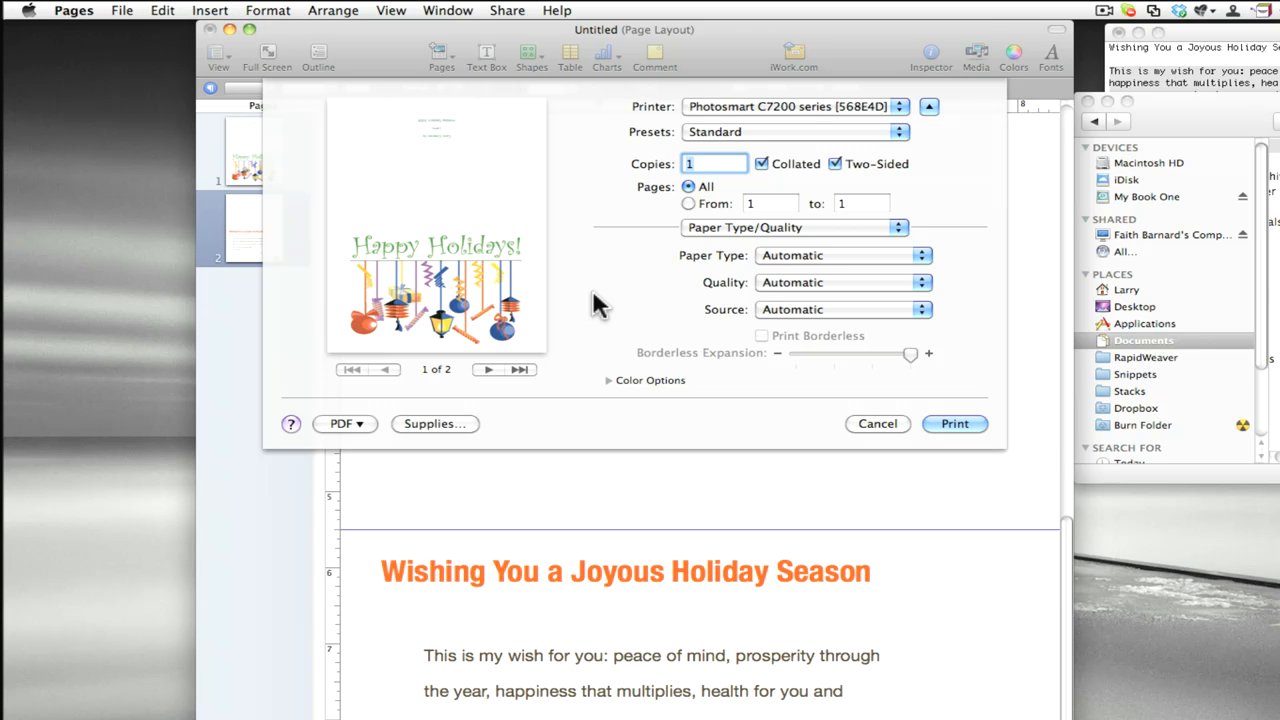
pyautogui.moveTo(855, 295)
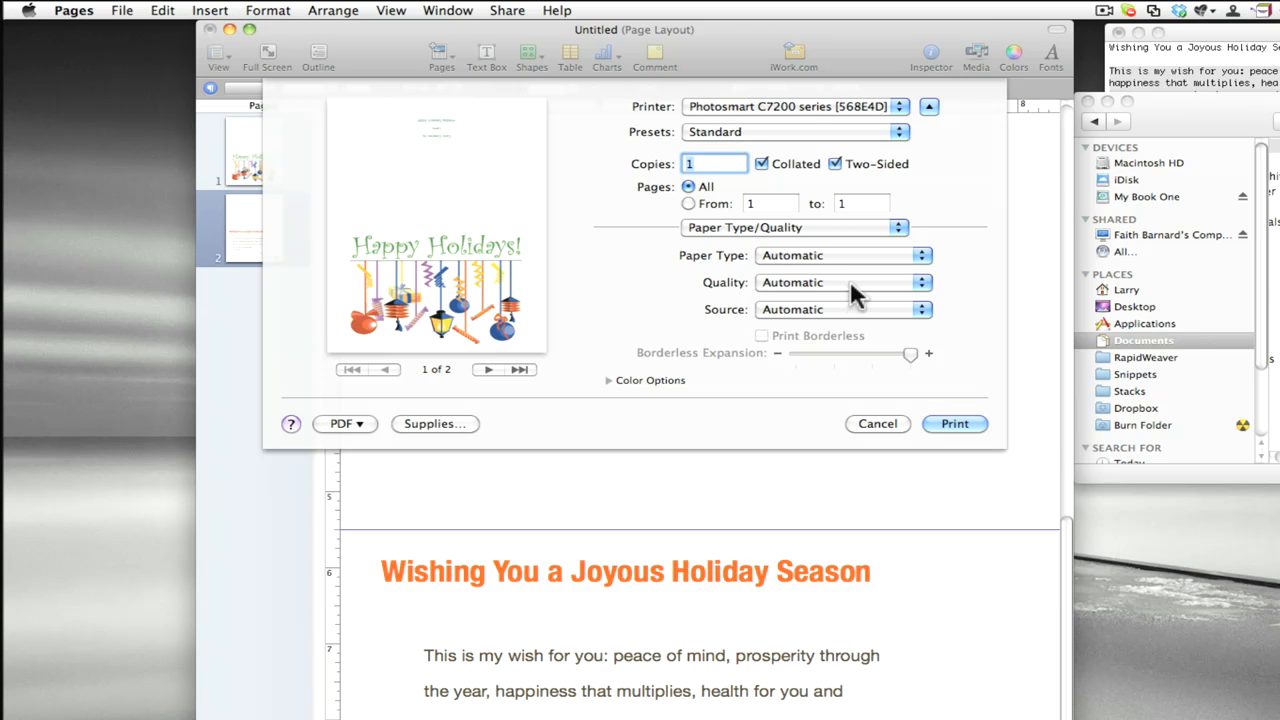
pyautogui.click(840, 255)
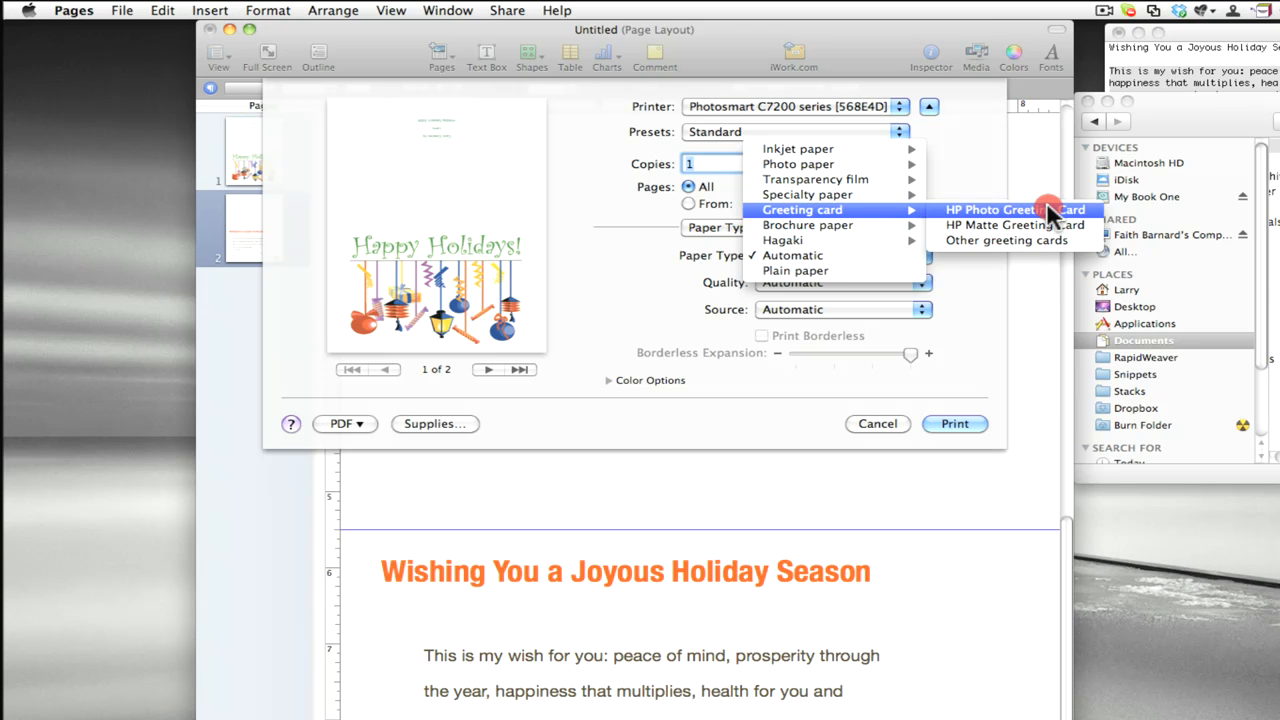
pyautogui.moveTo(985, 240)
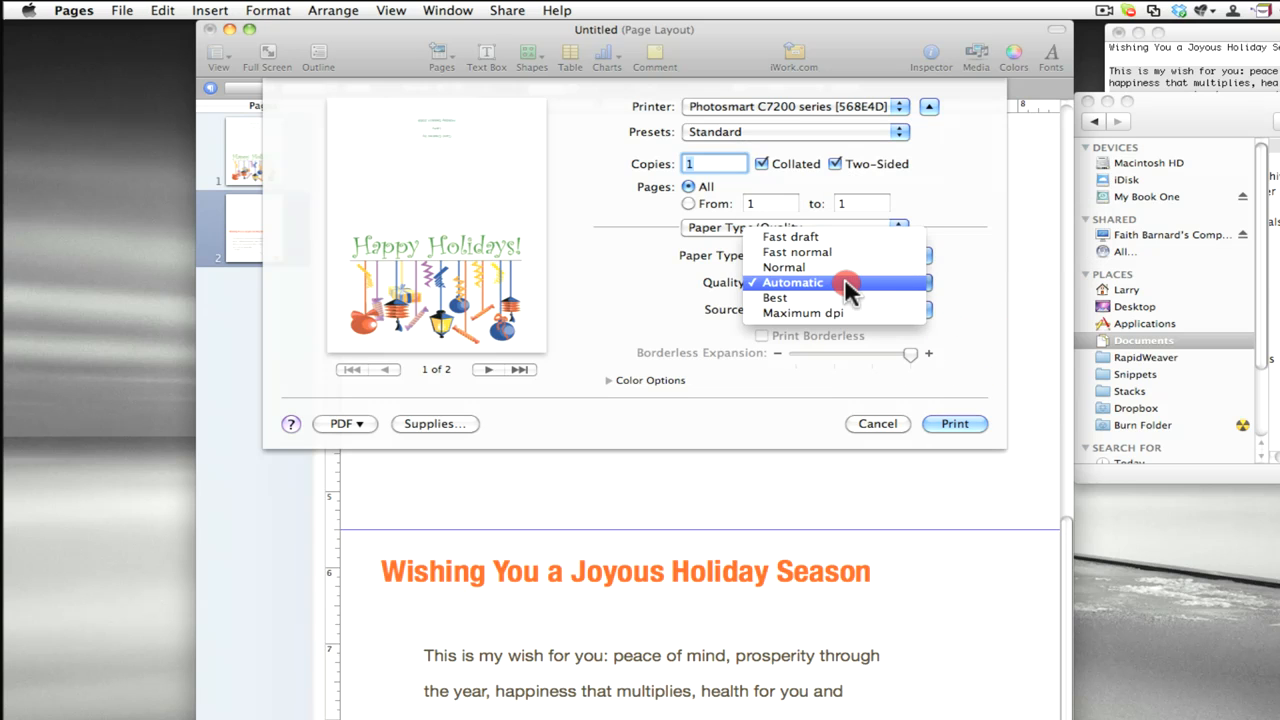
pyautogui.moveTo(825, 237)
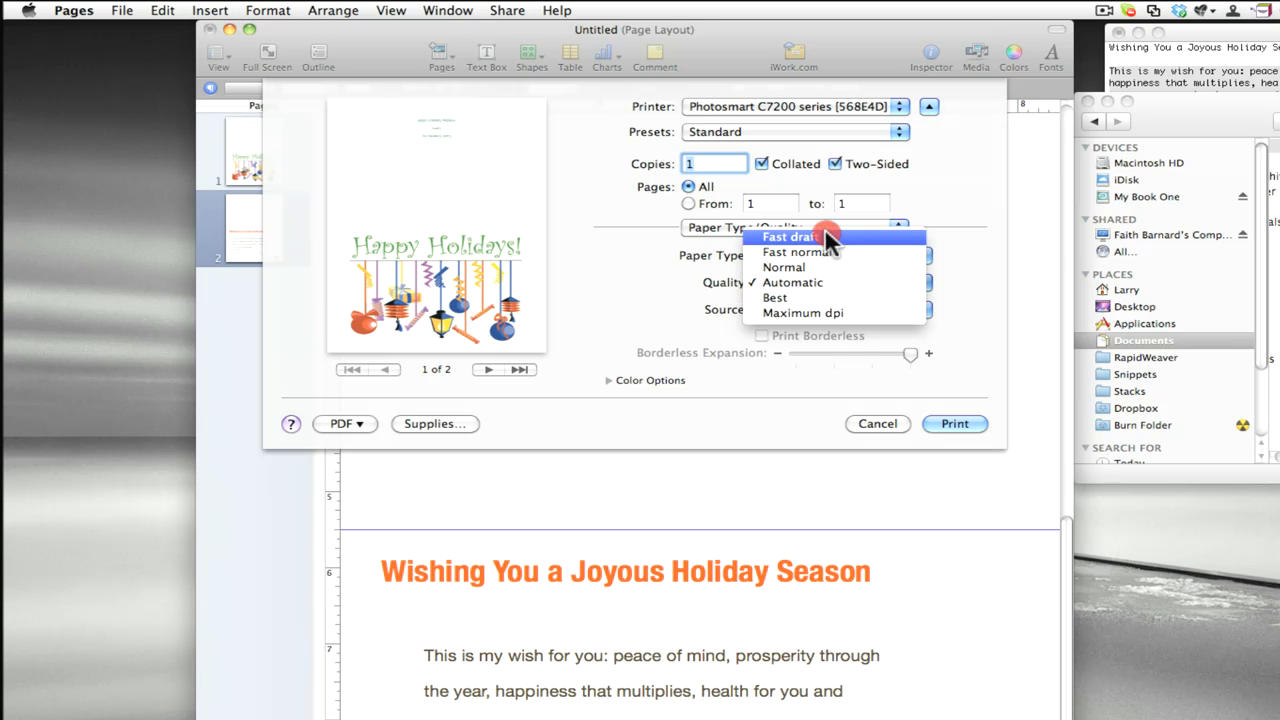
pyautogui.moveTo(825, 237)
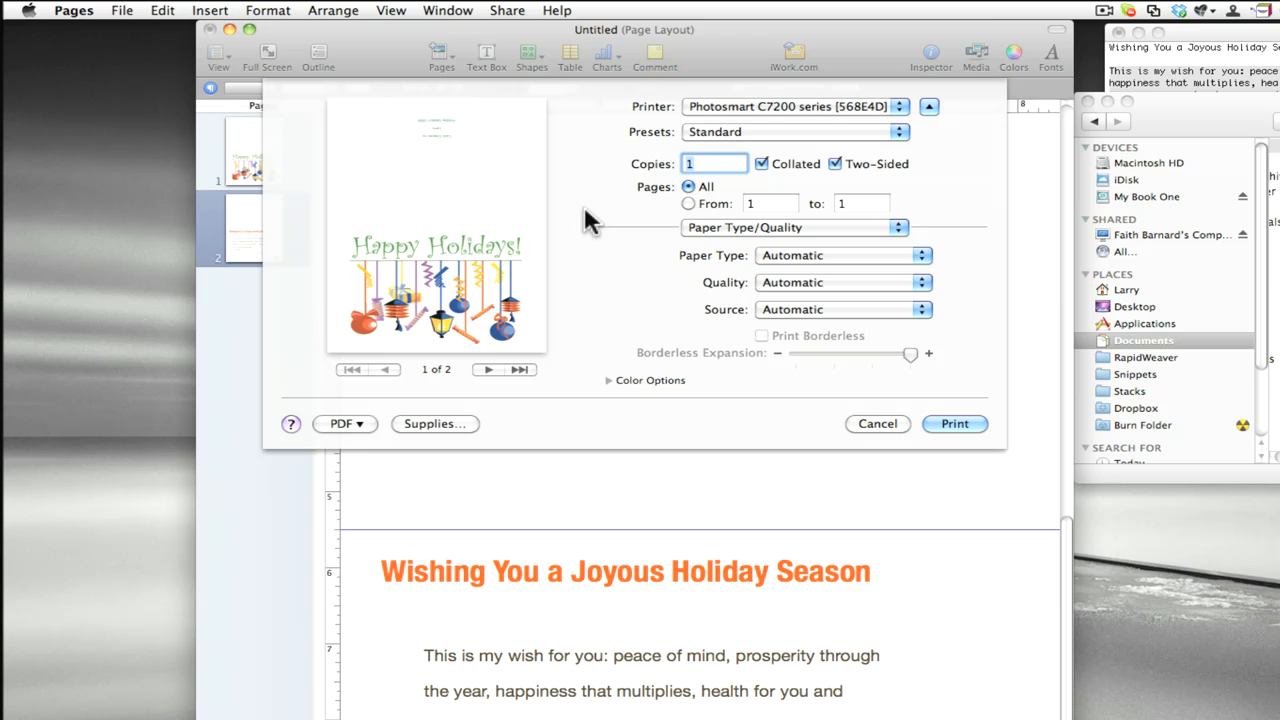
pyautogui.click(793, 227)
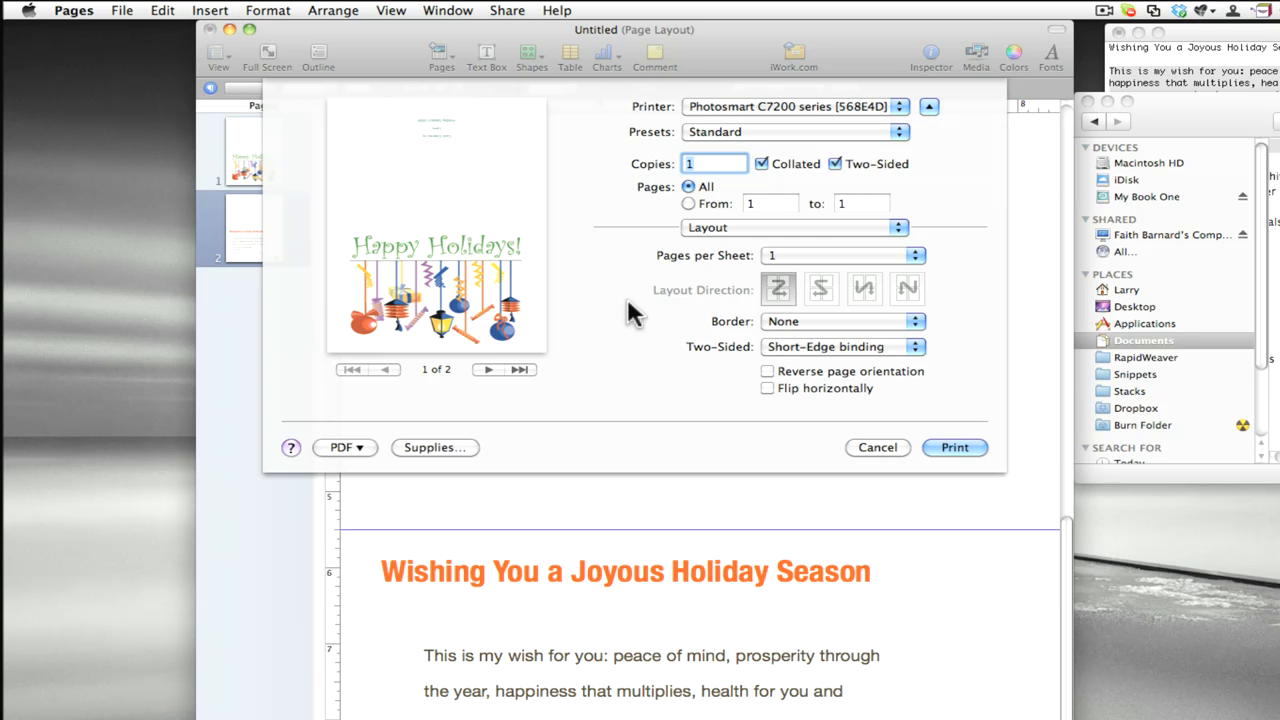
pyautogui.moveTo(635, 318)
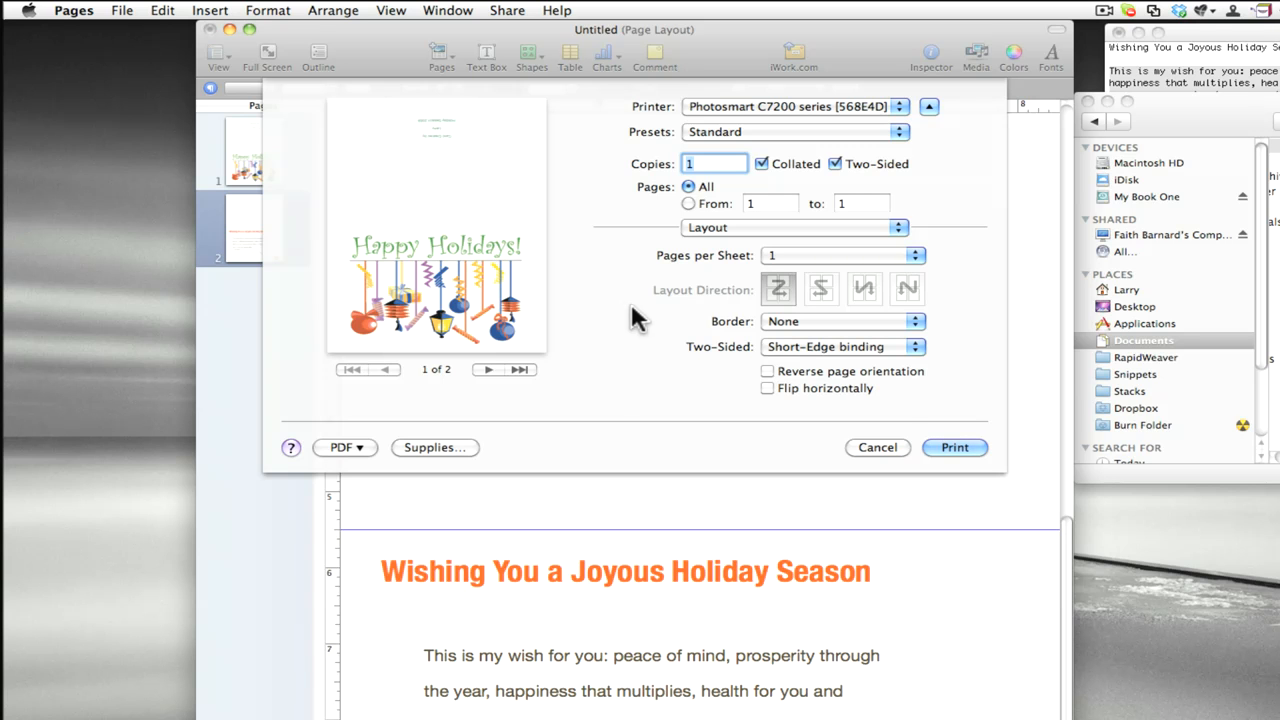